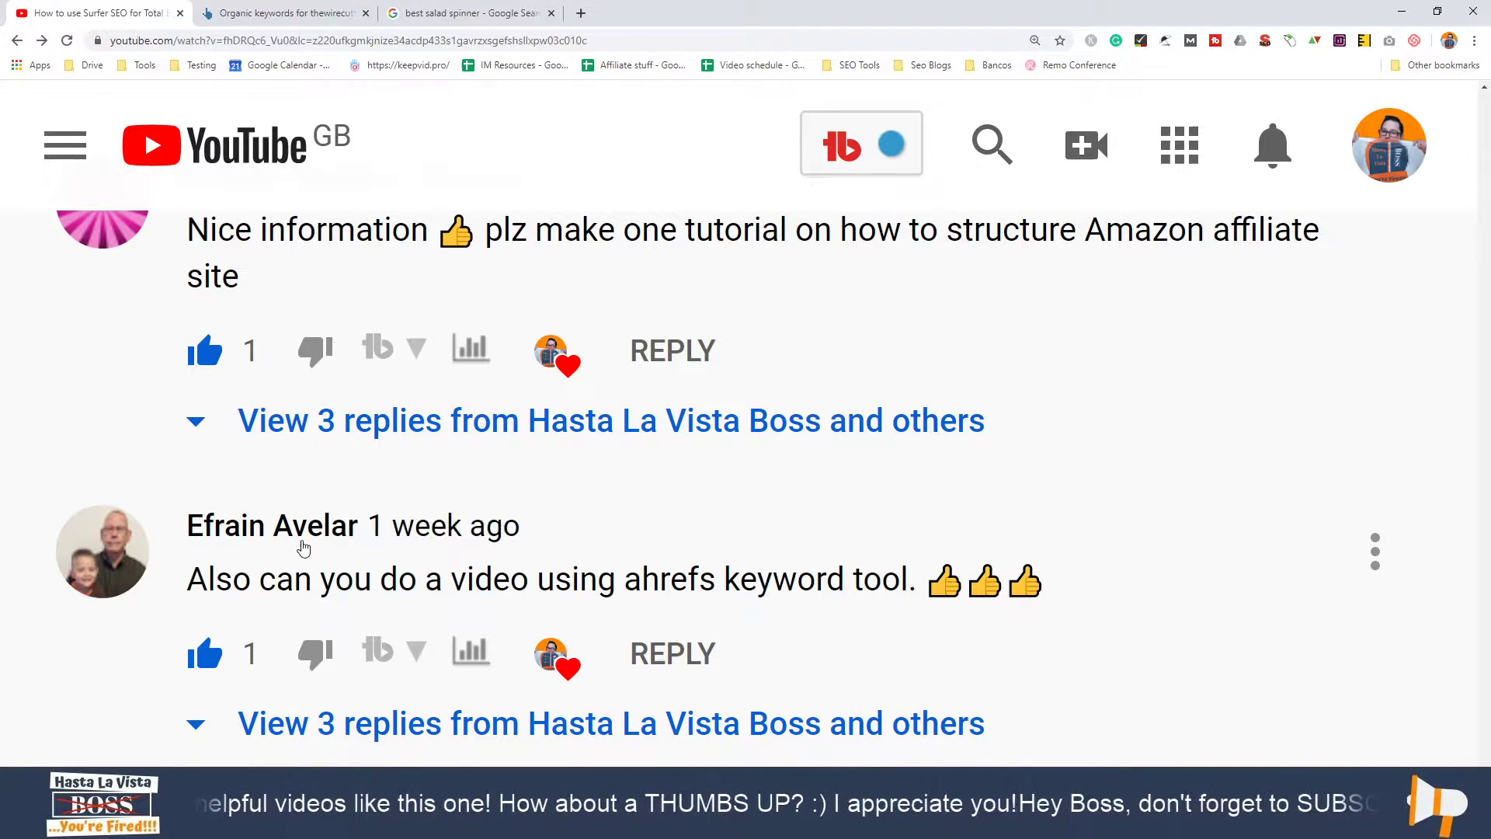
mouse_move(597, 546)
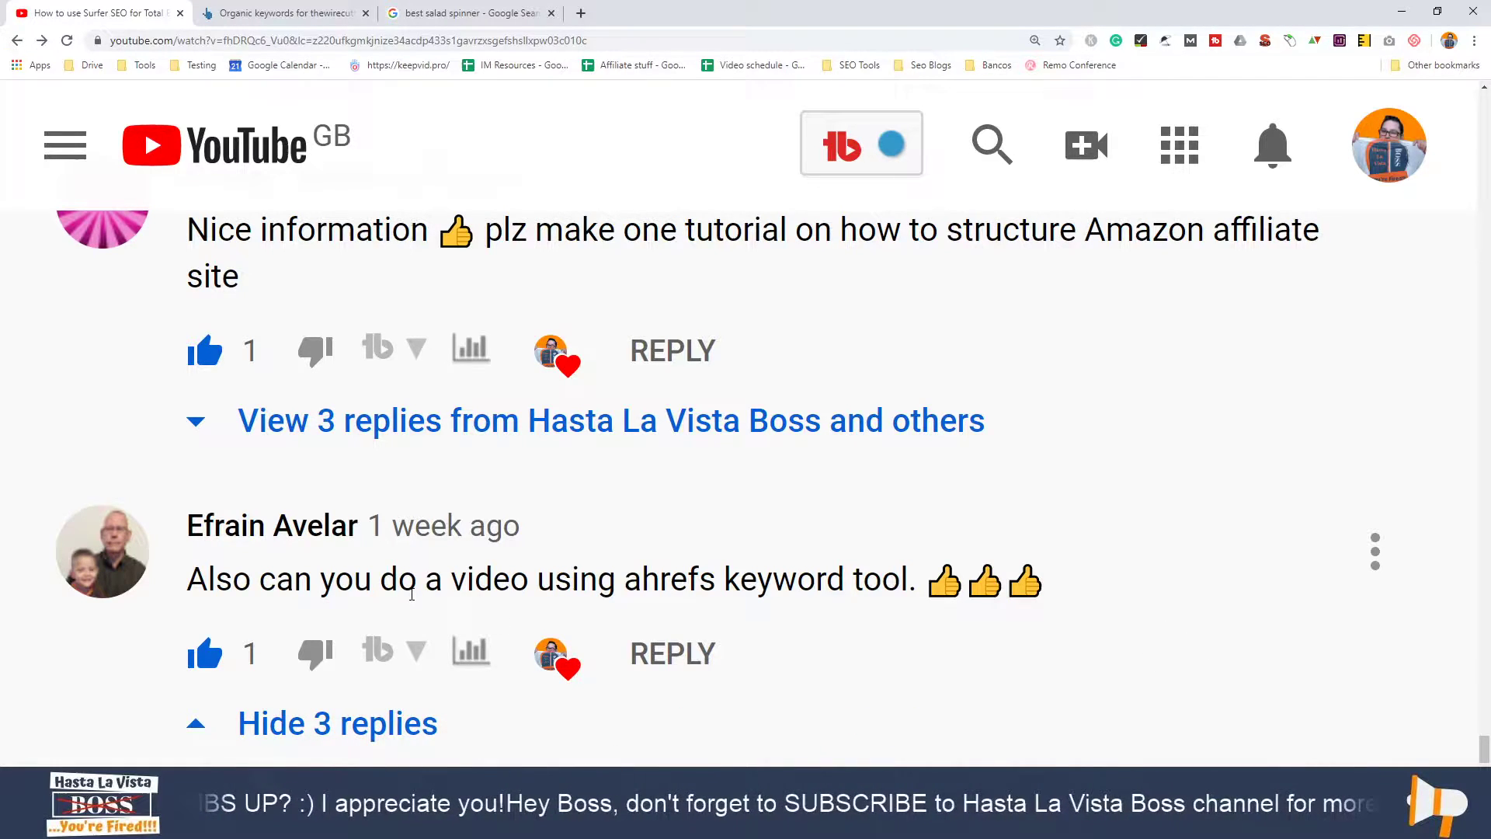
mouse_move(1227, 651)
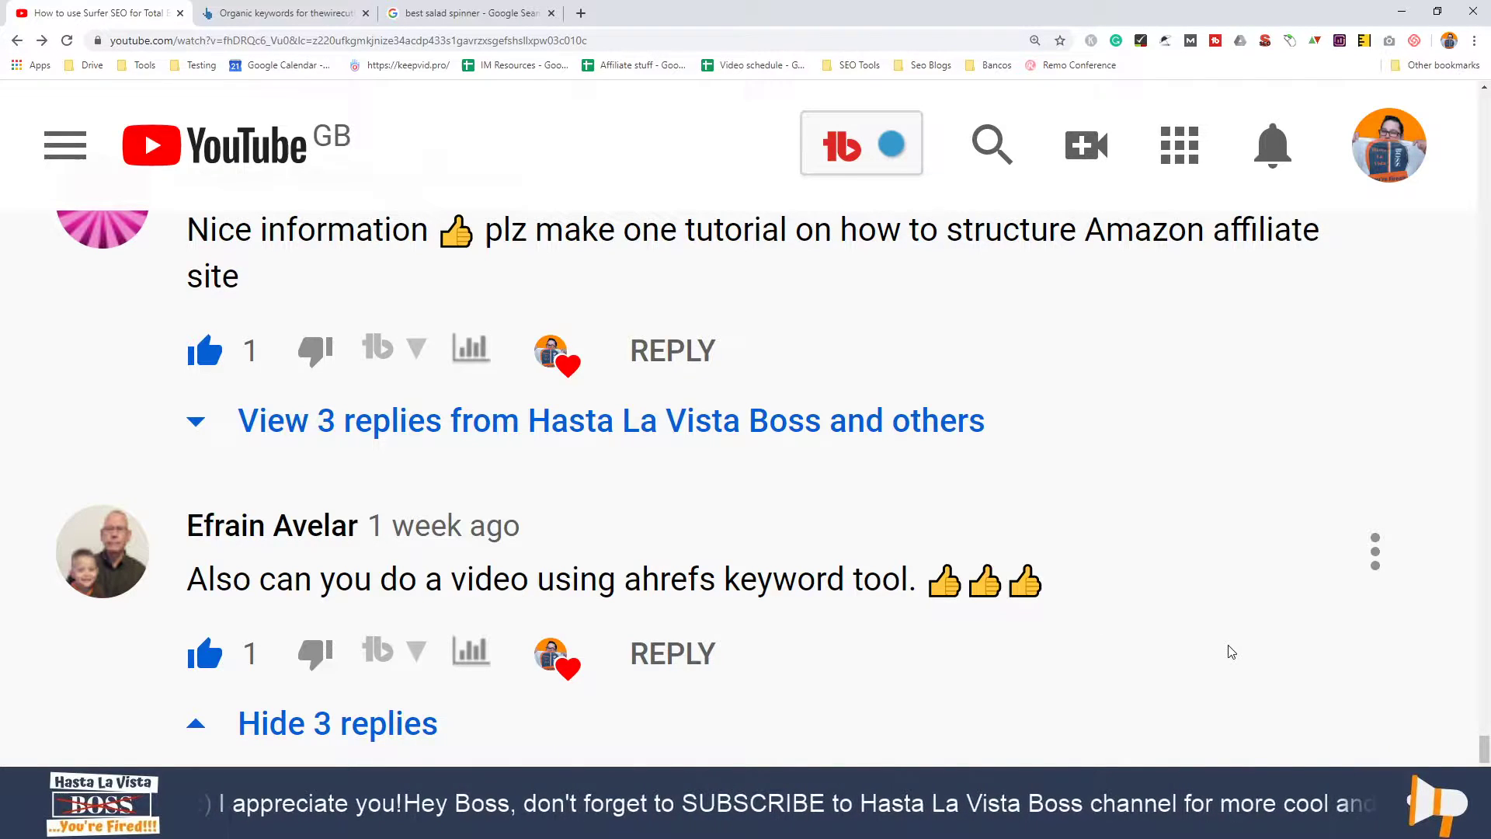
Scroll down through the replies under the Ahrefs keyword tool comment
scroll("down", 3)
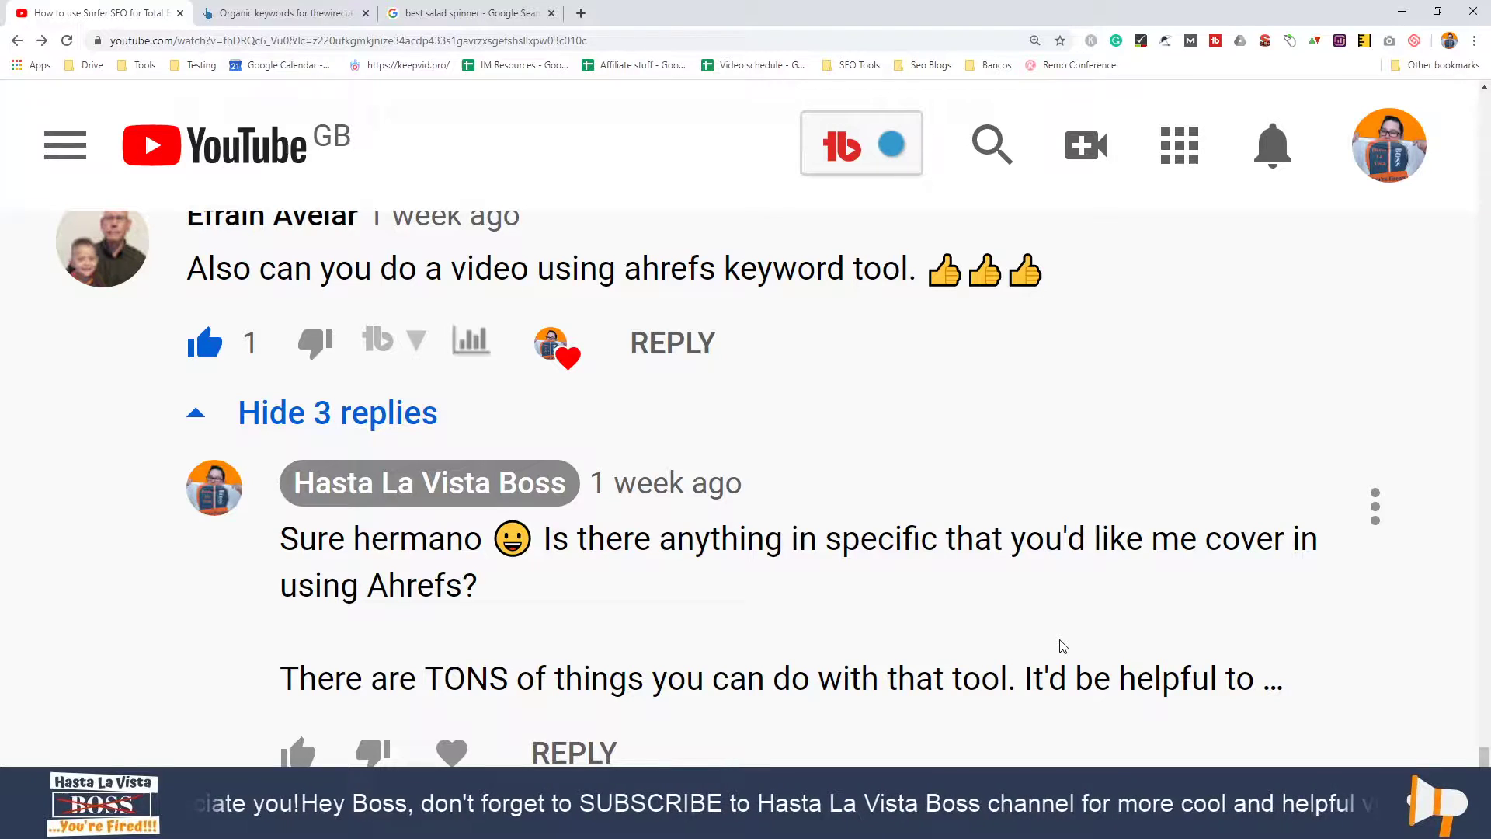
scroll("down", 3)
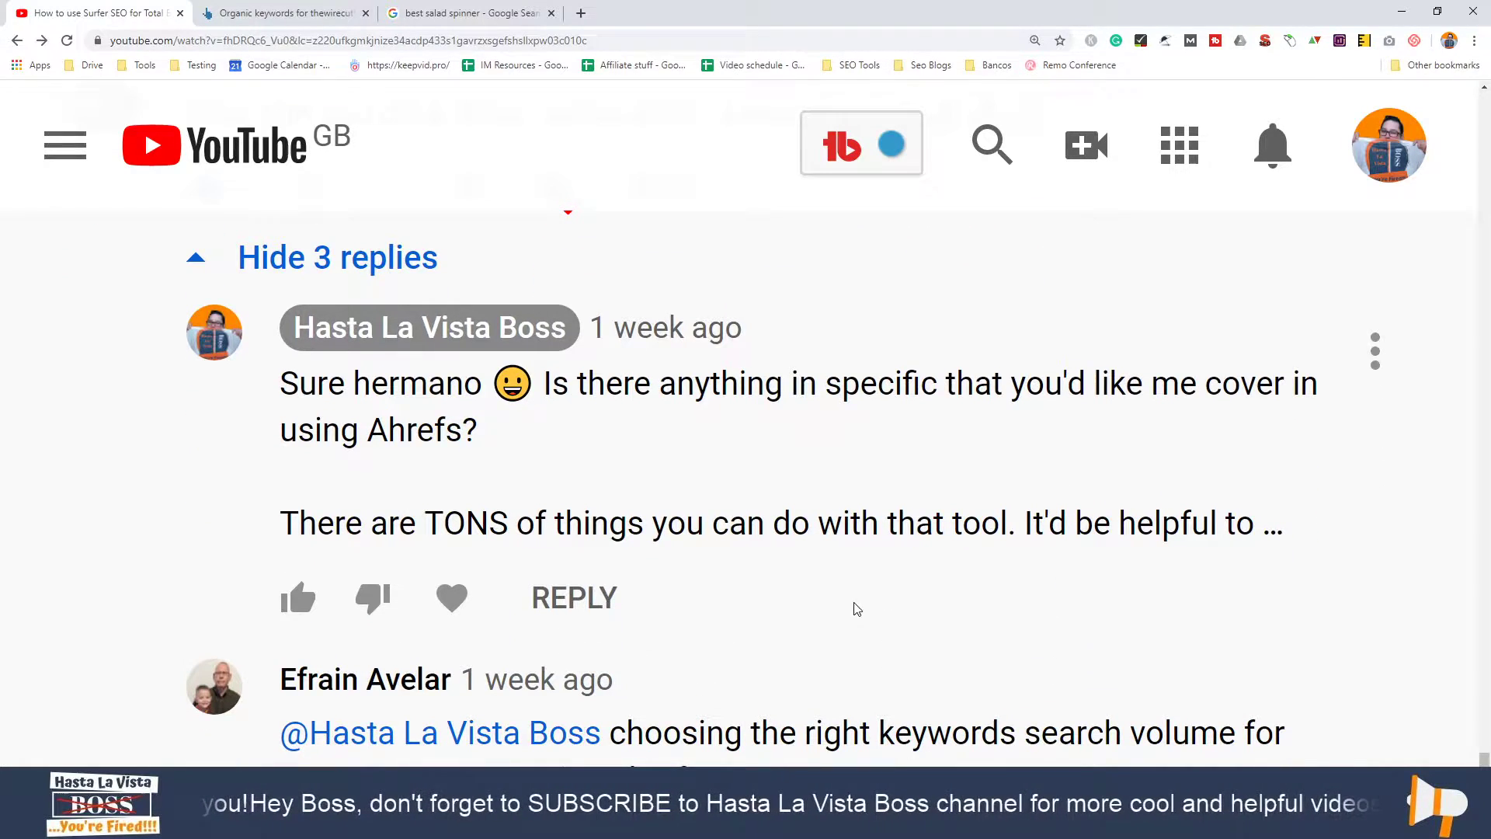
scroll("down", 3)
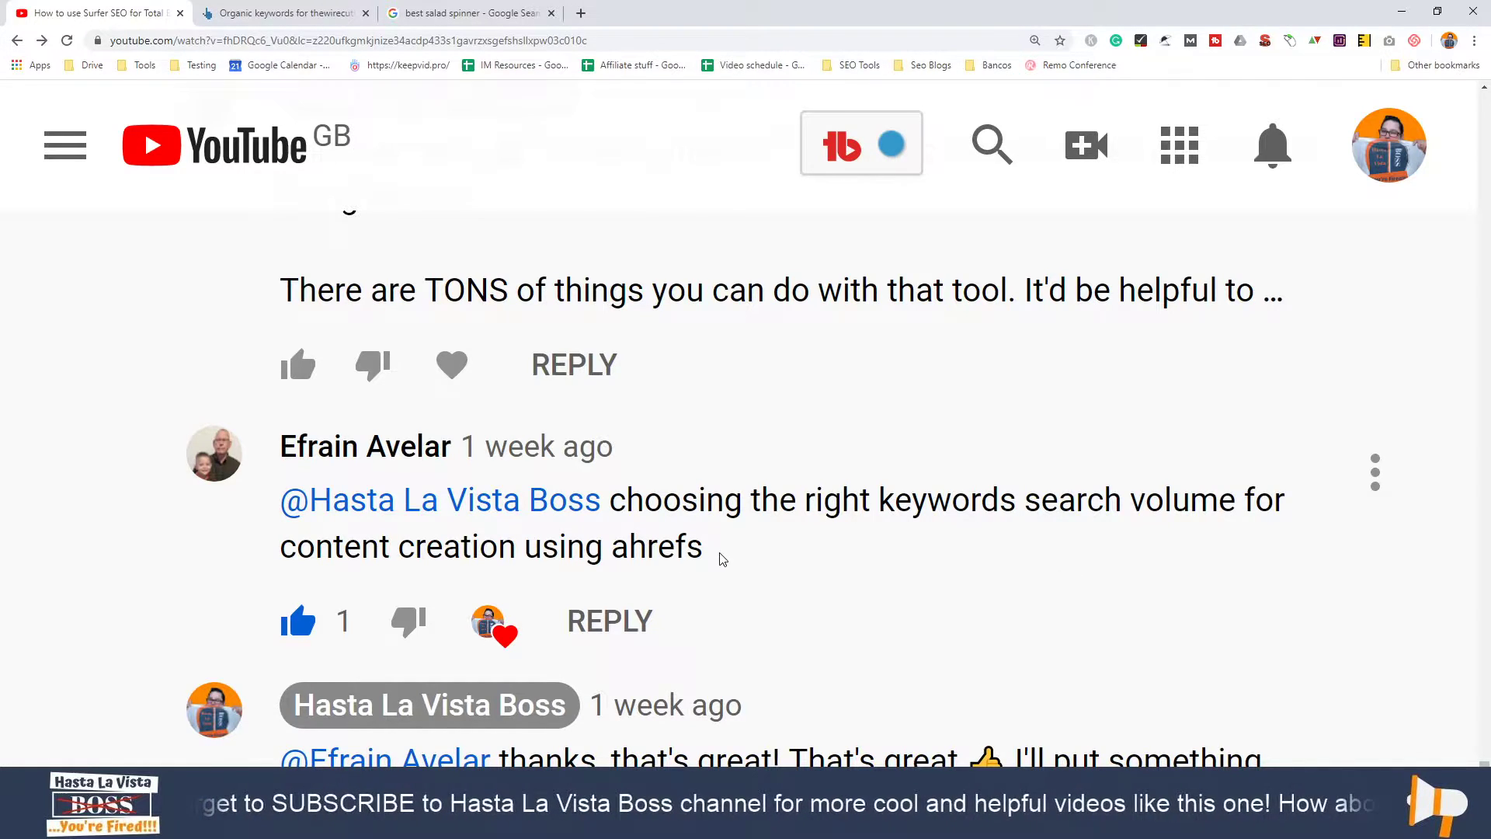
scroll("down", 3)
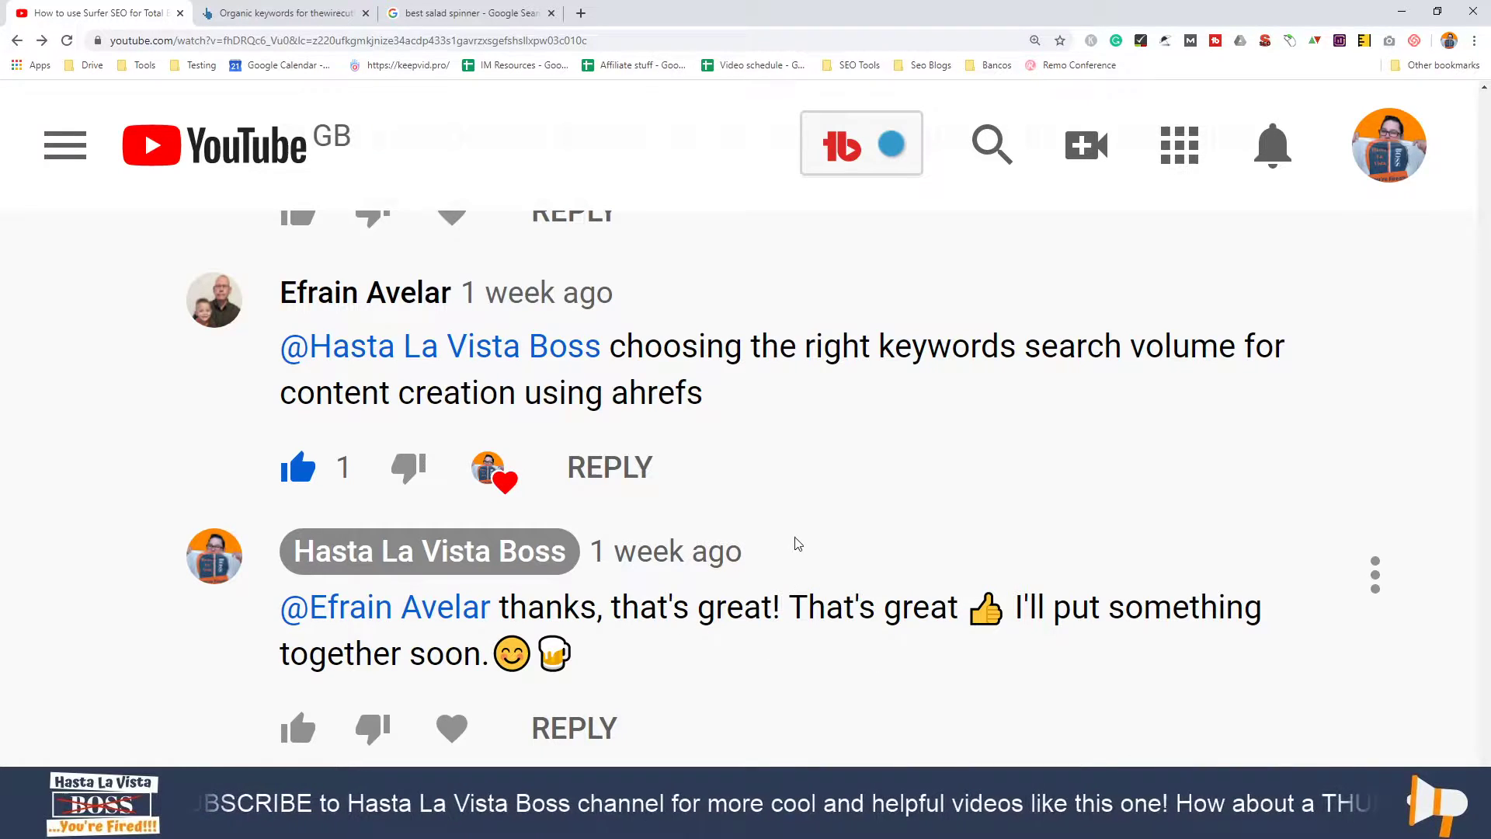
scroll("down", 3)
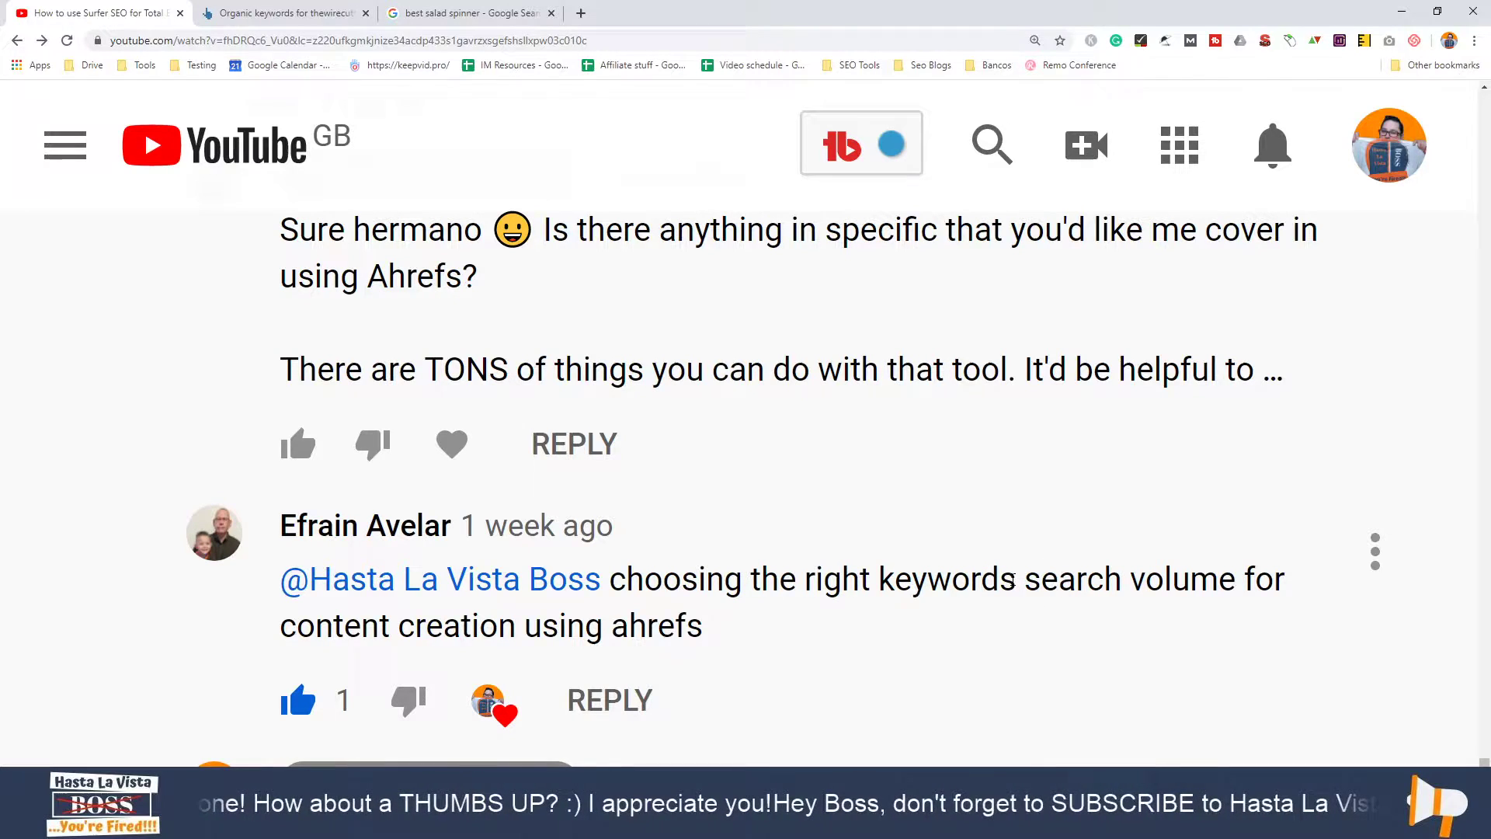
Highlight the phrase 'search volume' in the reply, then return to the Ahrefs Organic Keywords page
double_click(1066, 578)
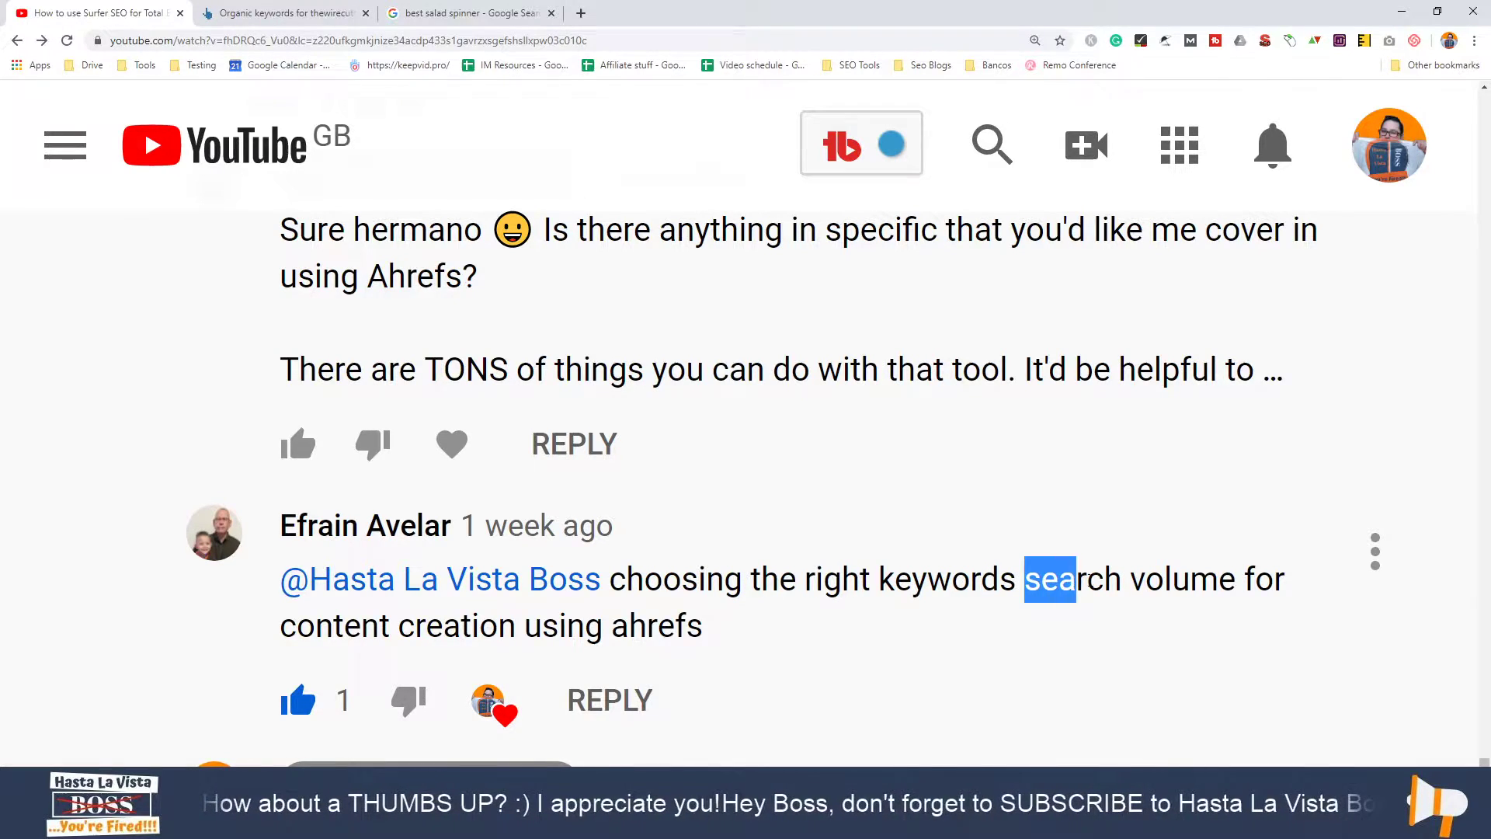
left_click_drag(1046, 579, 1228, 579)
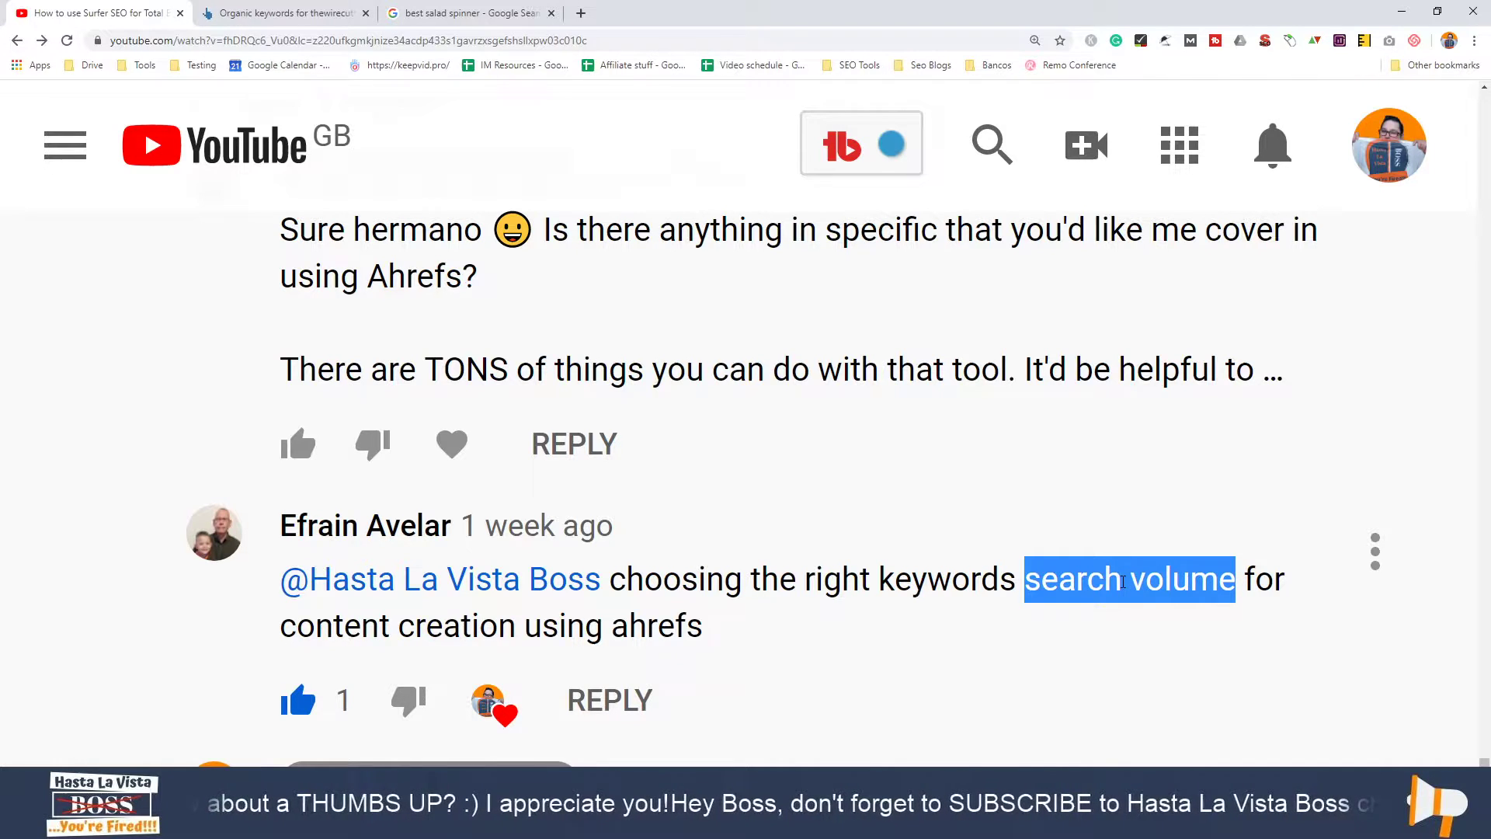
left_click(1008, 577)
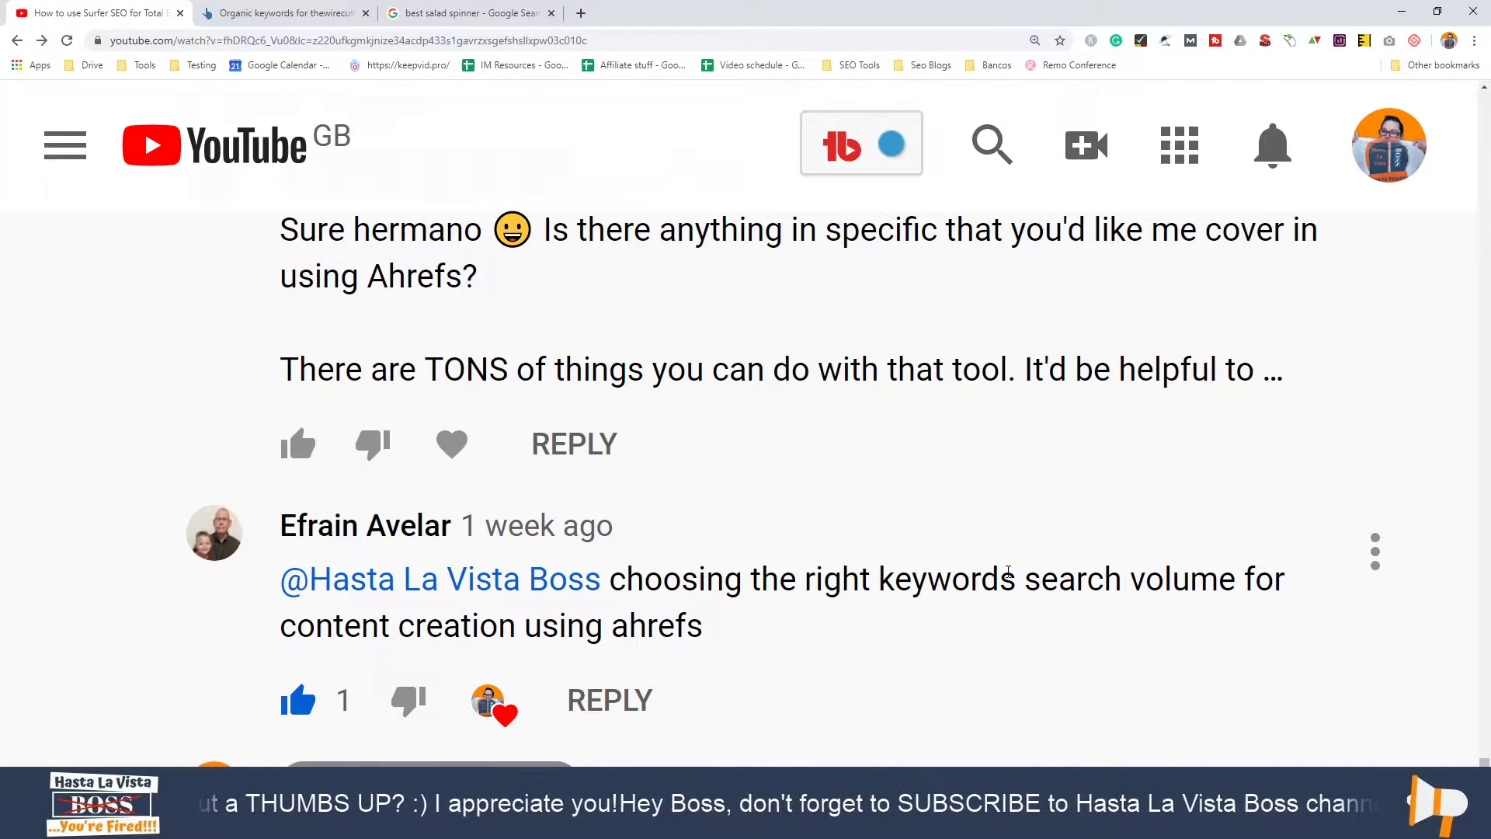
double_click(1050, 578)
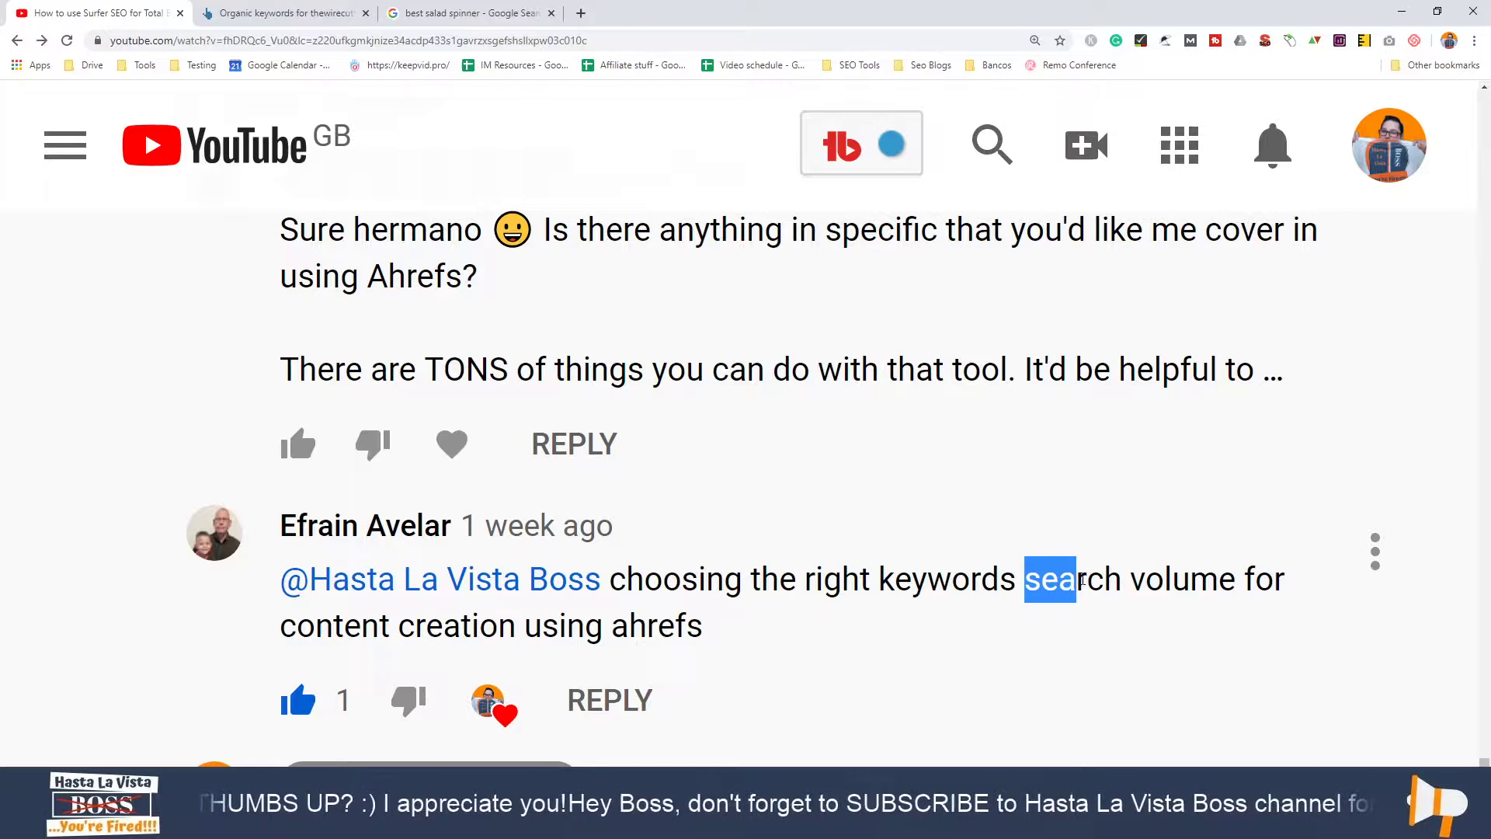
left_click_drag(1022, 578, 1218, 578)
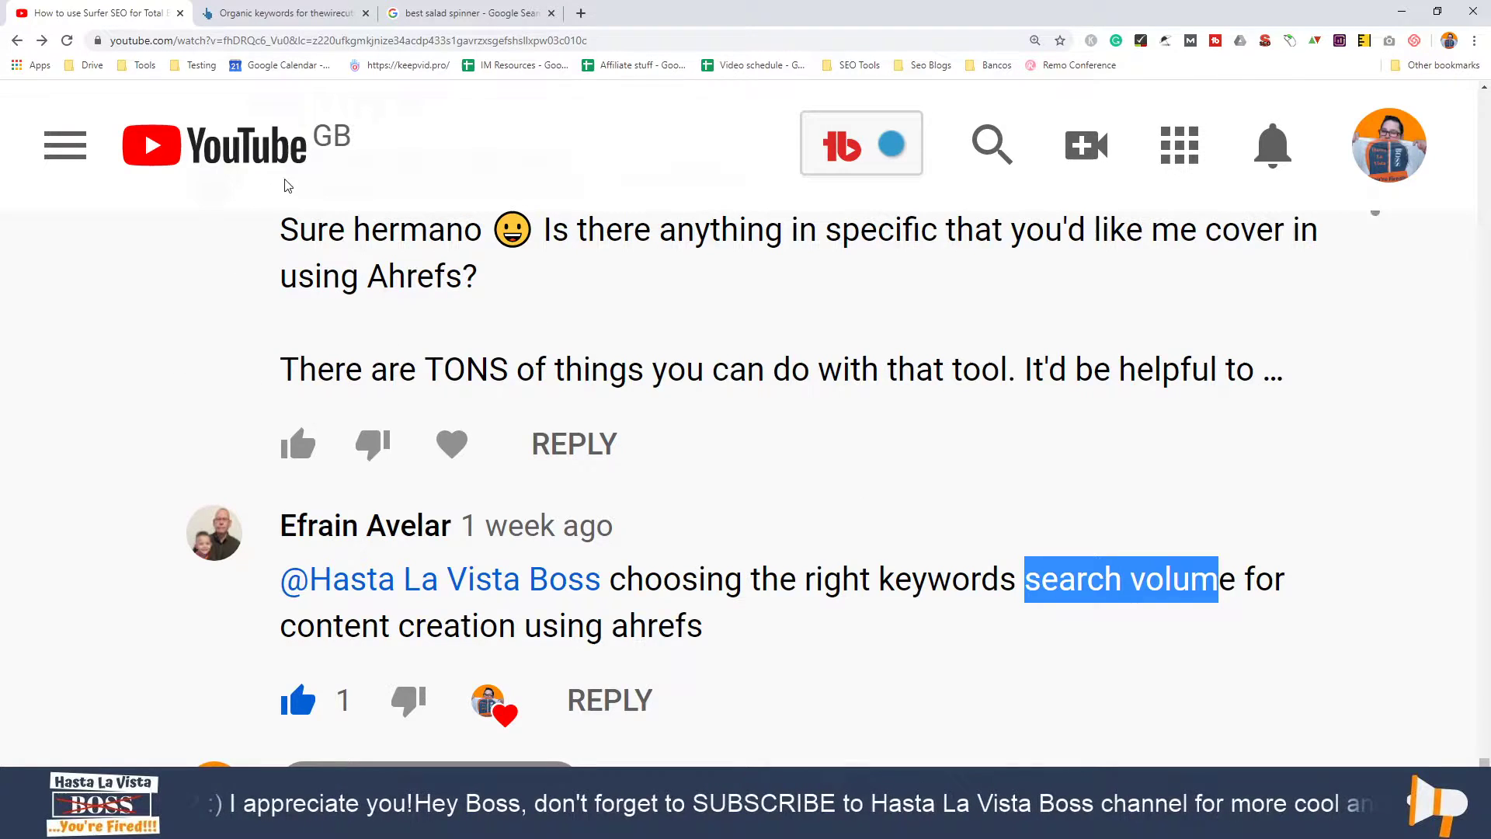
left_click(282, 13)
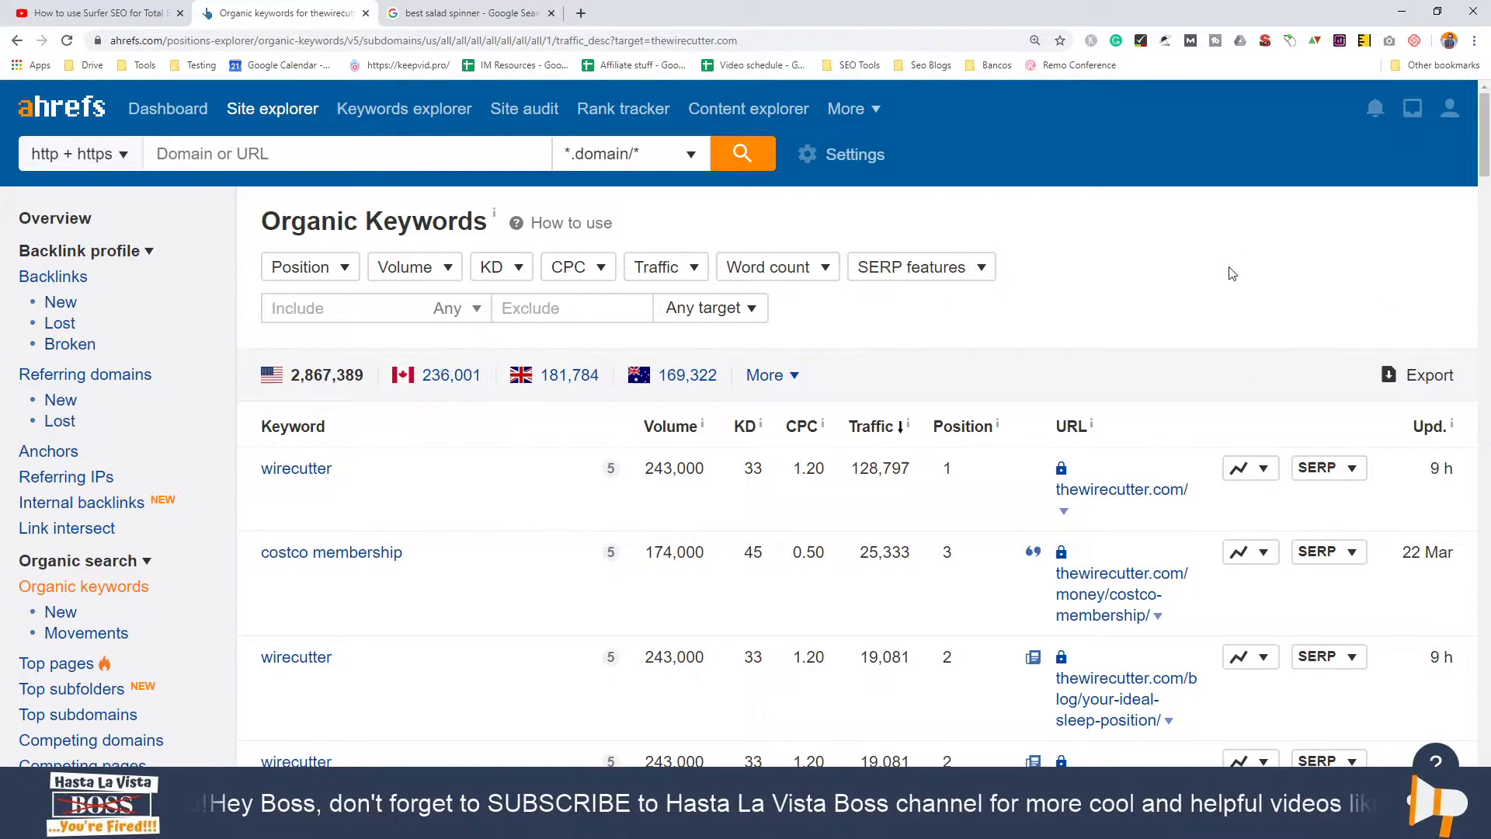
mouse_move(1187, 282)
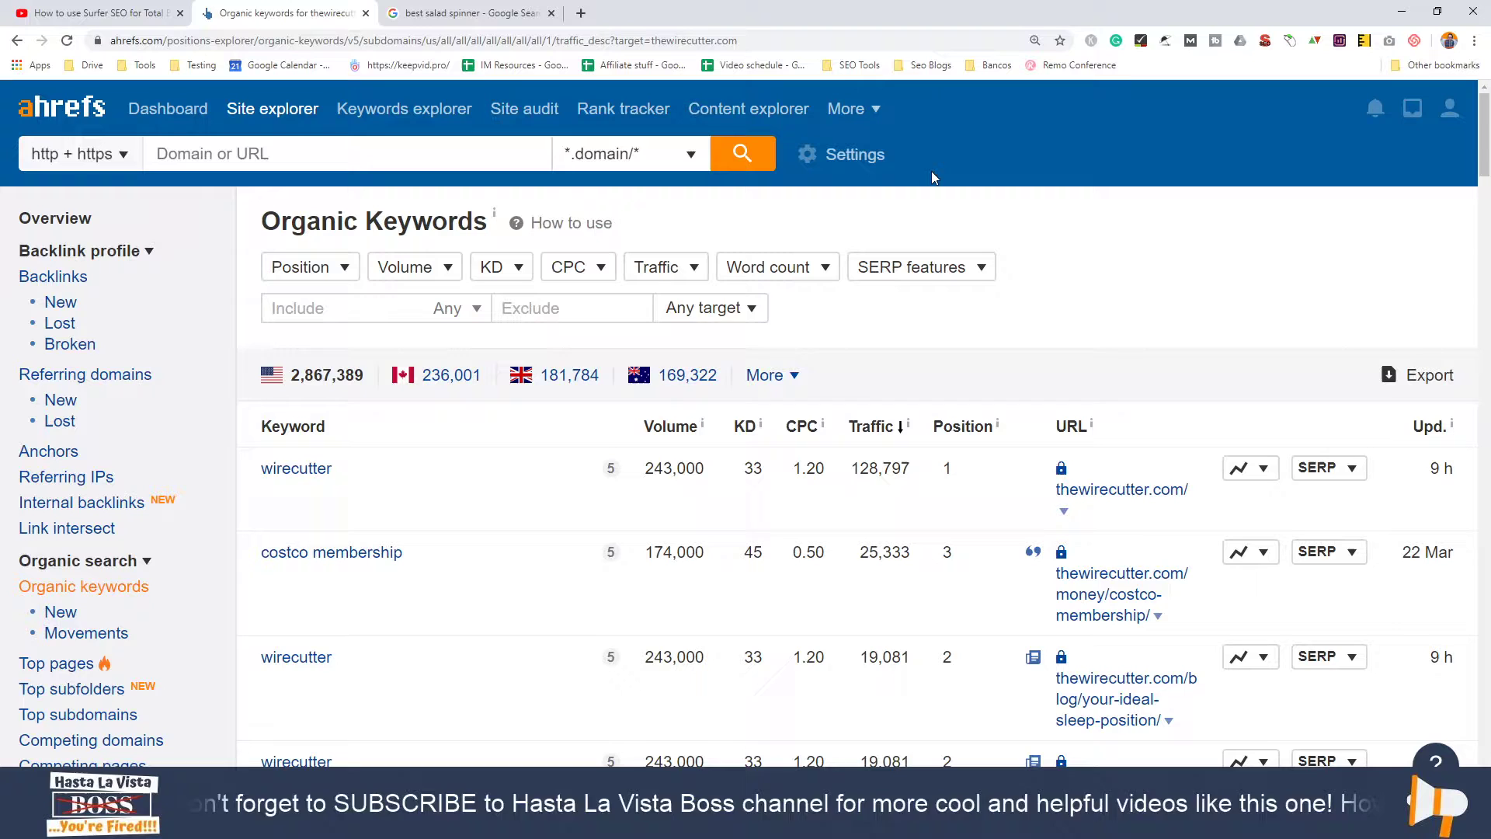
mouse_move(404, 109)
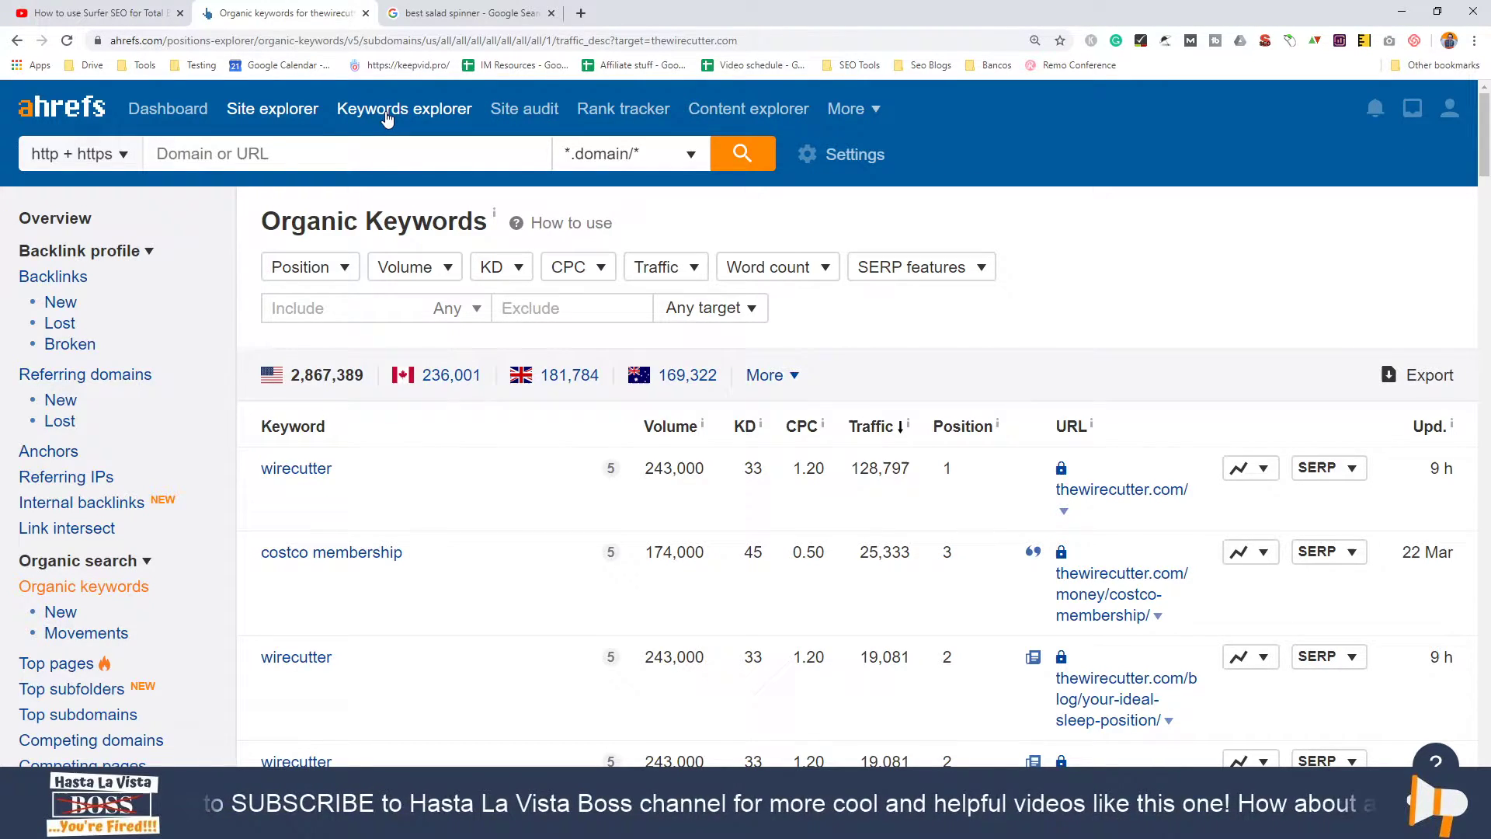
Visit Keywords Explorer briefly, then land on the blank Site Explorer start page
left_click(404, 109)
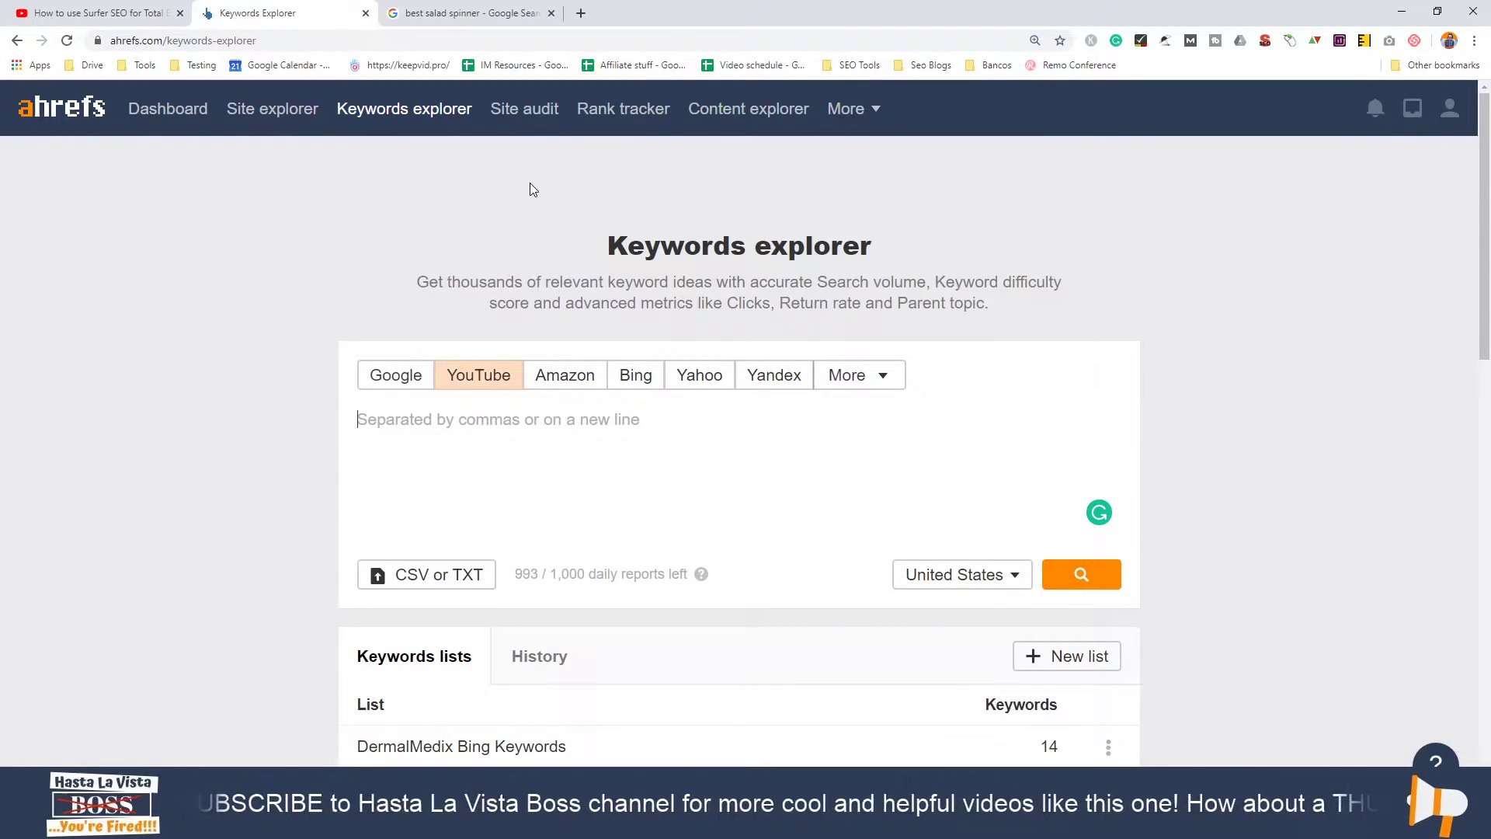
mouse_move(325, 295)
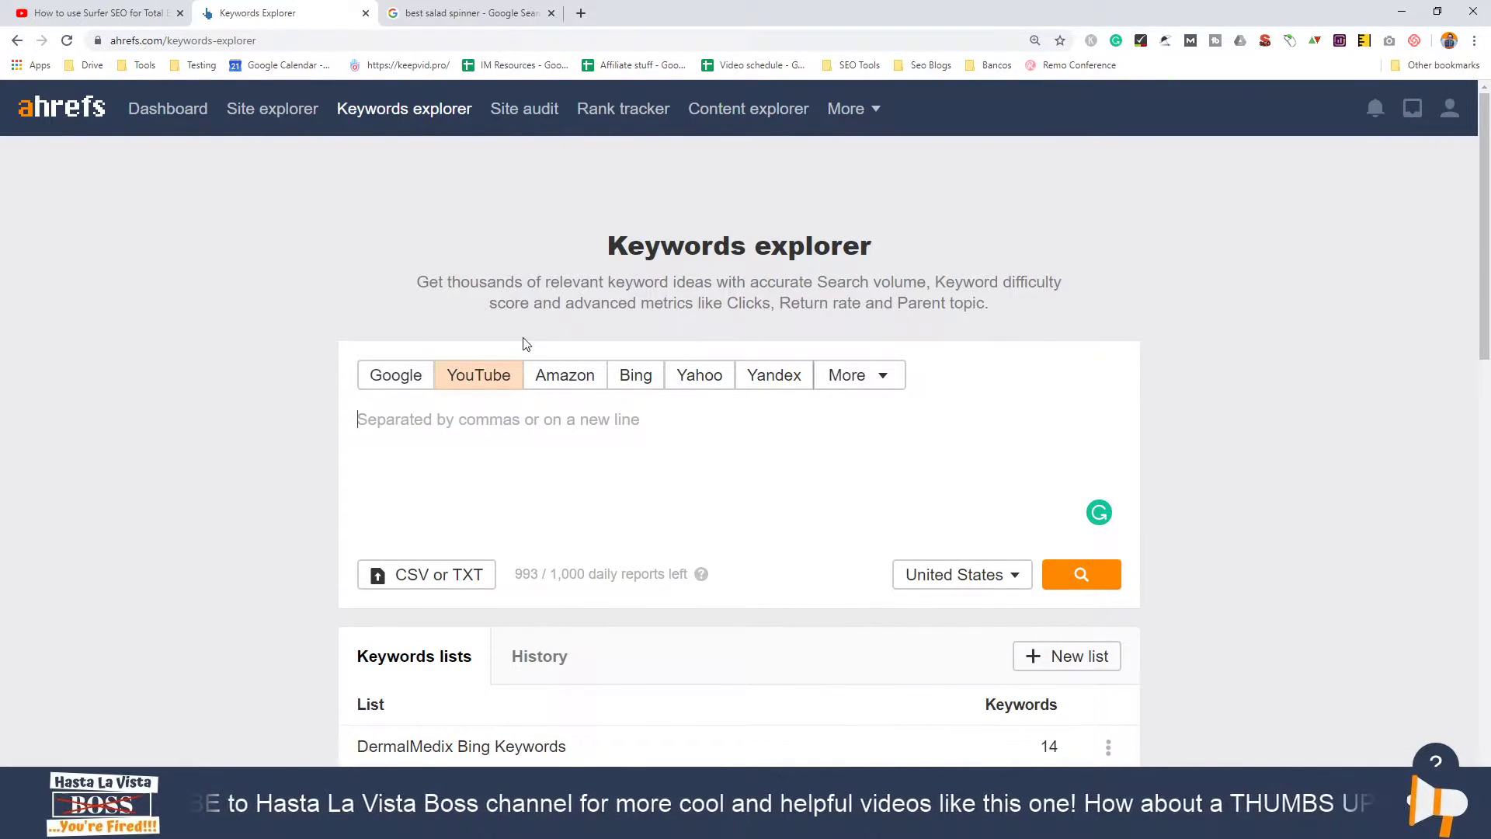
mouse_move(228, 236)
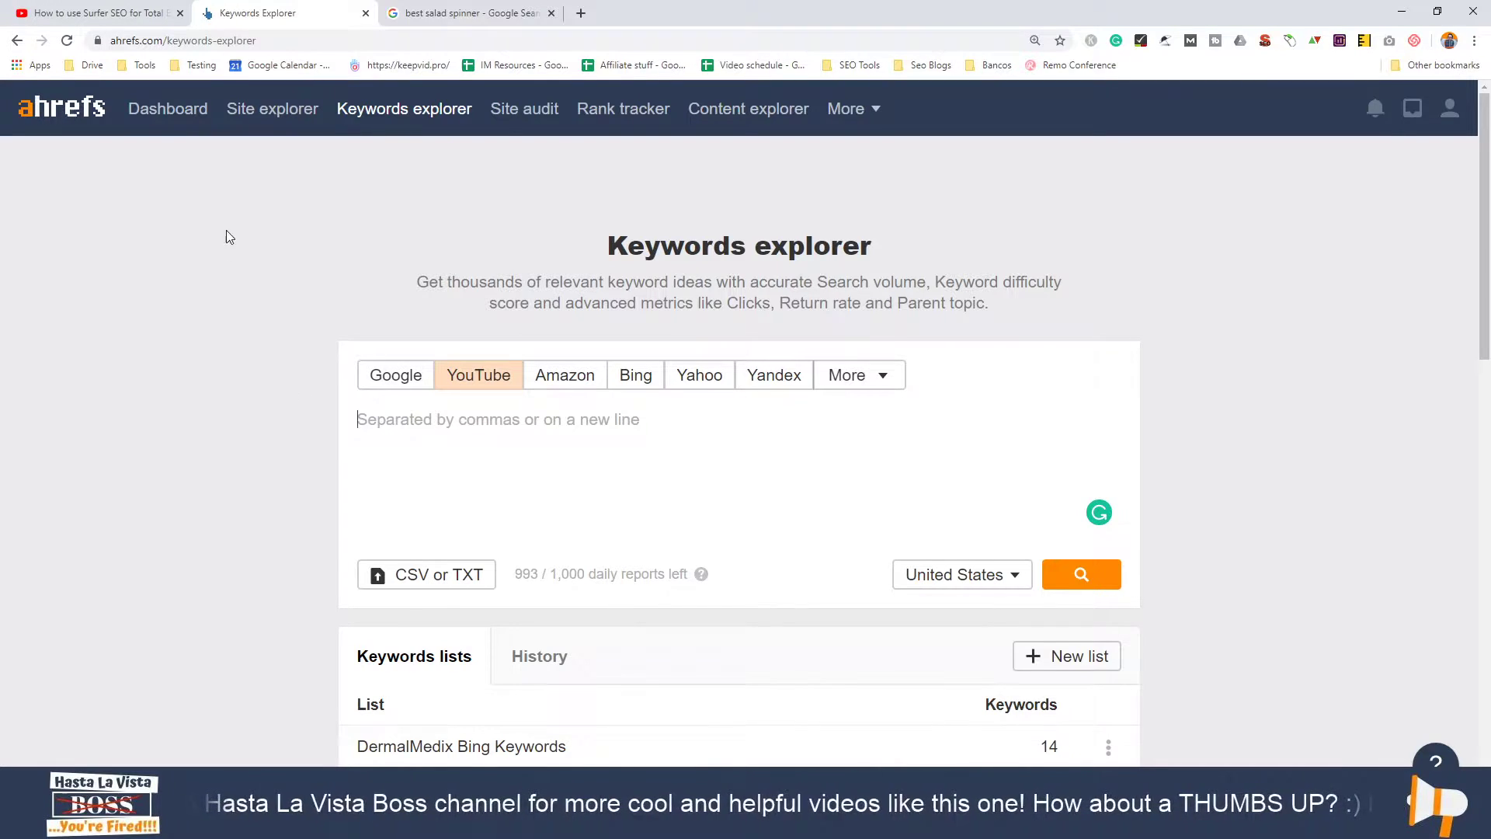
mouse_move(240, 208)
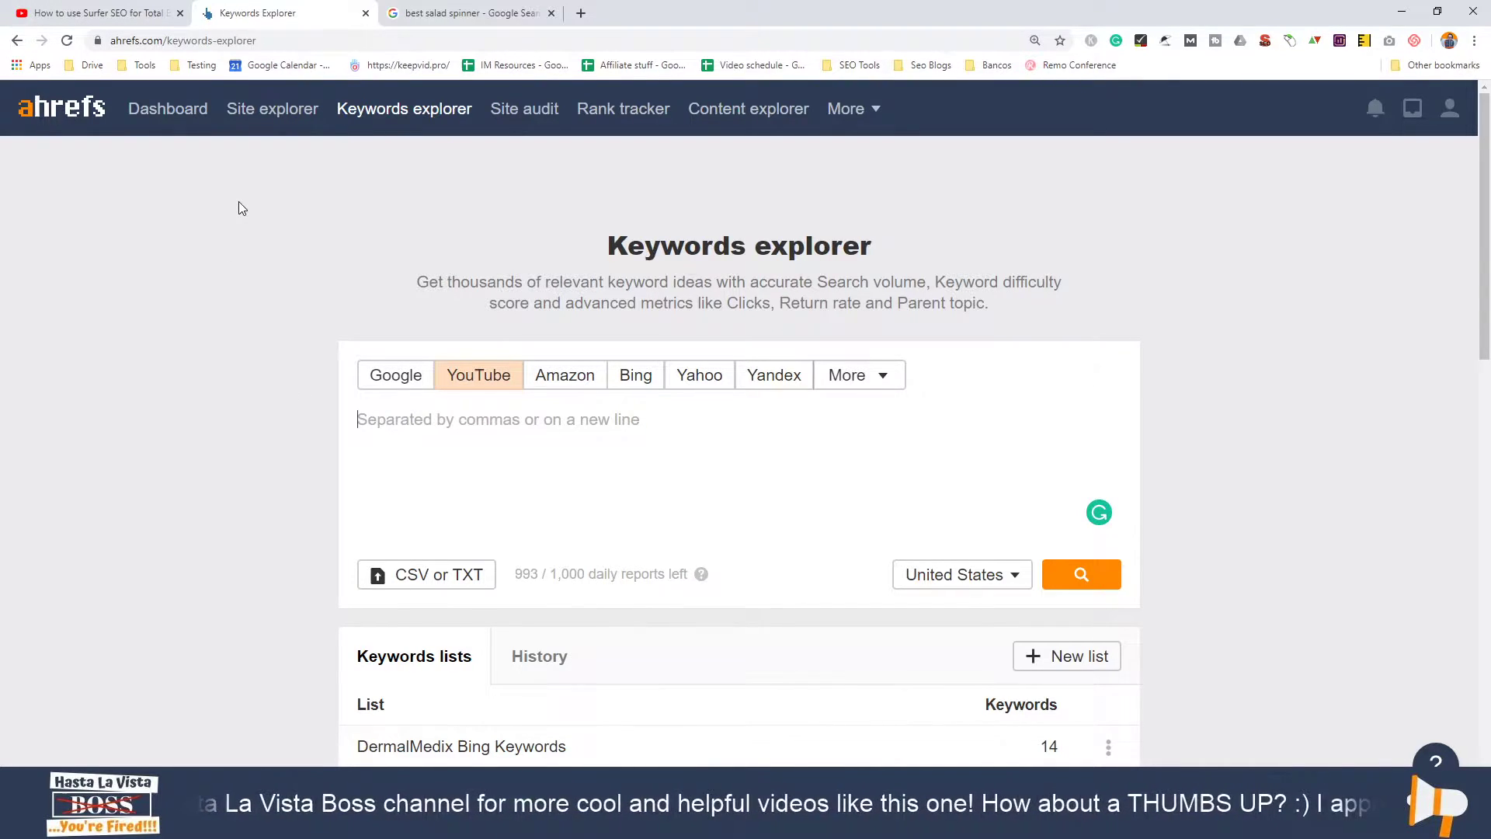
left_click(272, 107)
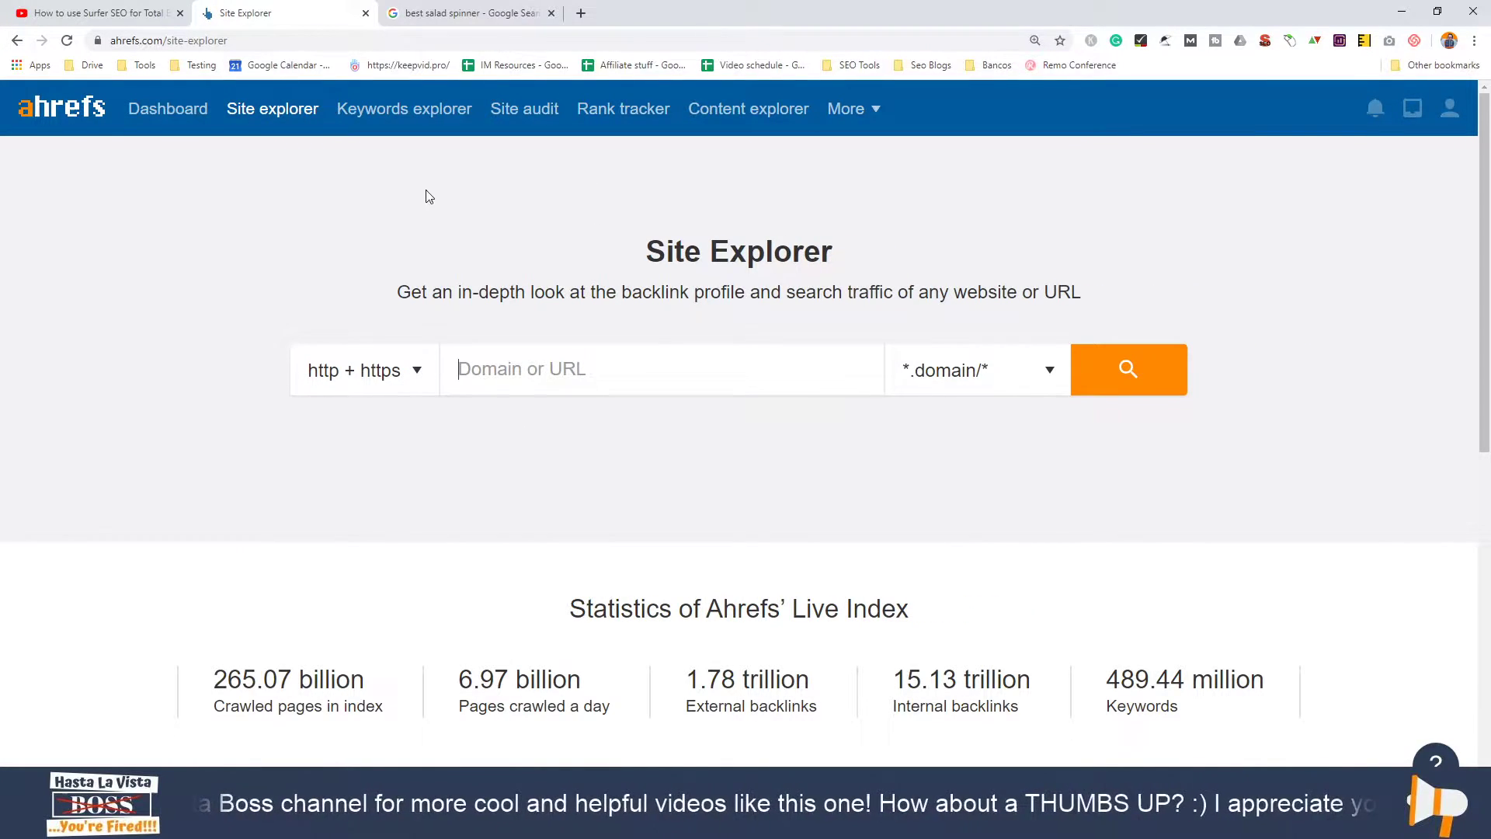
Analyse thewirecutter.com in Site Explorer, showing its rank, backlinks and organic traffic overview
left_click(466, 14)
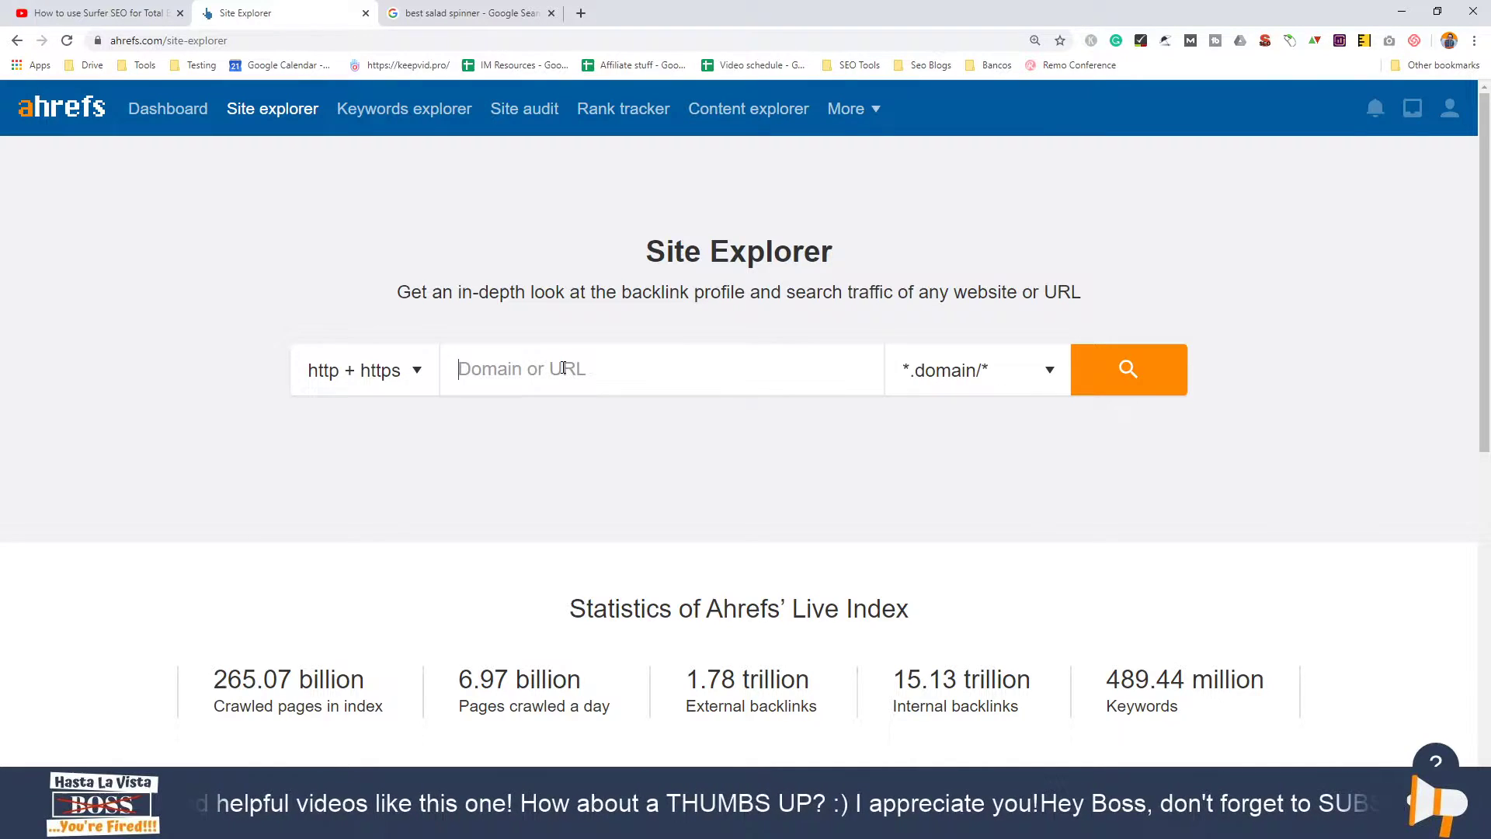
type("thewire")
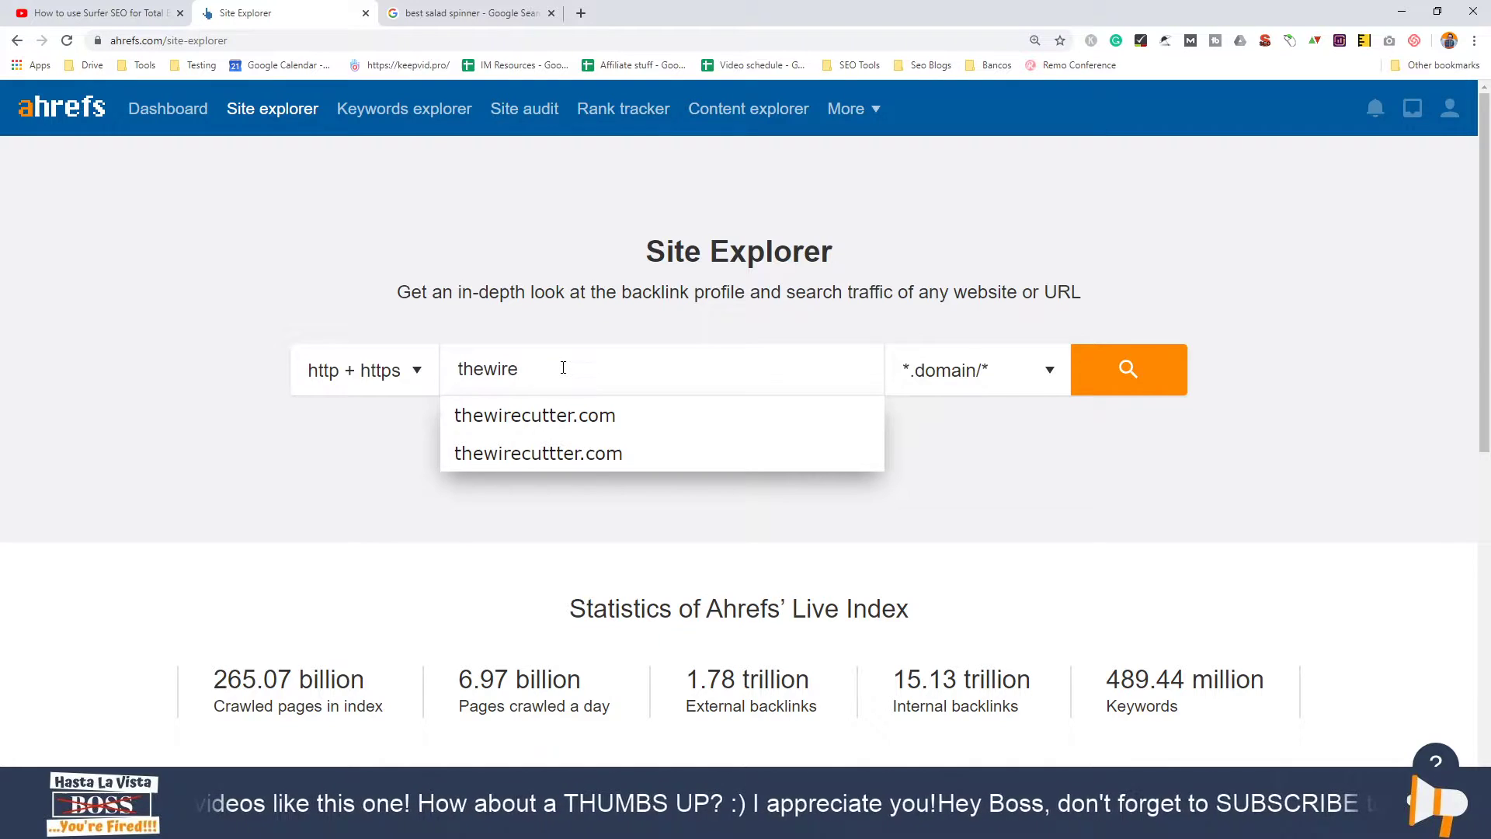
left_click(533, 415)
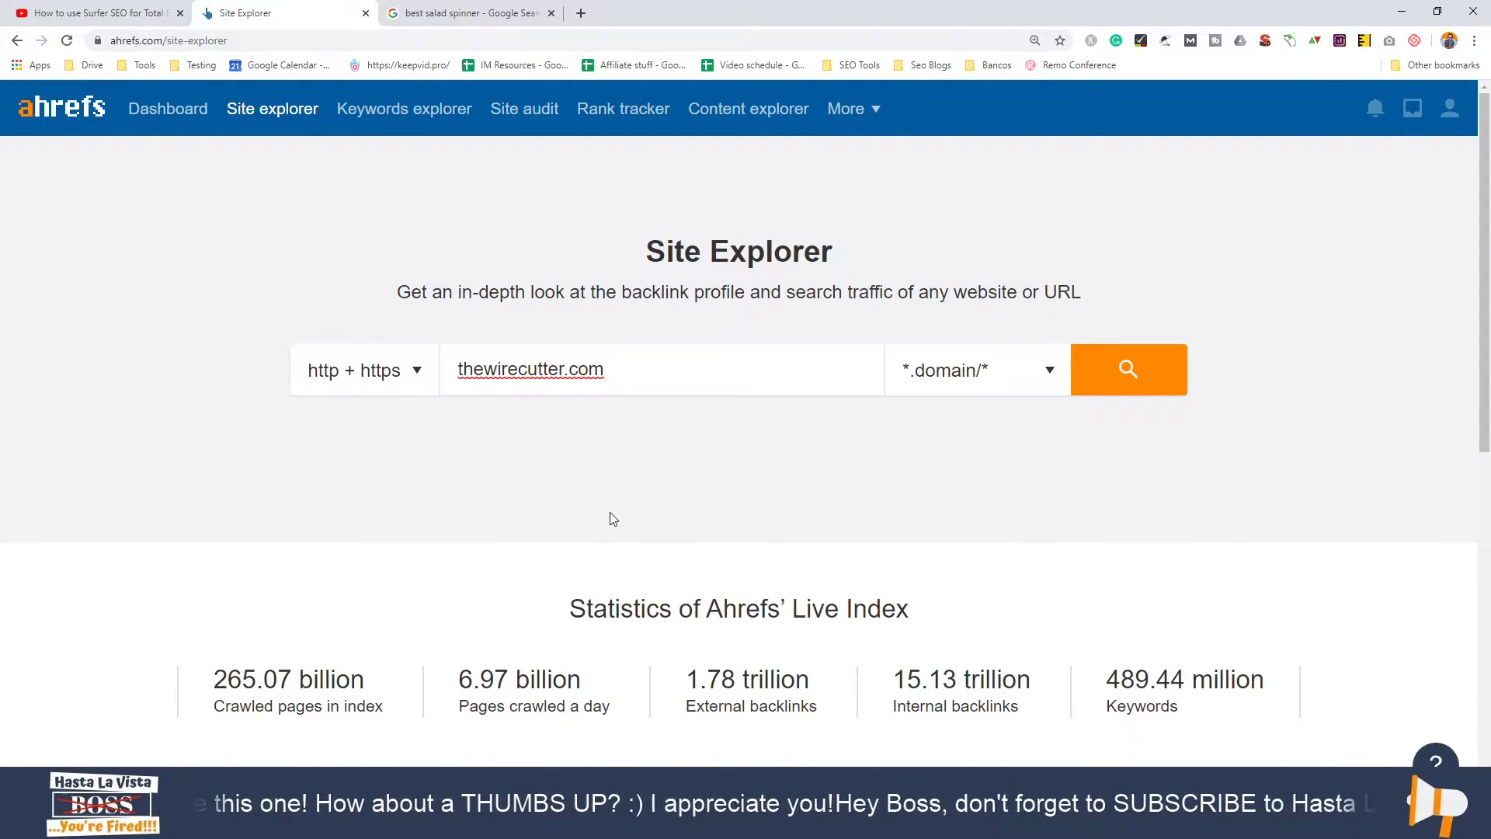
mouse_move(1129, 370)
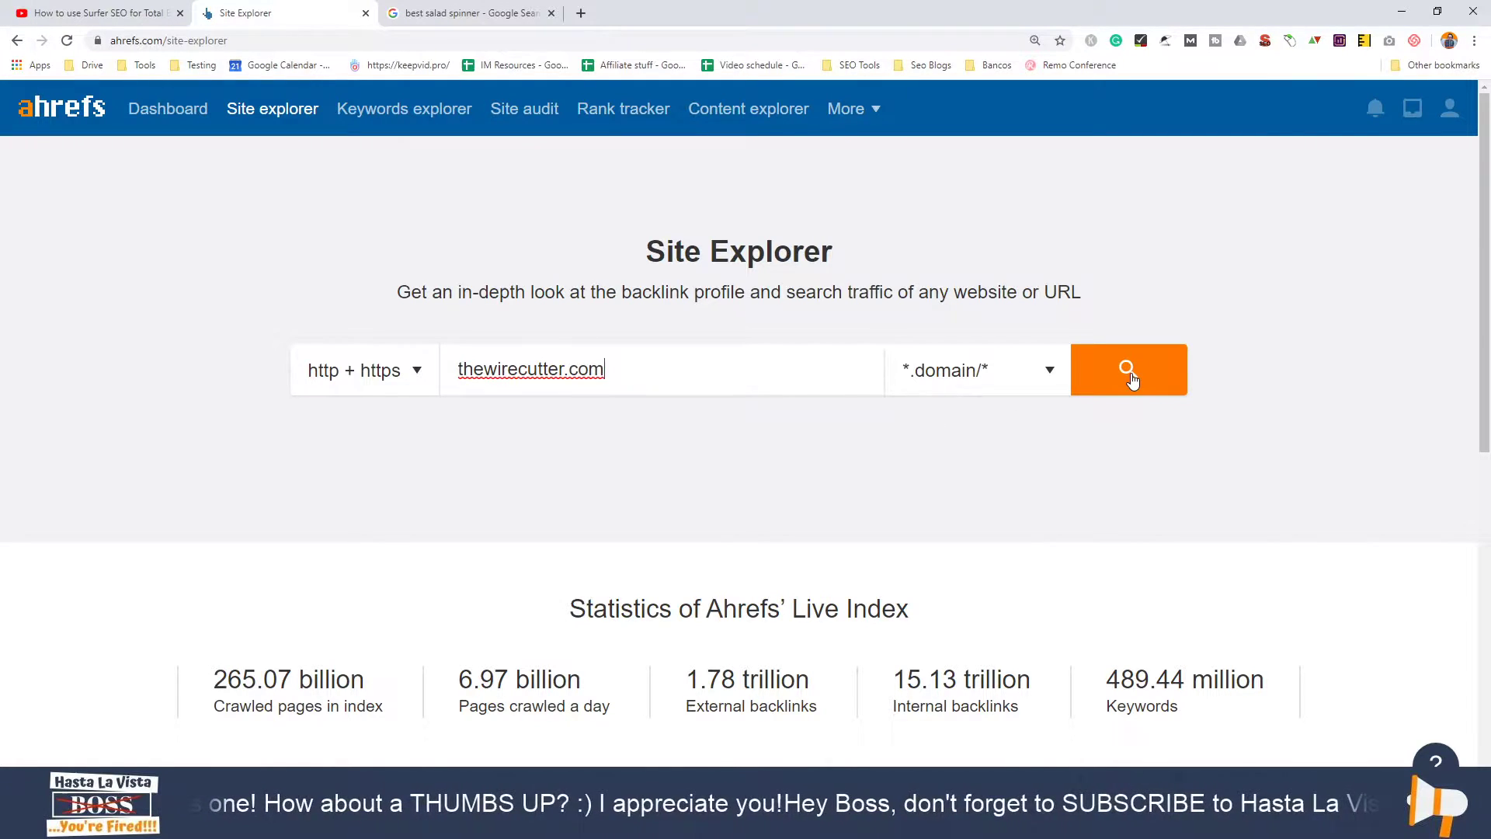
left_click(1129, 370)
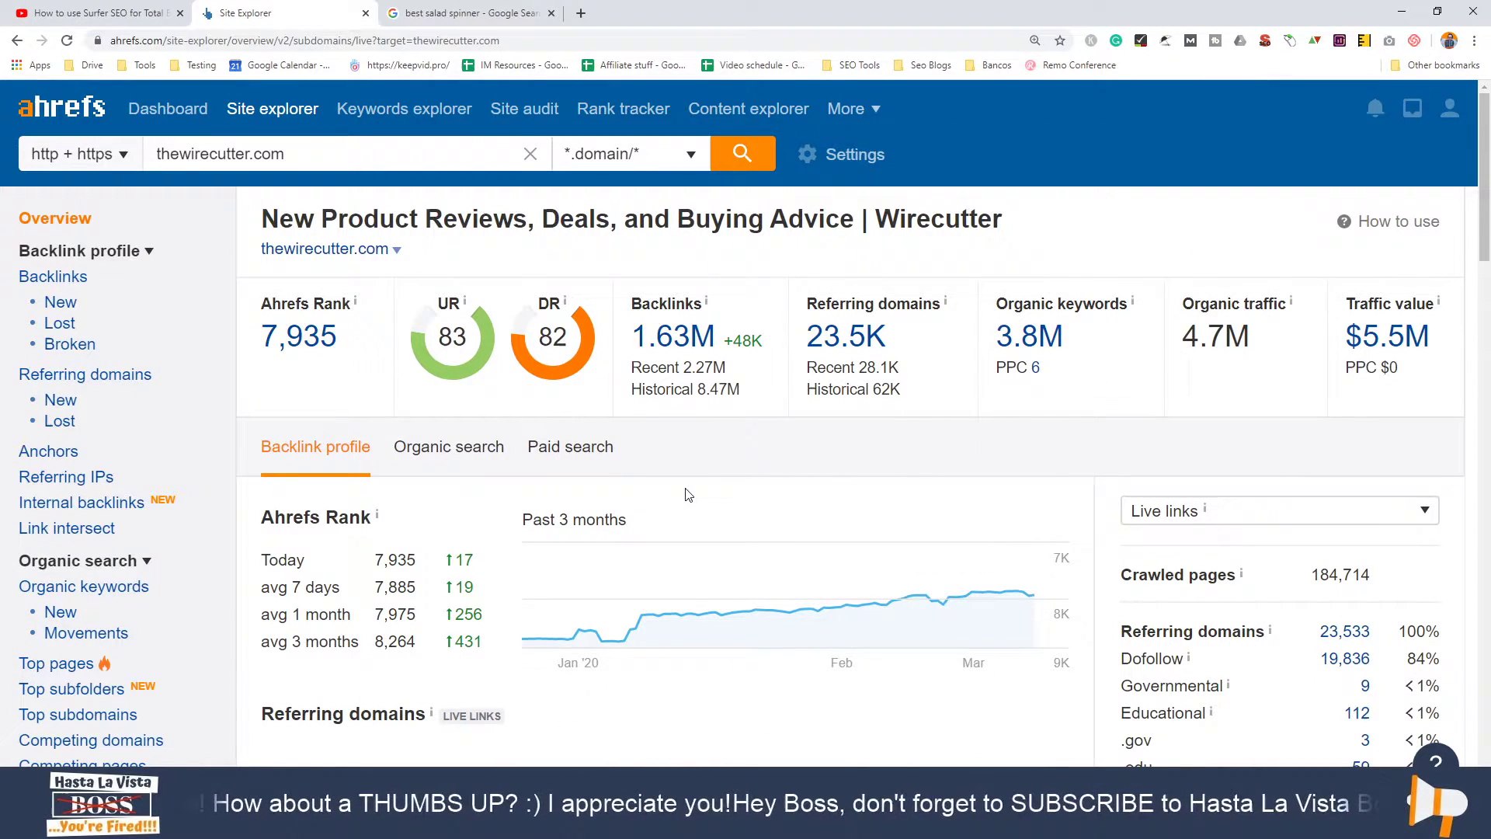
mouse_move(718, 493)
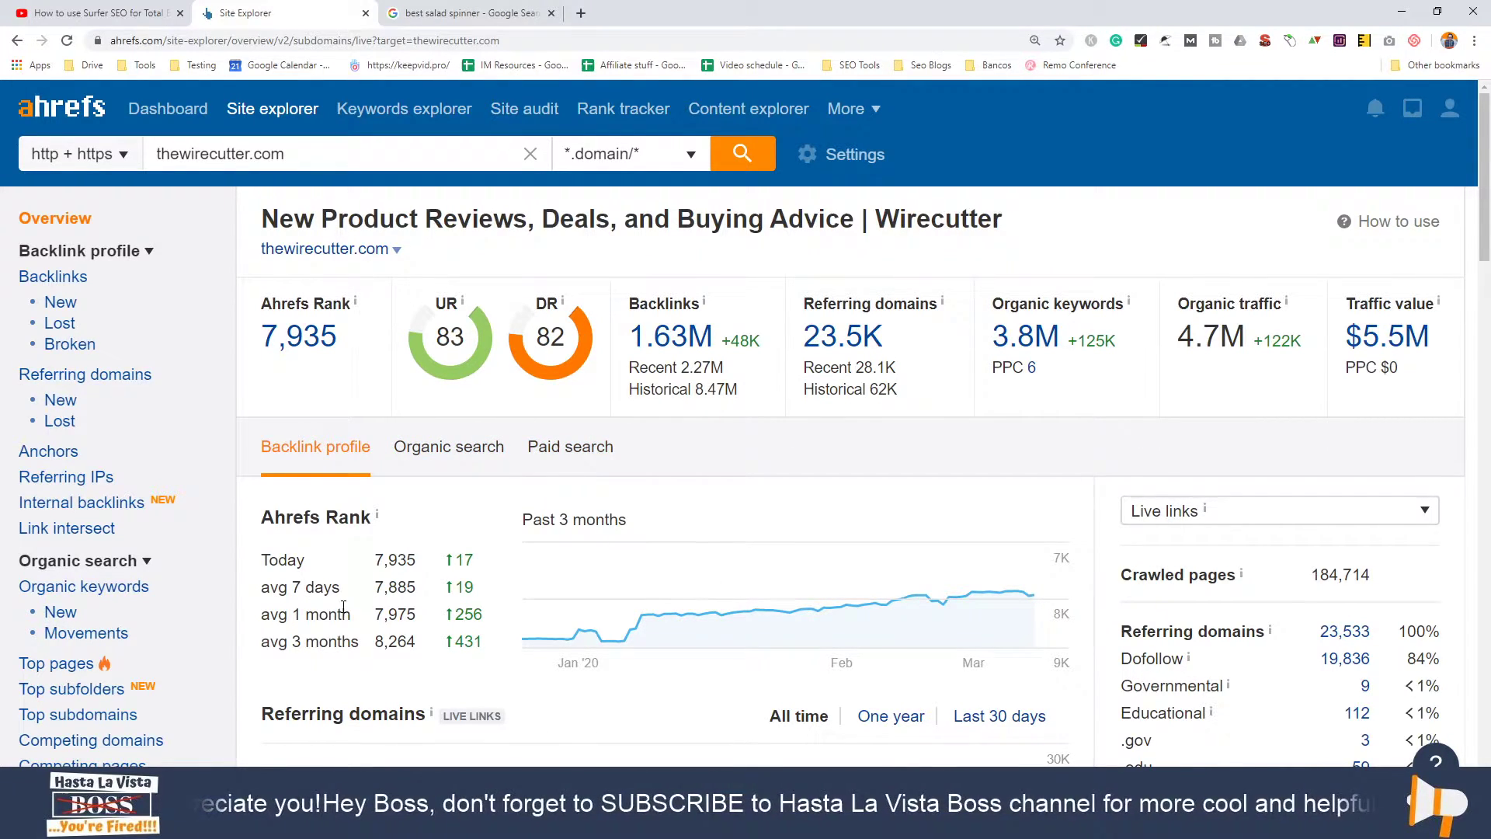
left_click(82, 588)
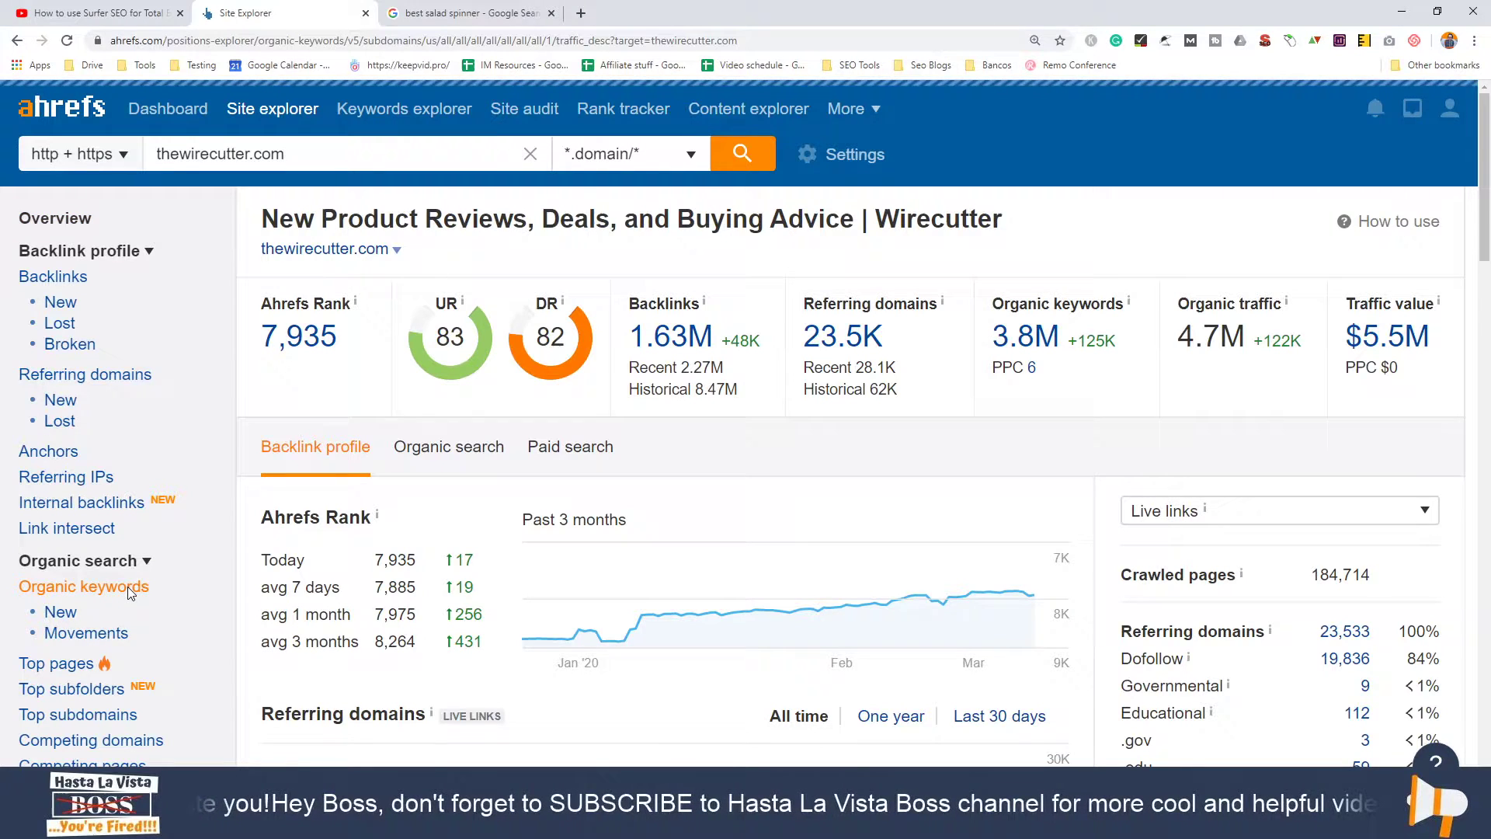
Show thewirecutter.com's Organic Keywords report filtered to keyword difficulty 0 to 0
left_click(84, 588)
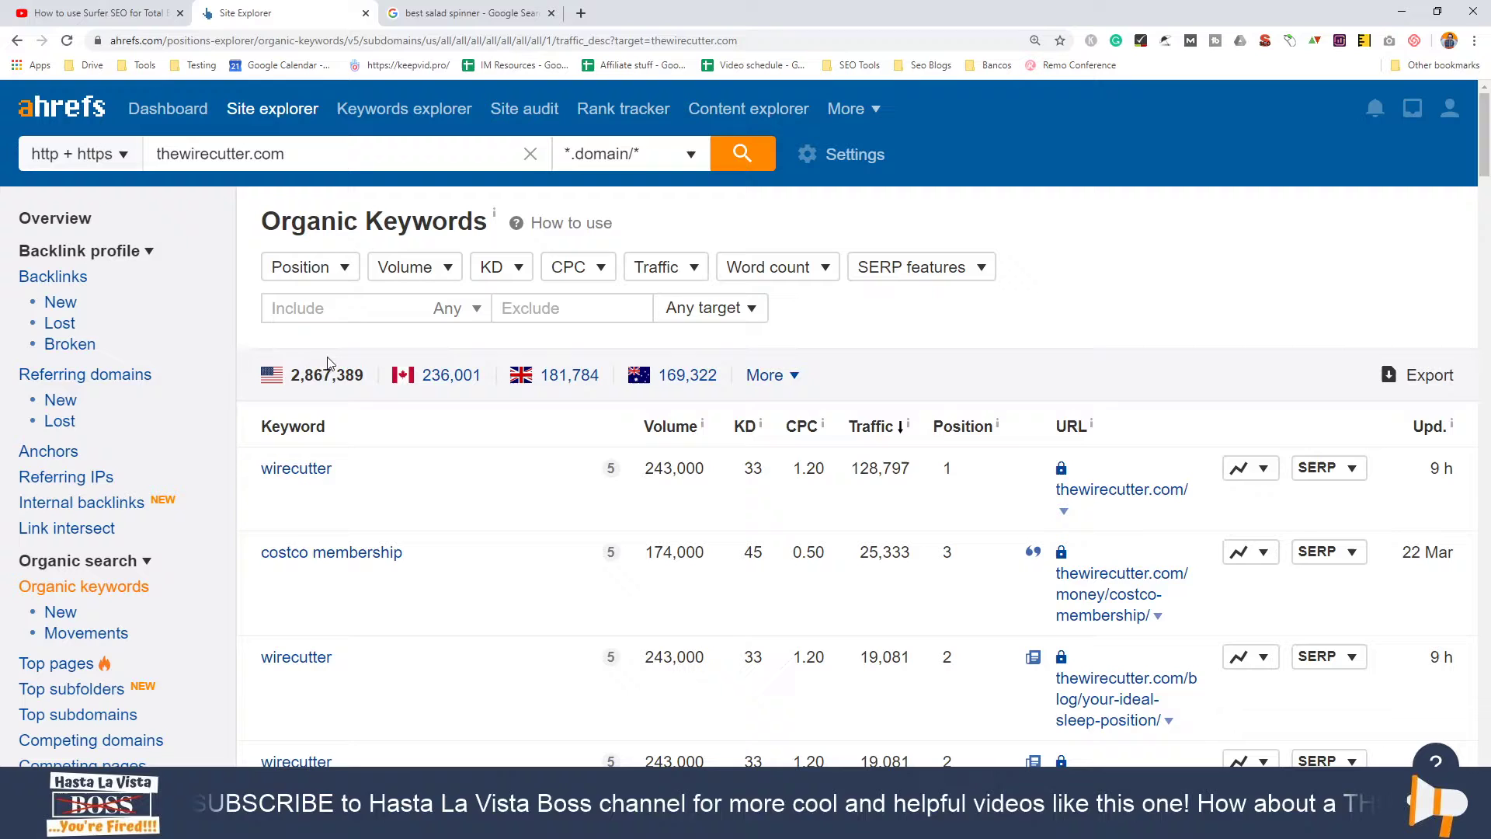
left_click(492, 266)
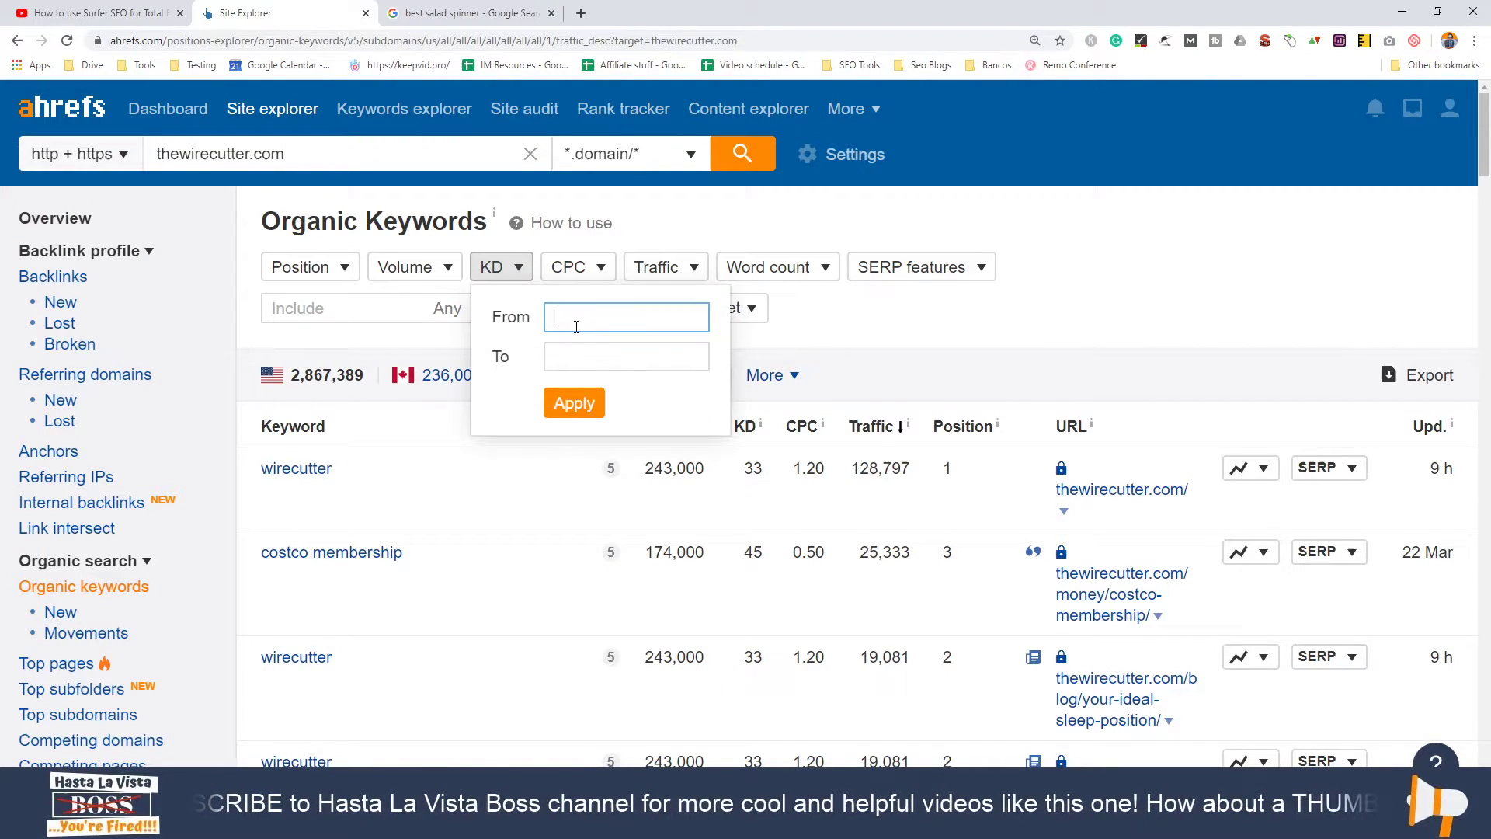
left_click(626, 356)
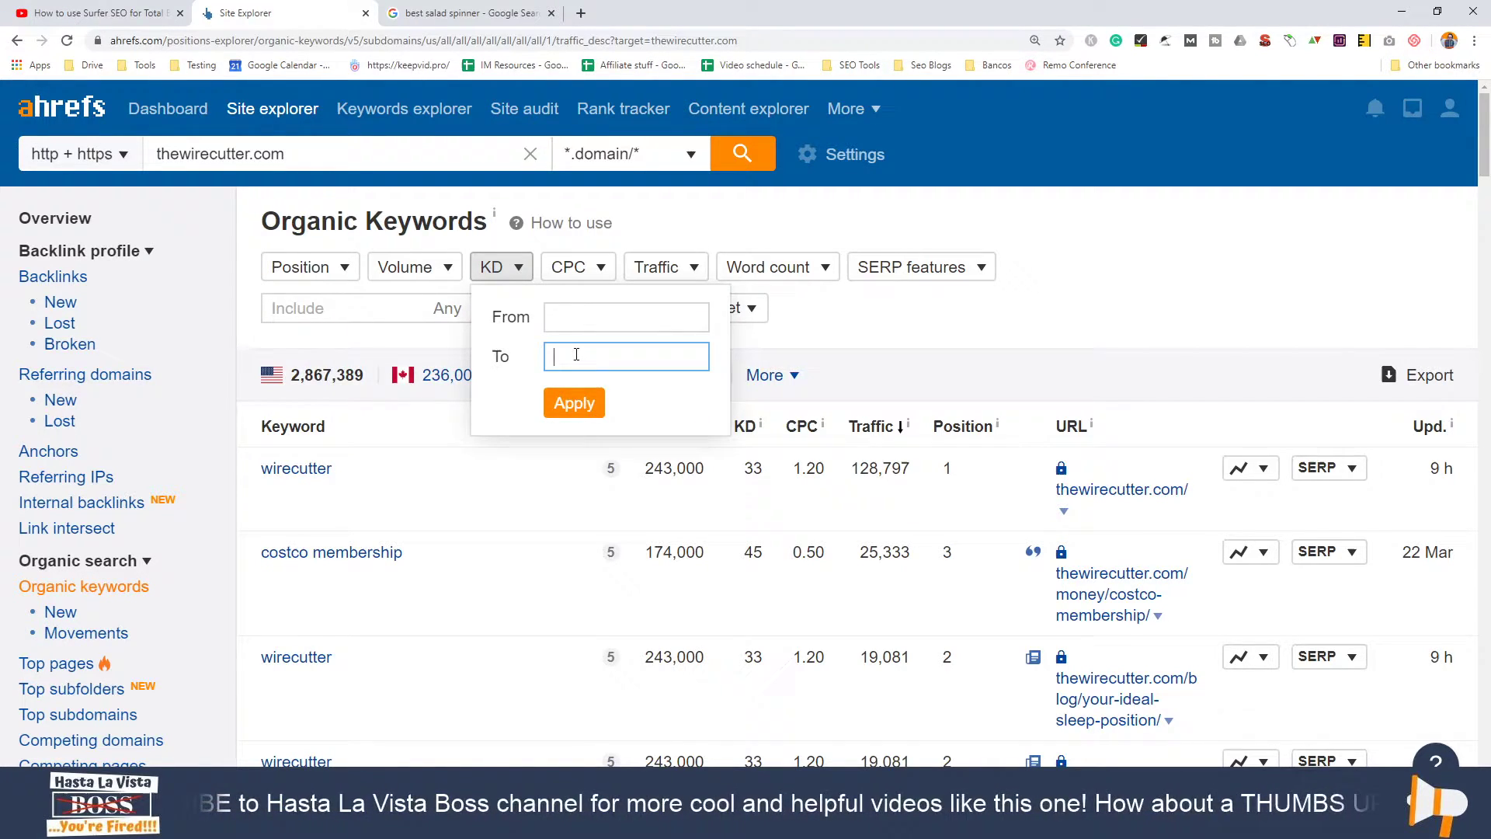
type("0")
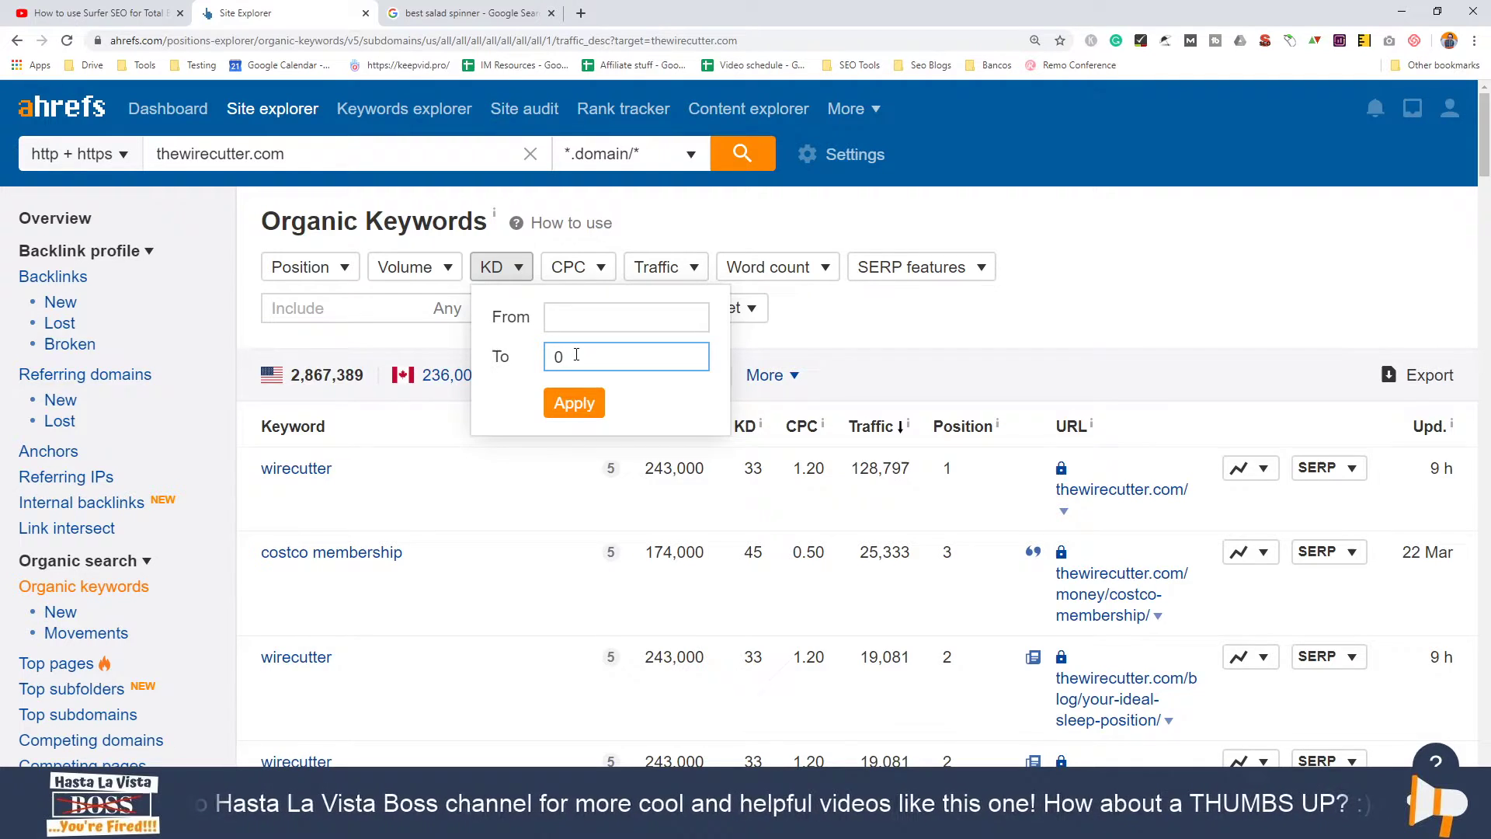
left_click(573, 403)
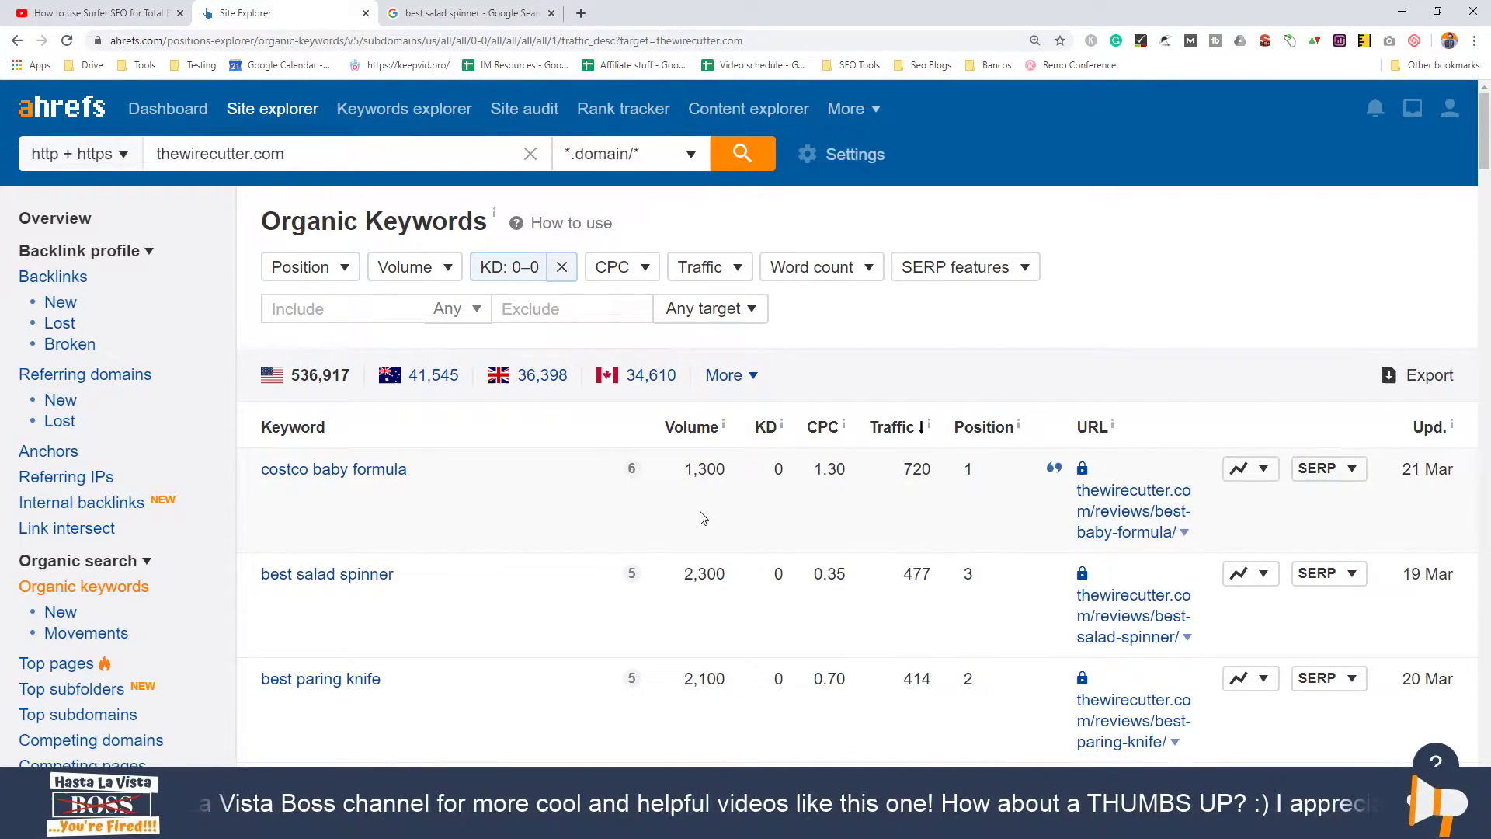
Browse down the KD 0 keyword list and highlight the ring thermostat search volume
scroll("down", 3)
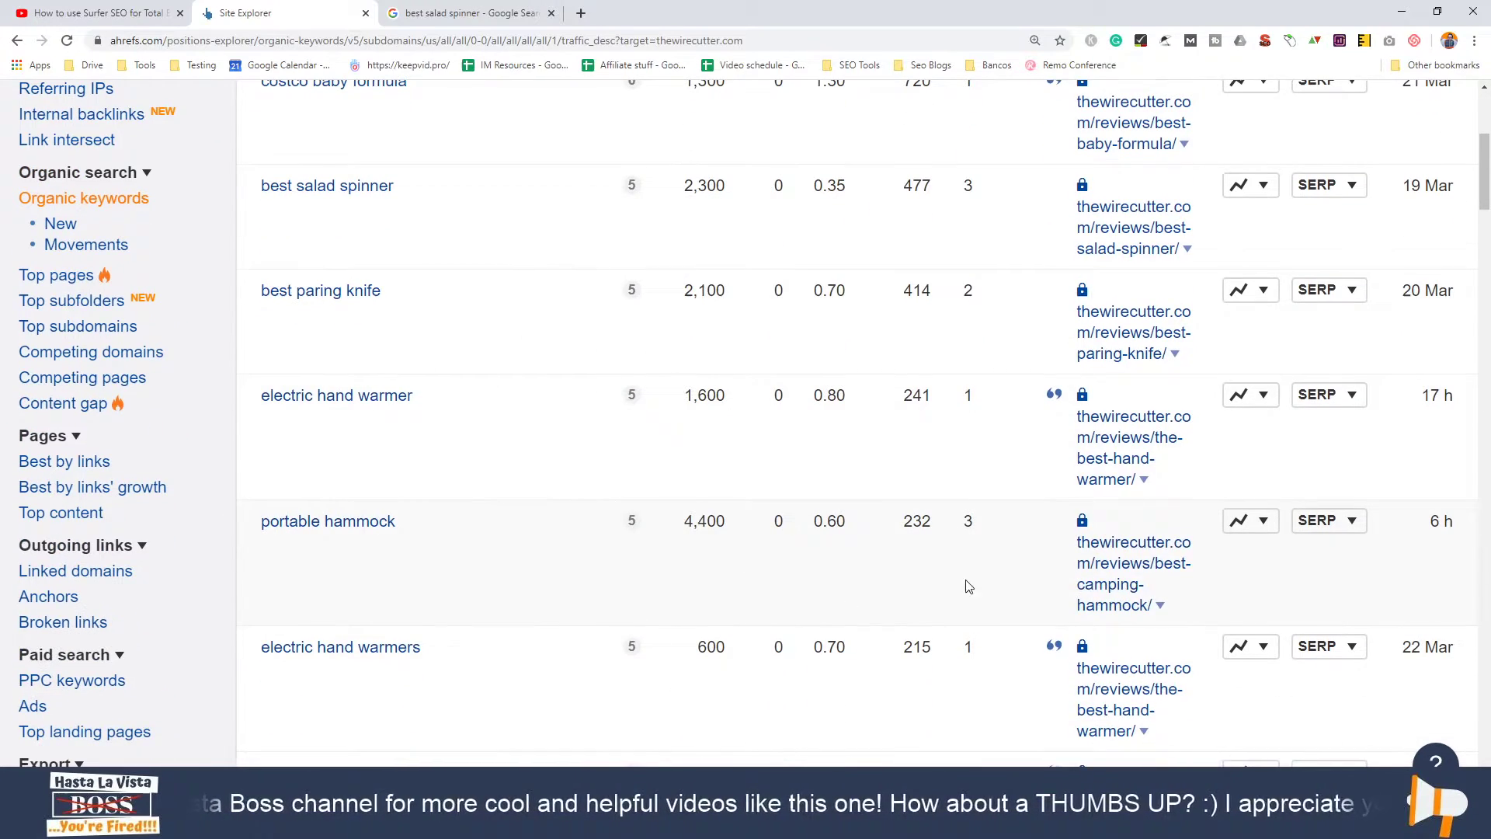
scroll("down", 3)
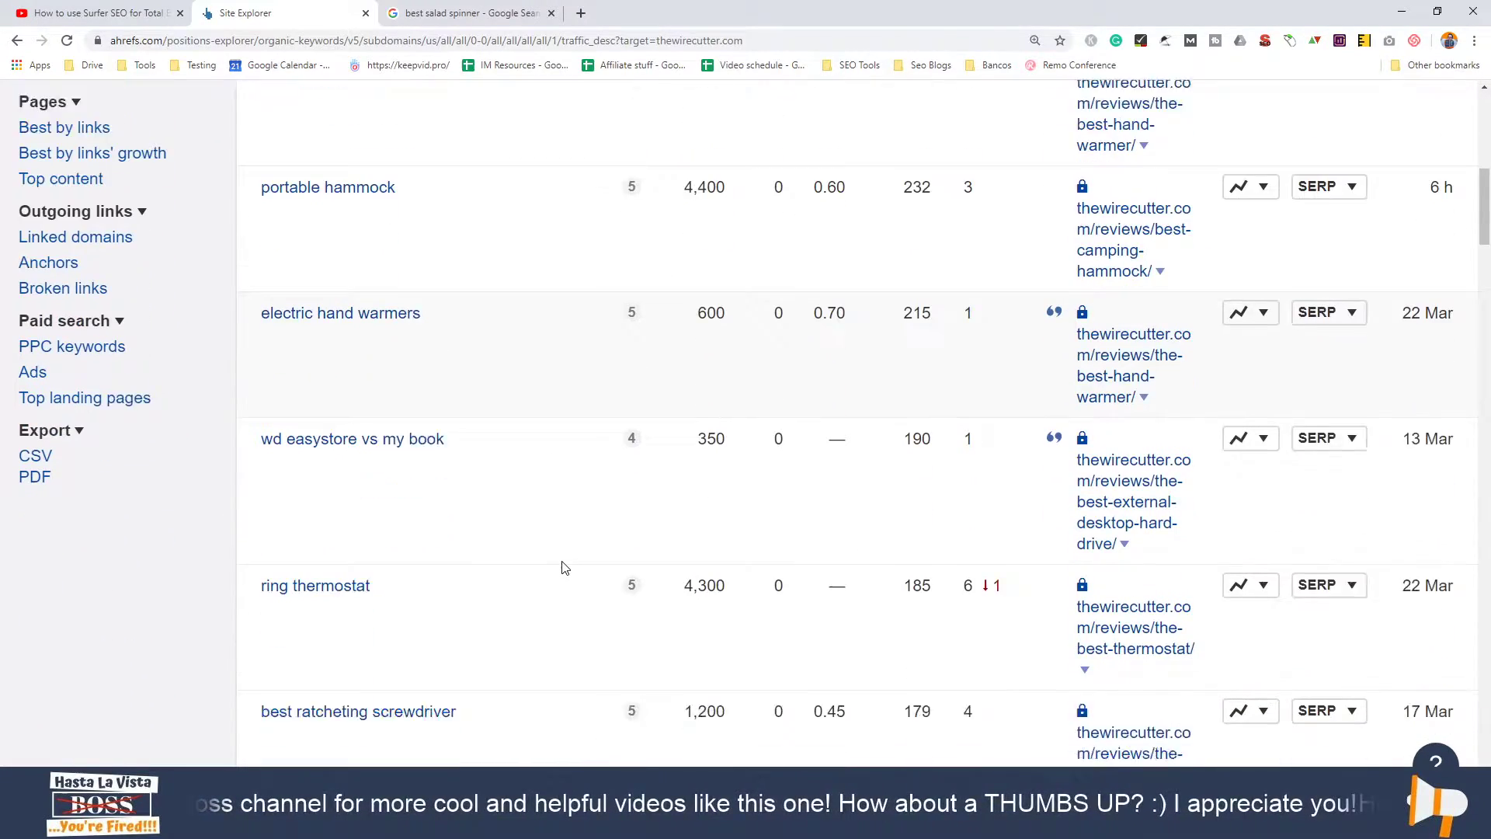
scroll("down", 3)
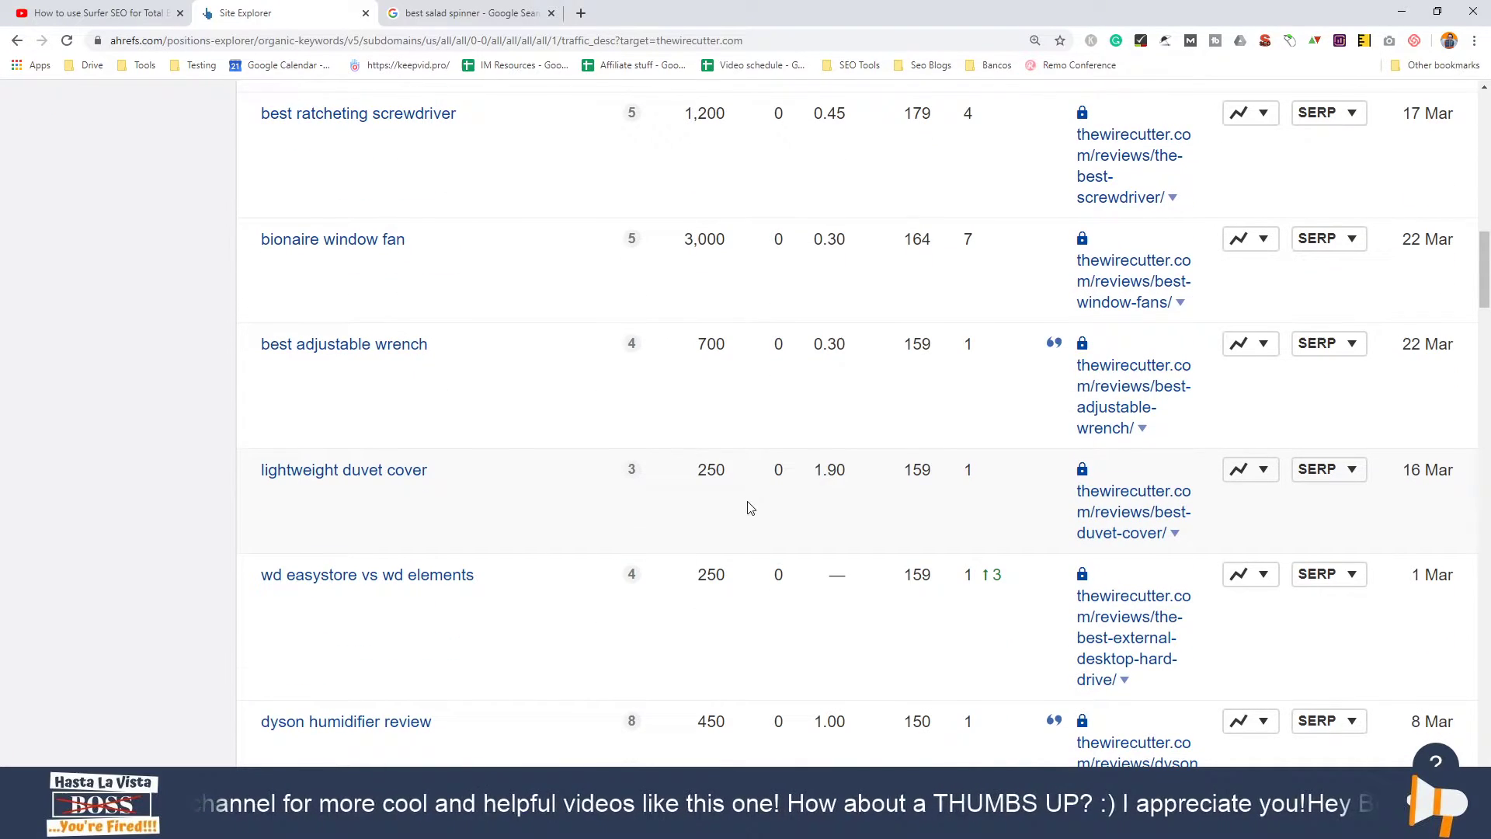
scroll("down", 3)
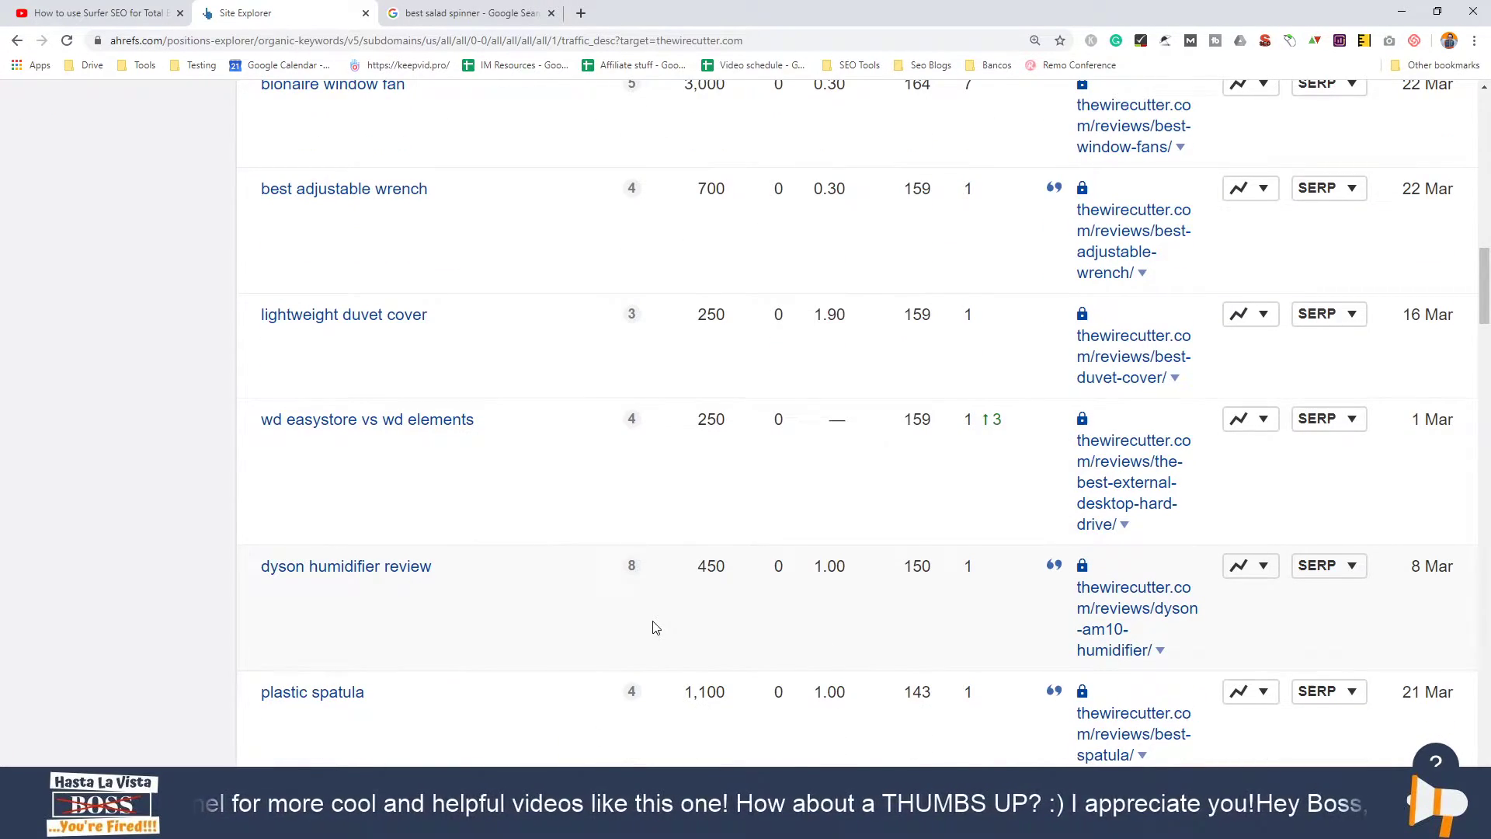
scroll("down", 3)
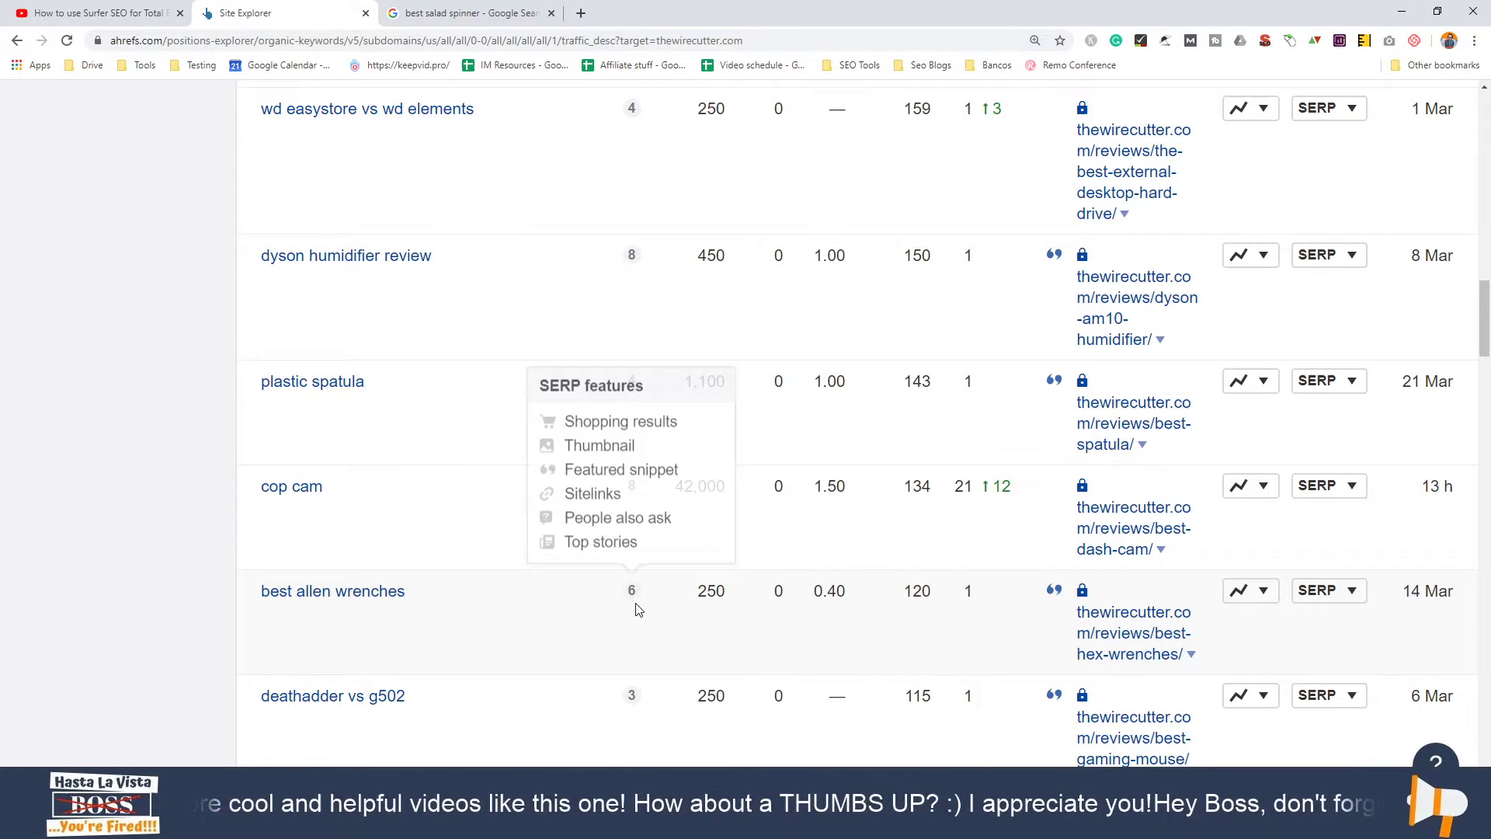
mouse_move(200, 601)
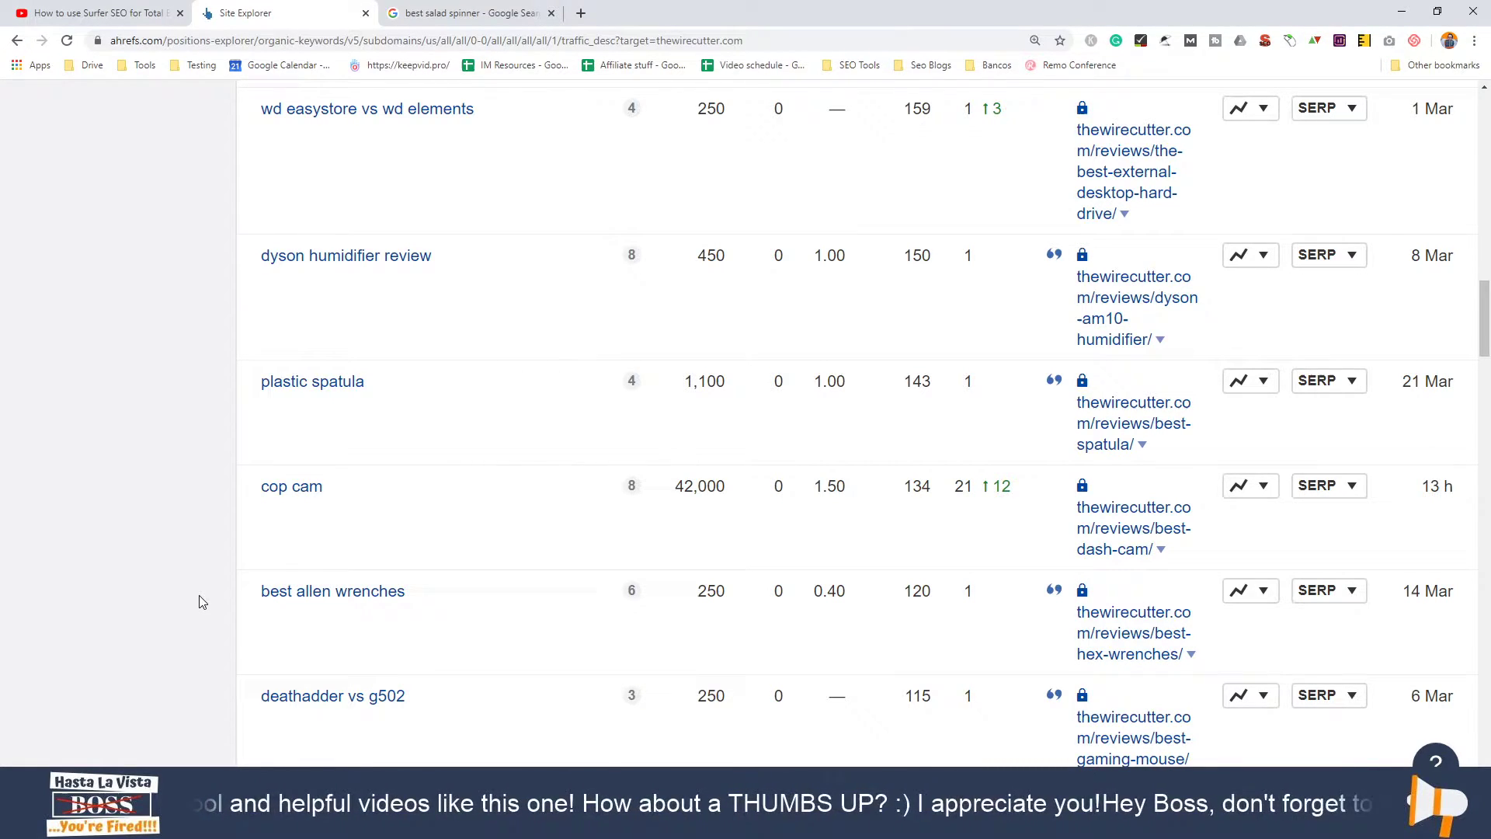
scroll("down", 3)
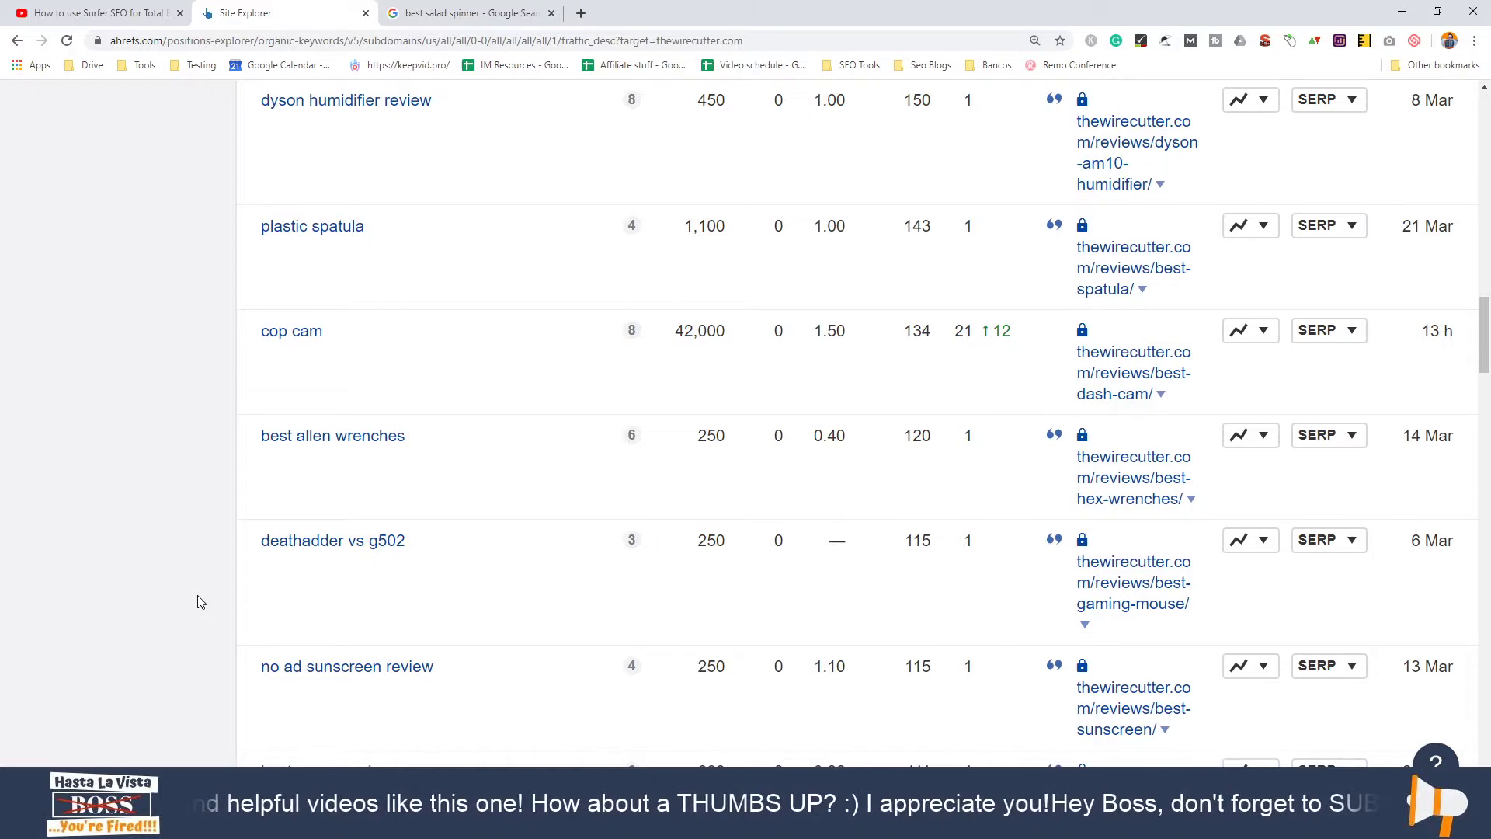
scroll("down", 3)
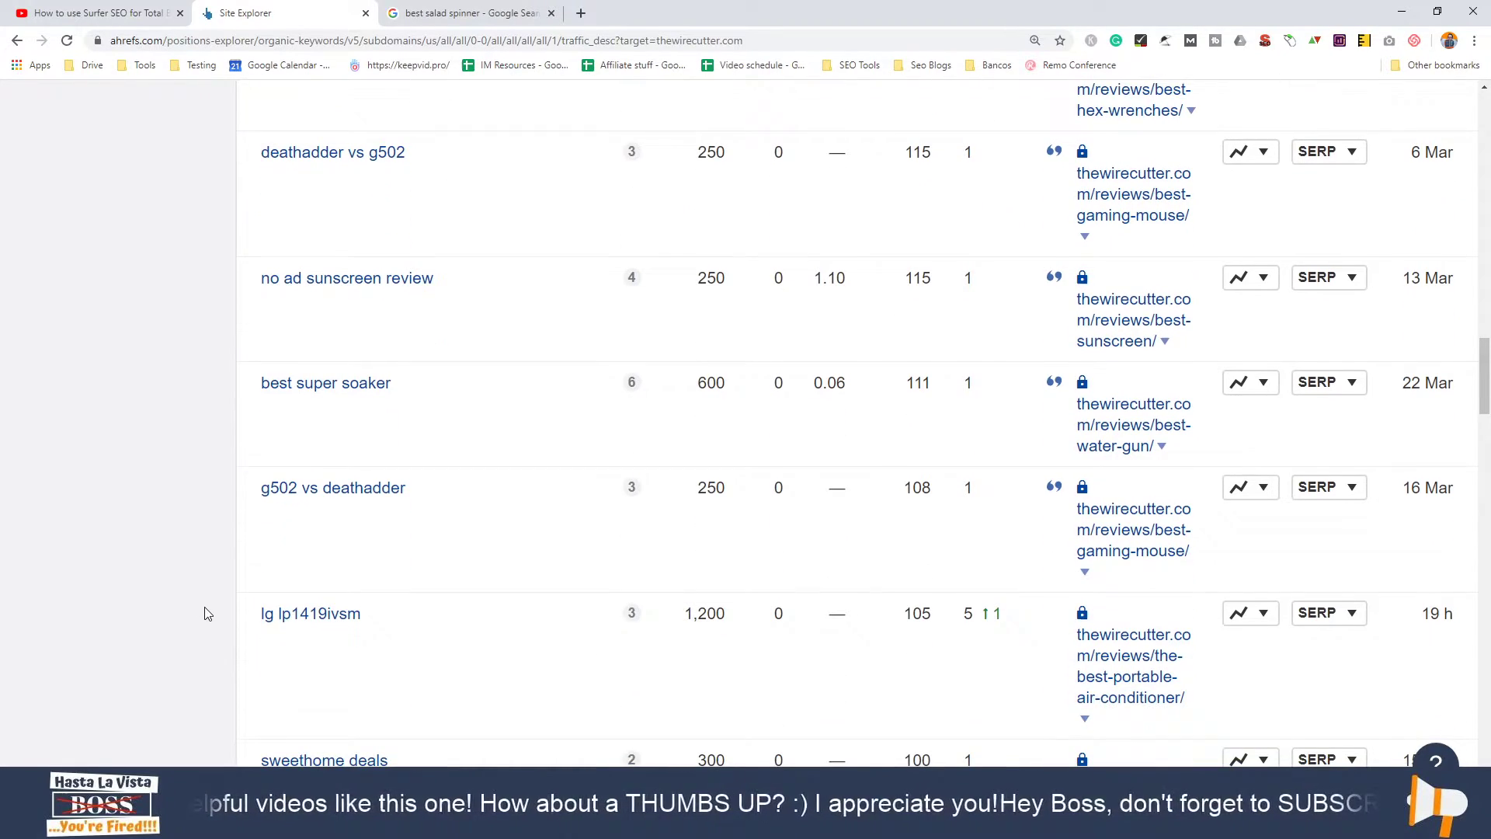
mouse_move(185, 580)
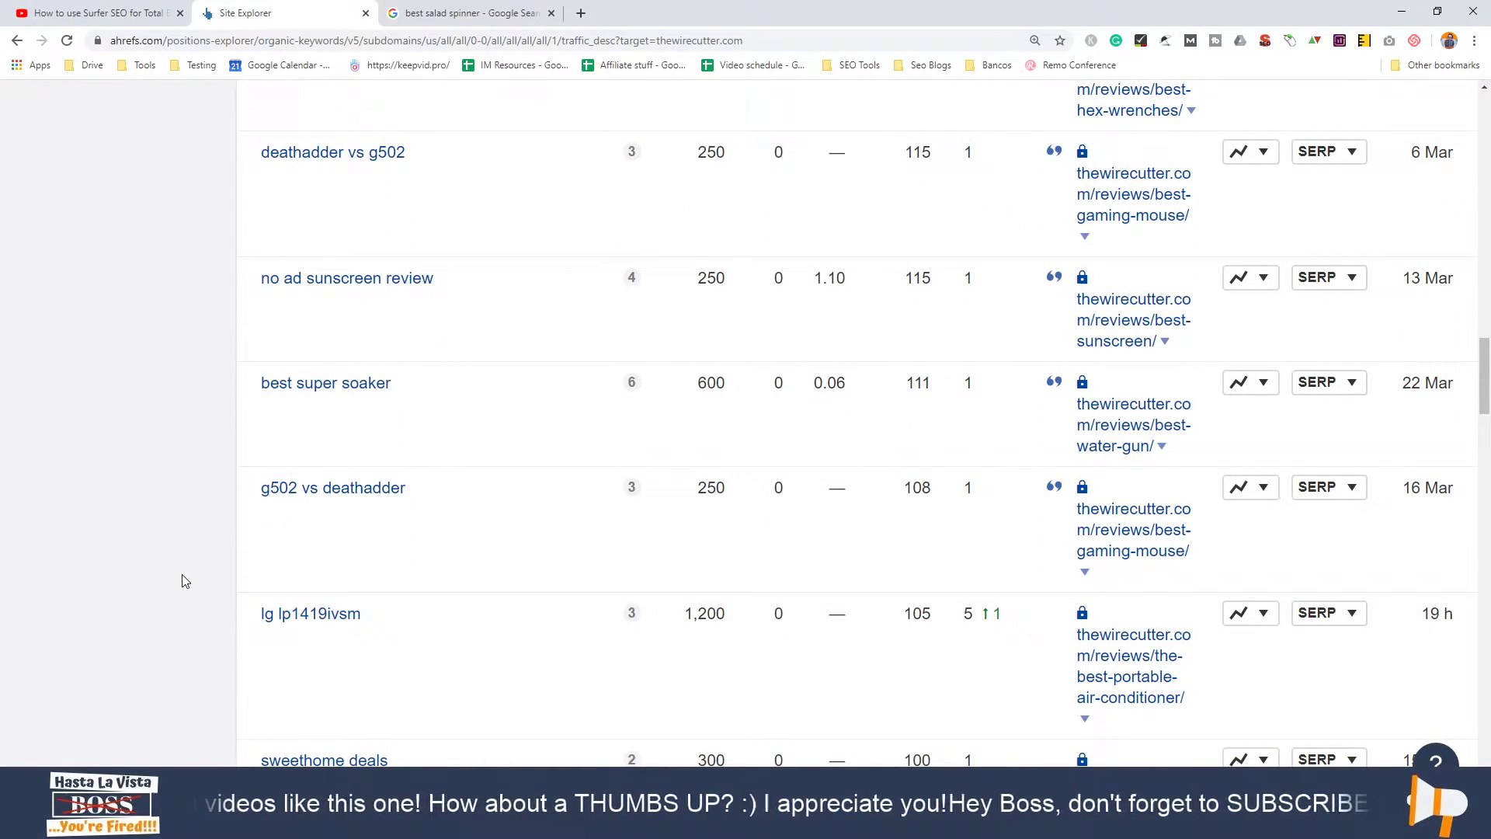
scroll("down", 3)
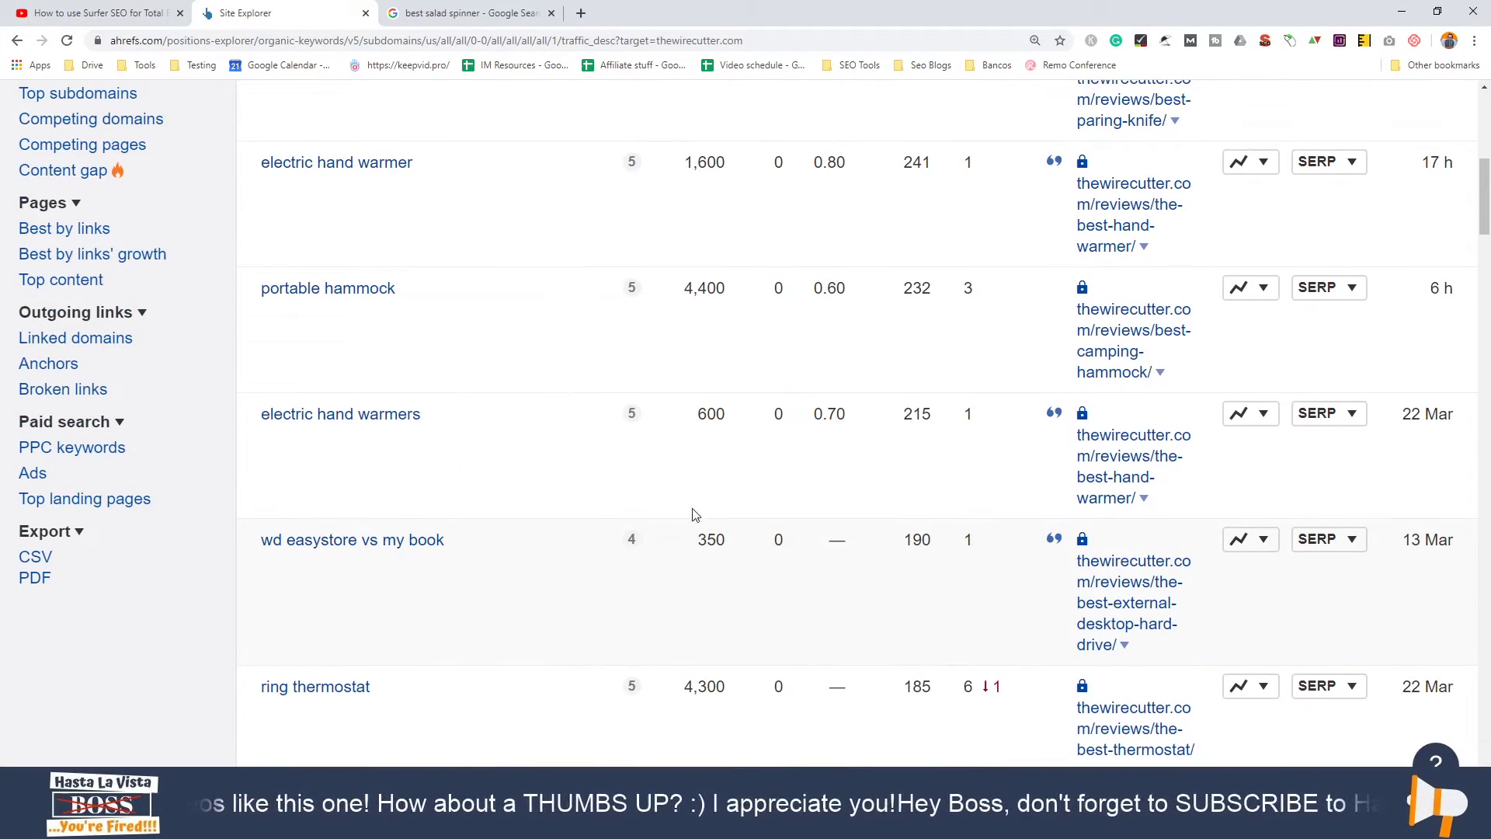
scroll("down", 3)
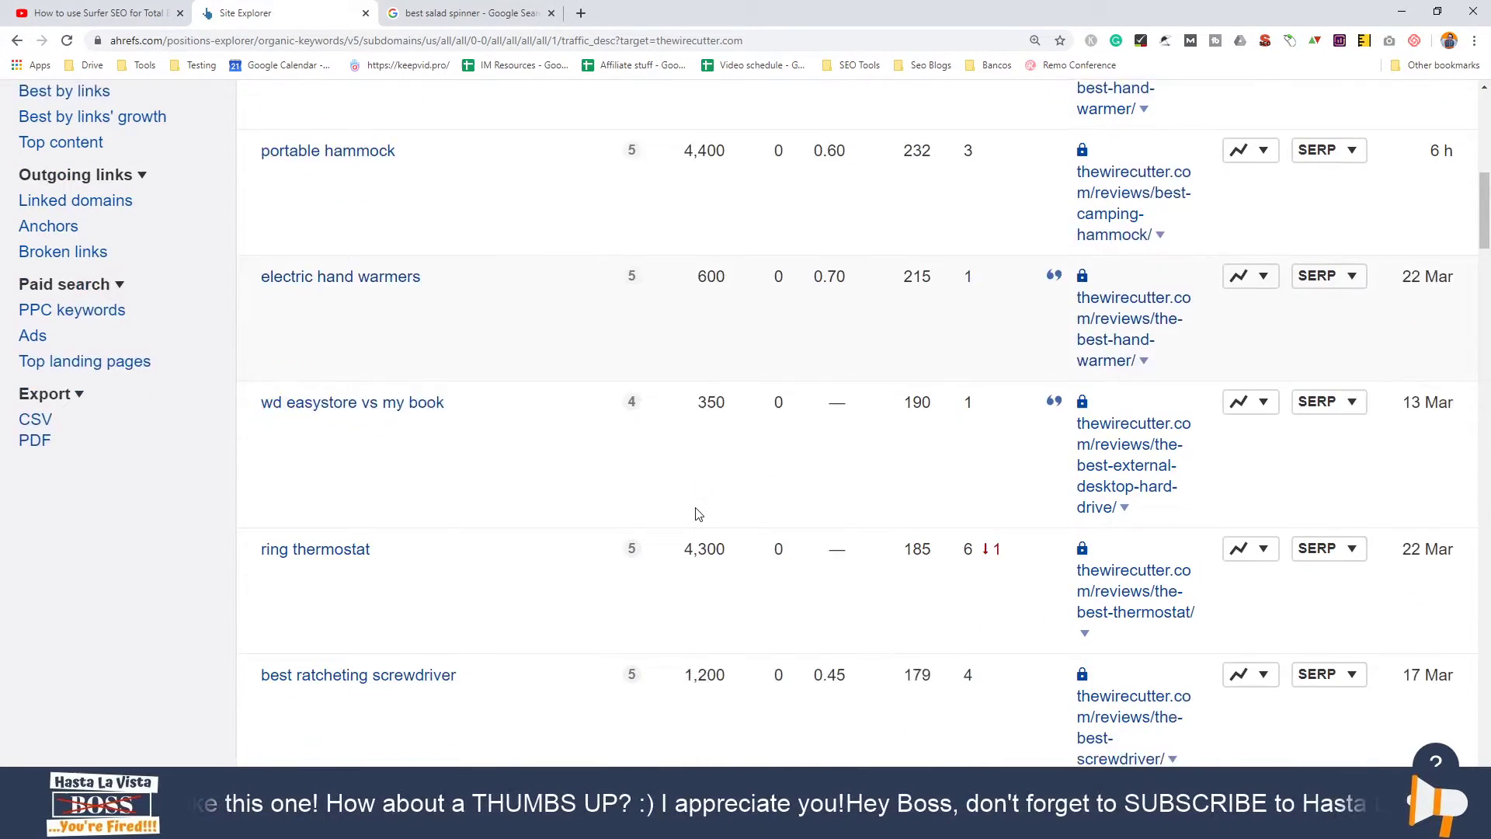
scroll("down", 3)
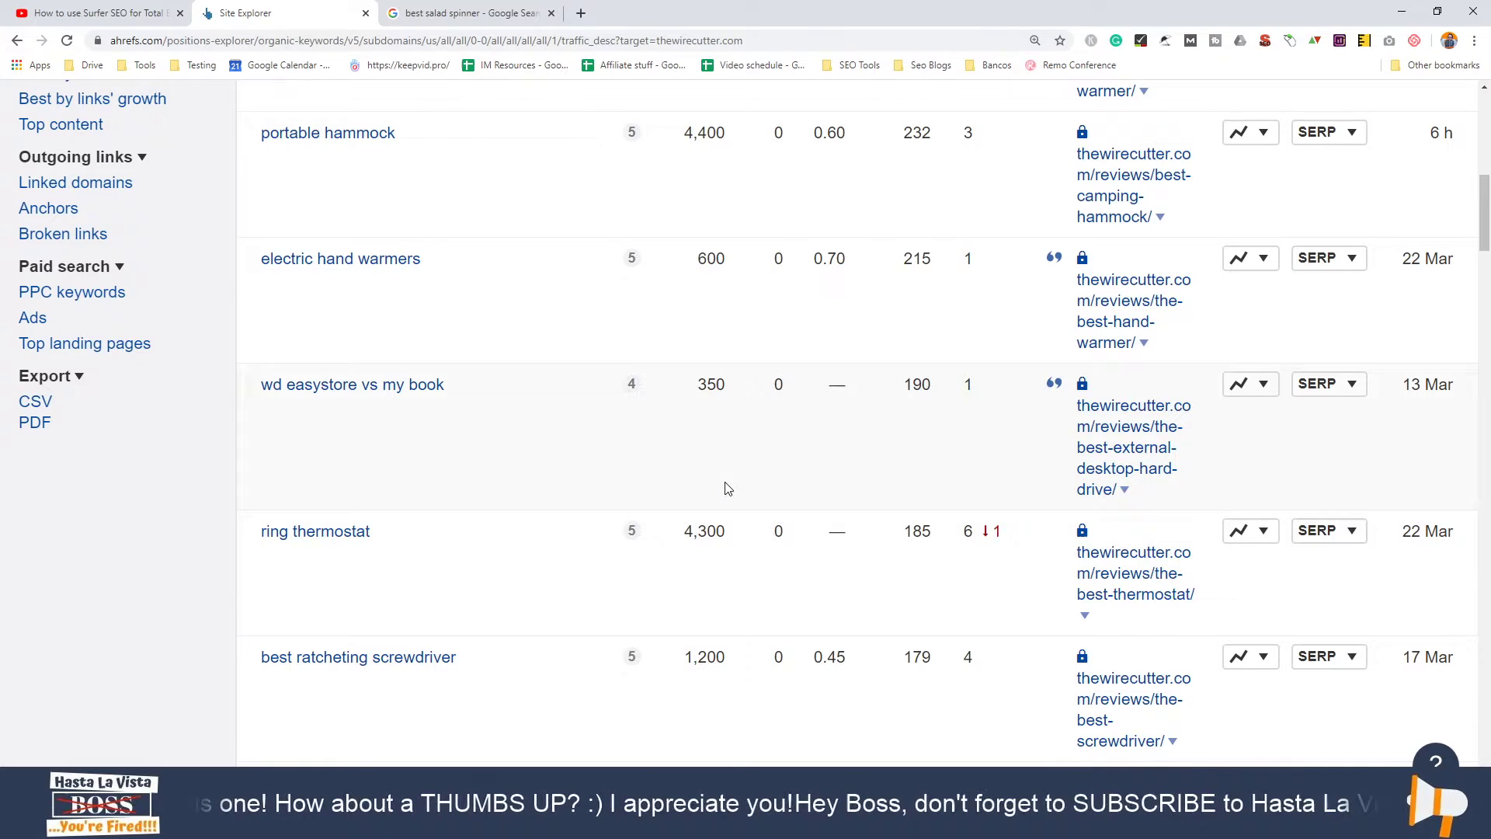
double_click(704, 532)
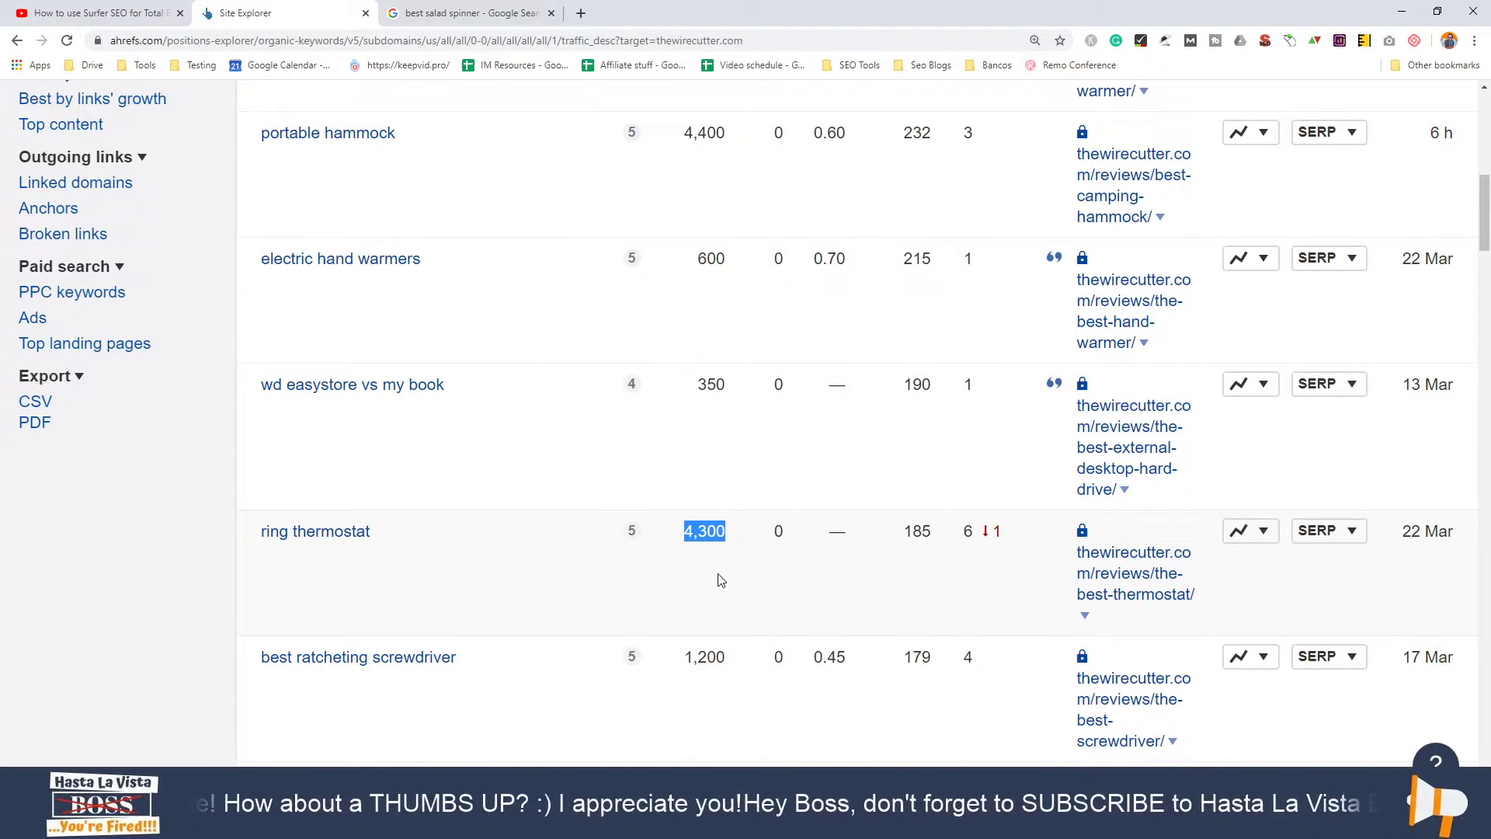
scroll("down", 3)
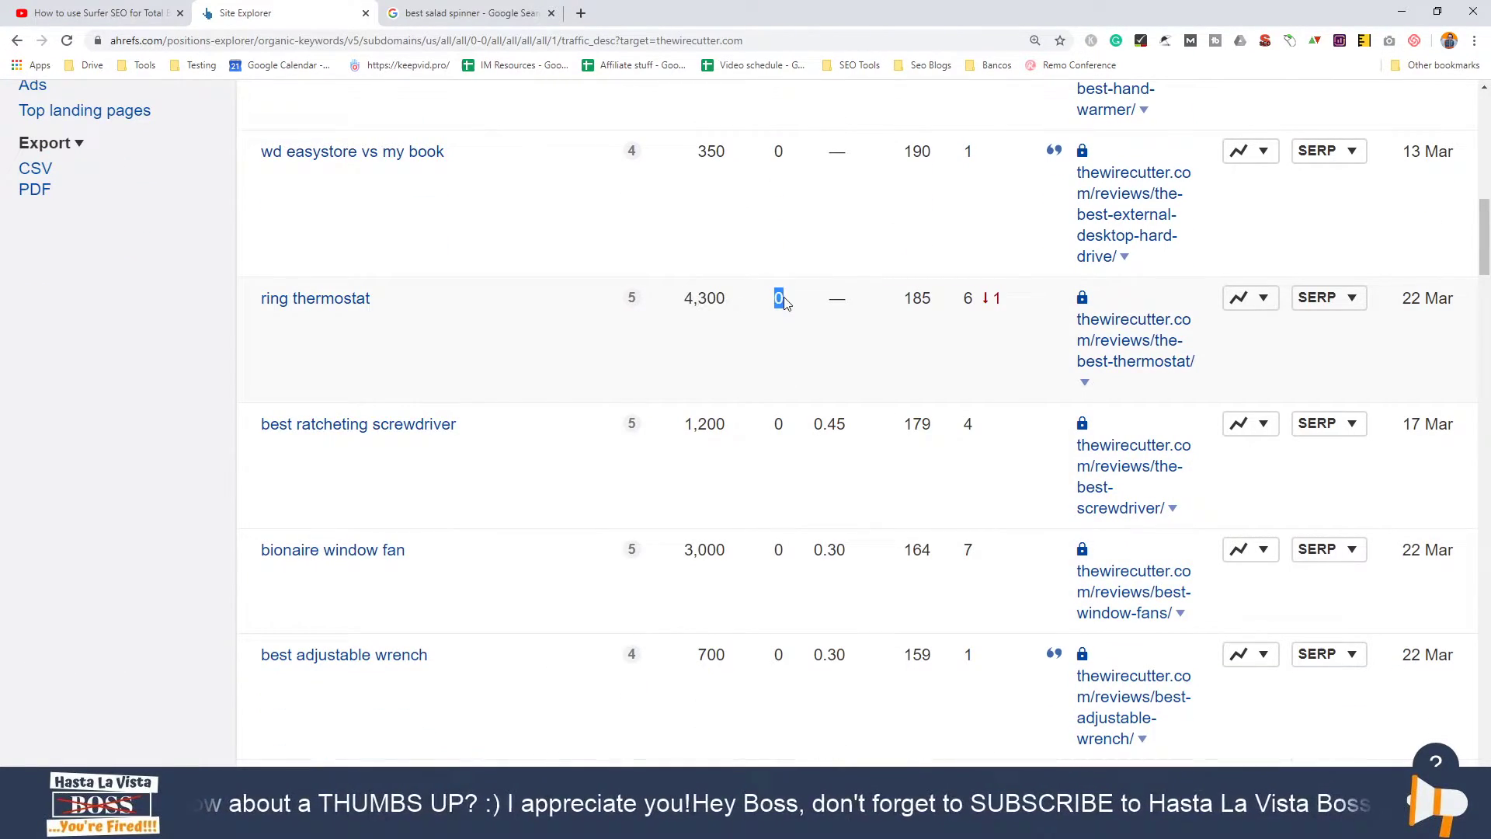
scroll("up", 3)
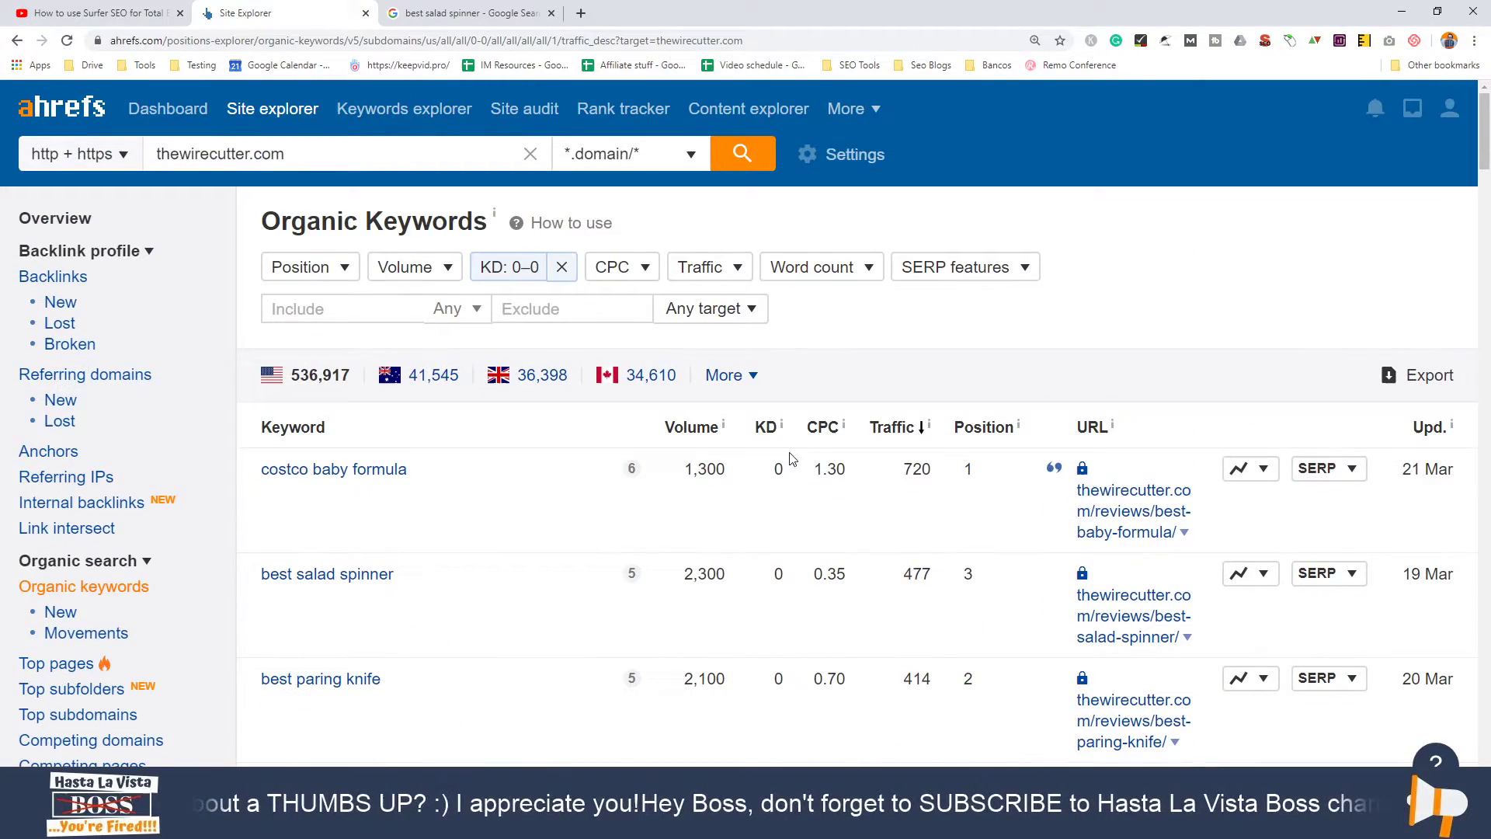
mouse_move(780, 425)
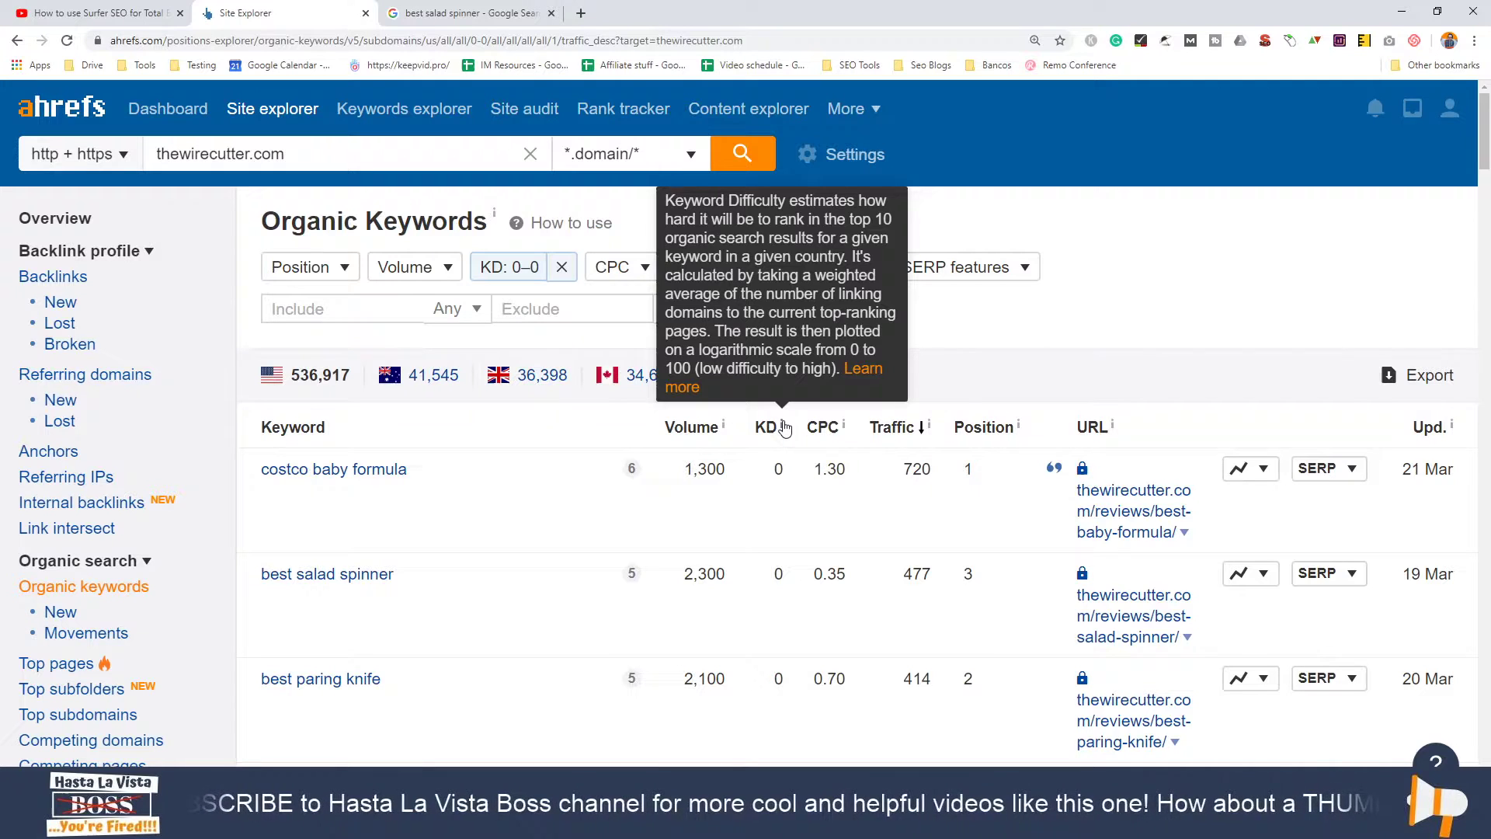
mouse_move(990, 376)
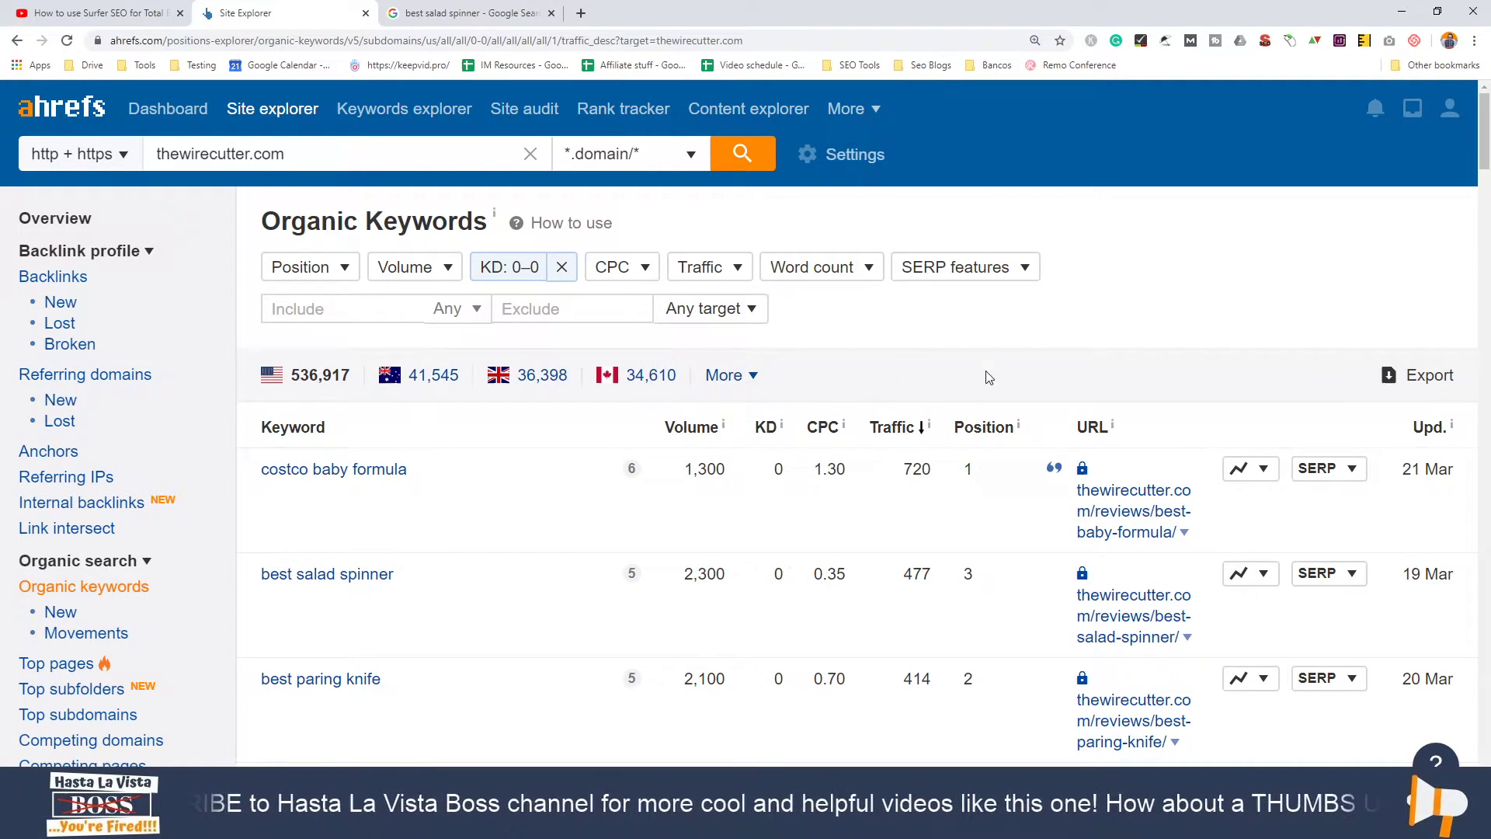
scroll("down", 3)
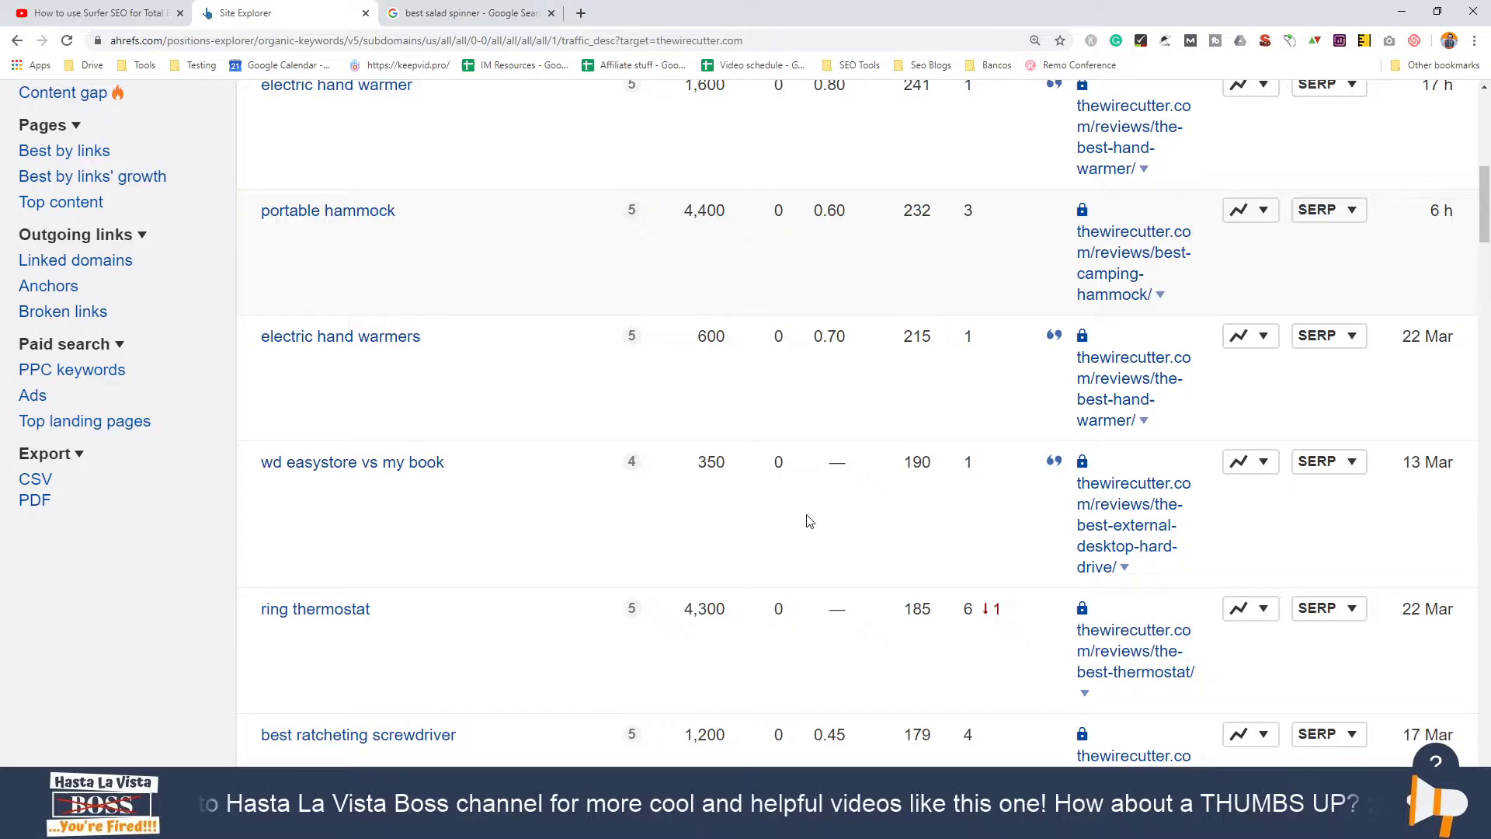
scroll("down", 3)
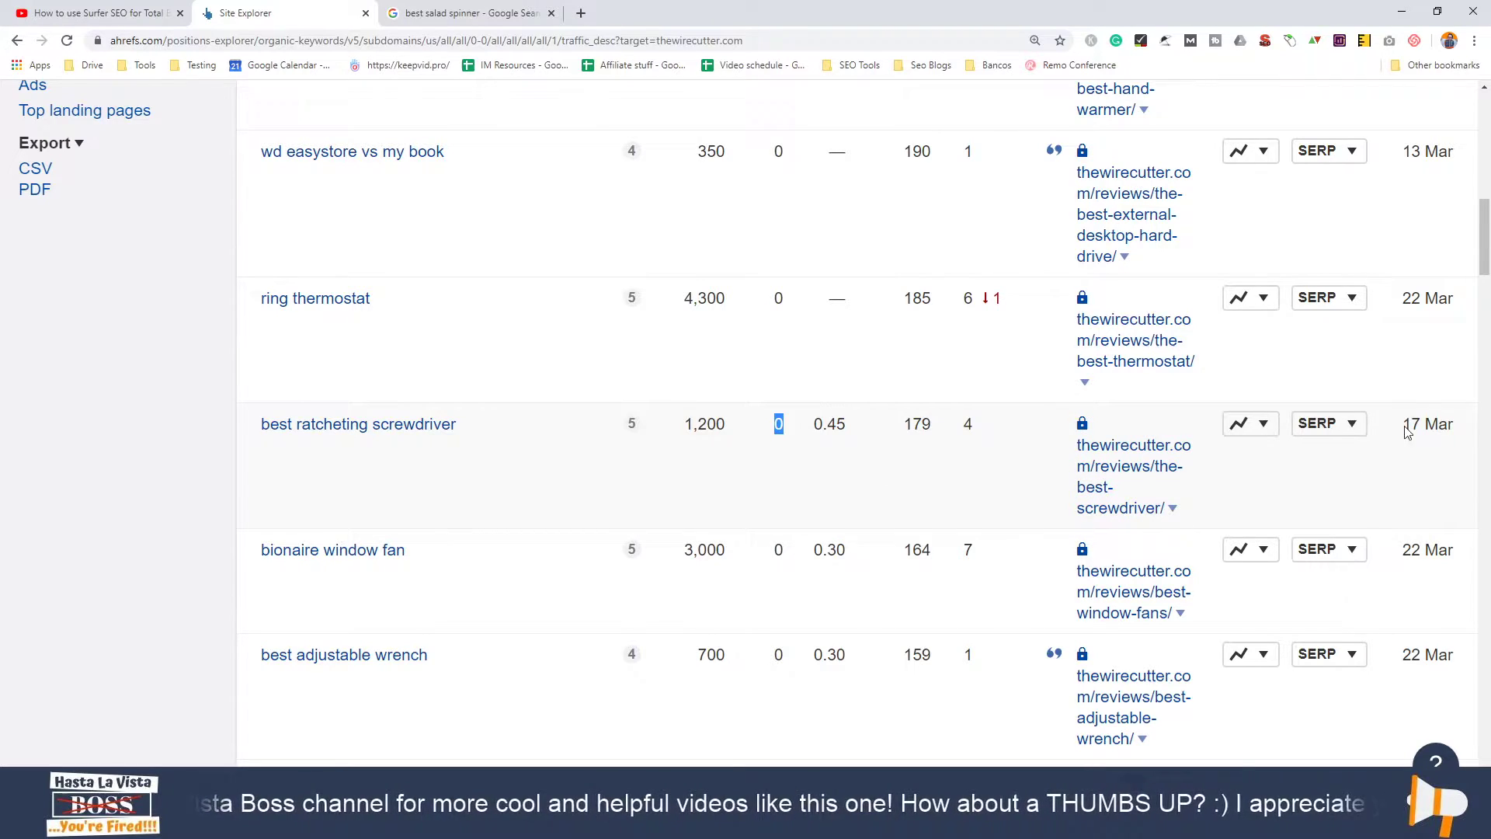
Review the SERP overview of ranking pages for 'best ratcheting screwdriver'
left_click(1321, 423)
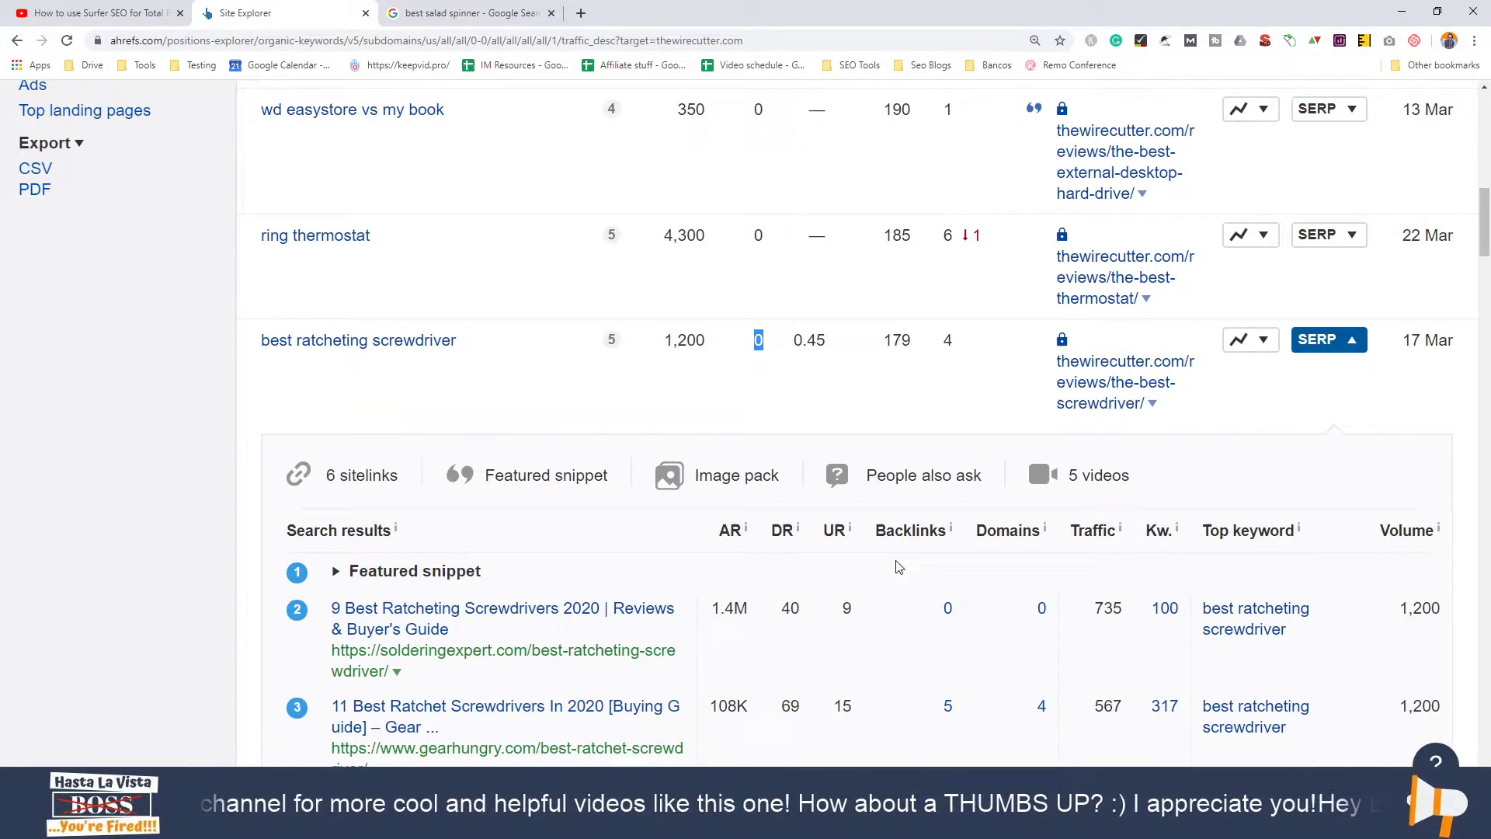
scroll("down", 3)
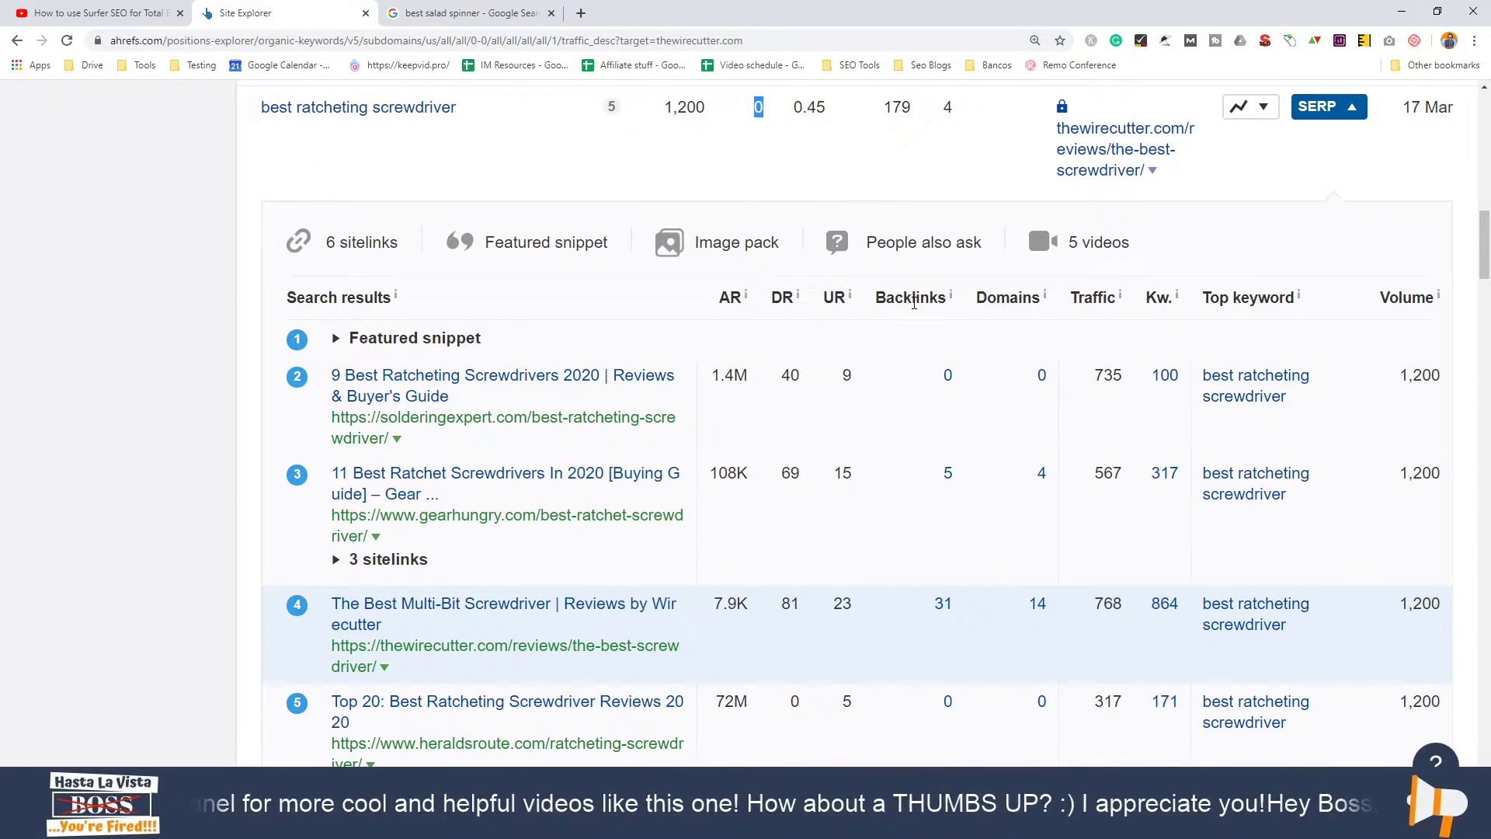
scroll("down", 3)
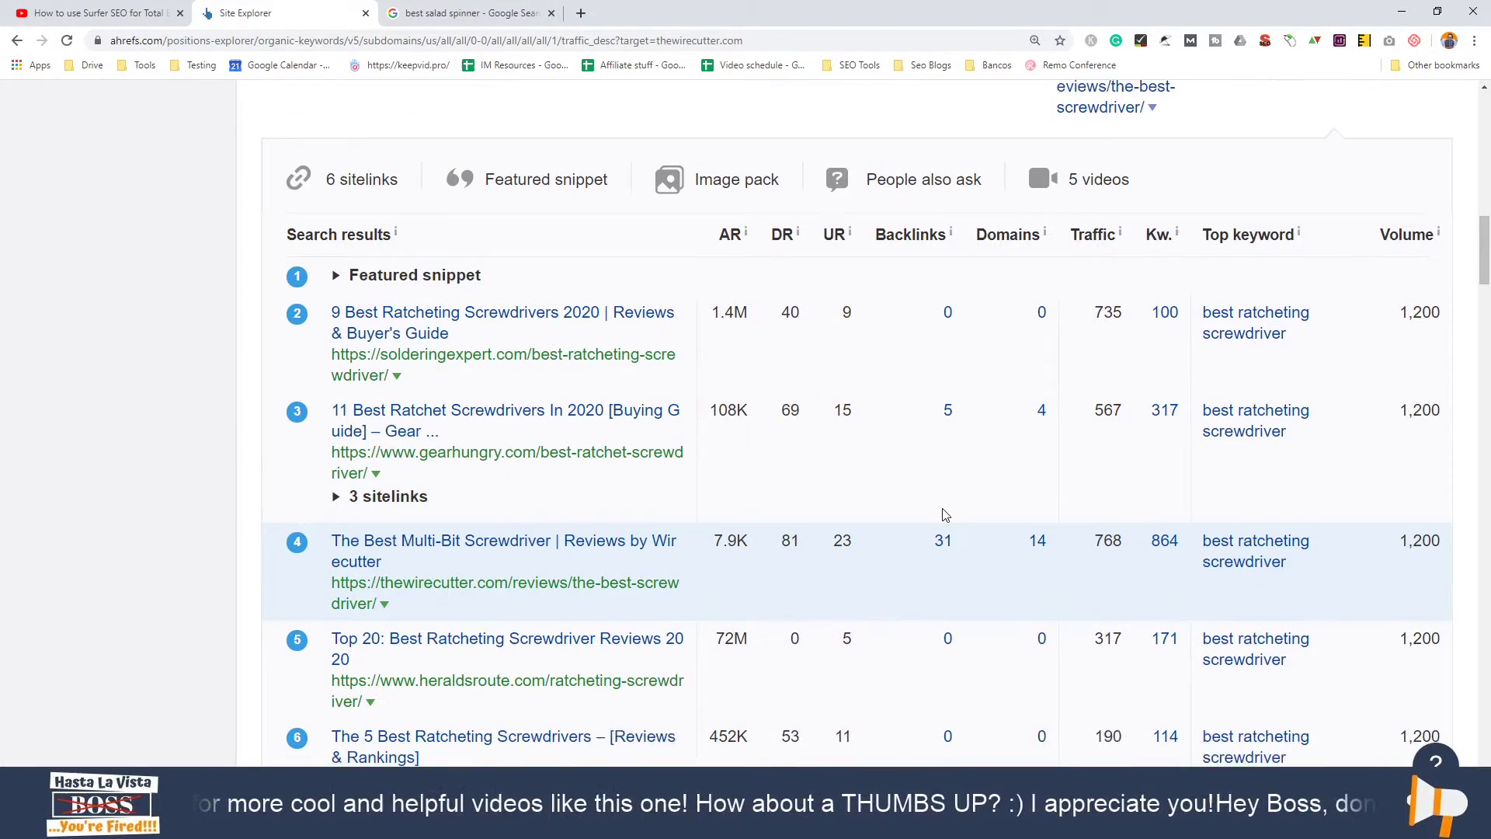
scroll("down", 3)
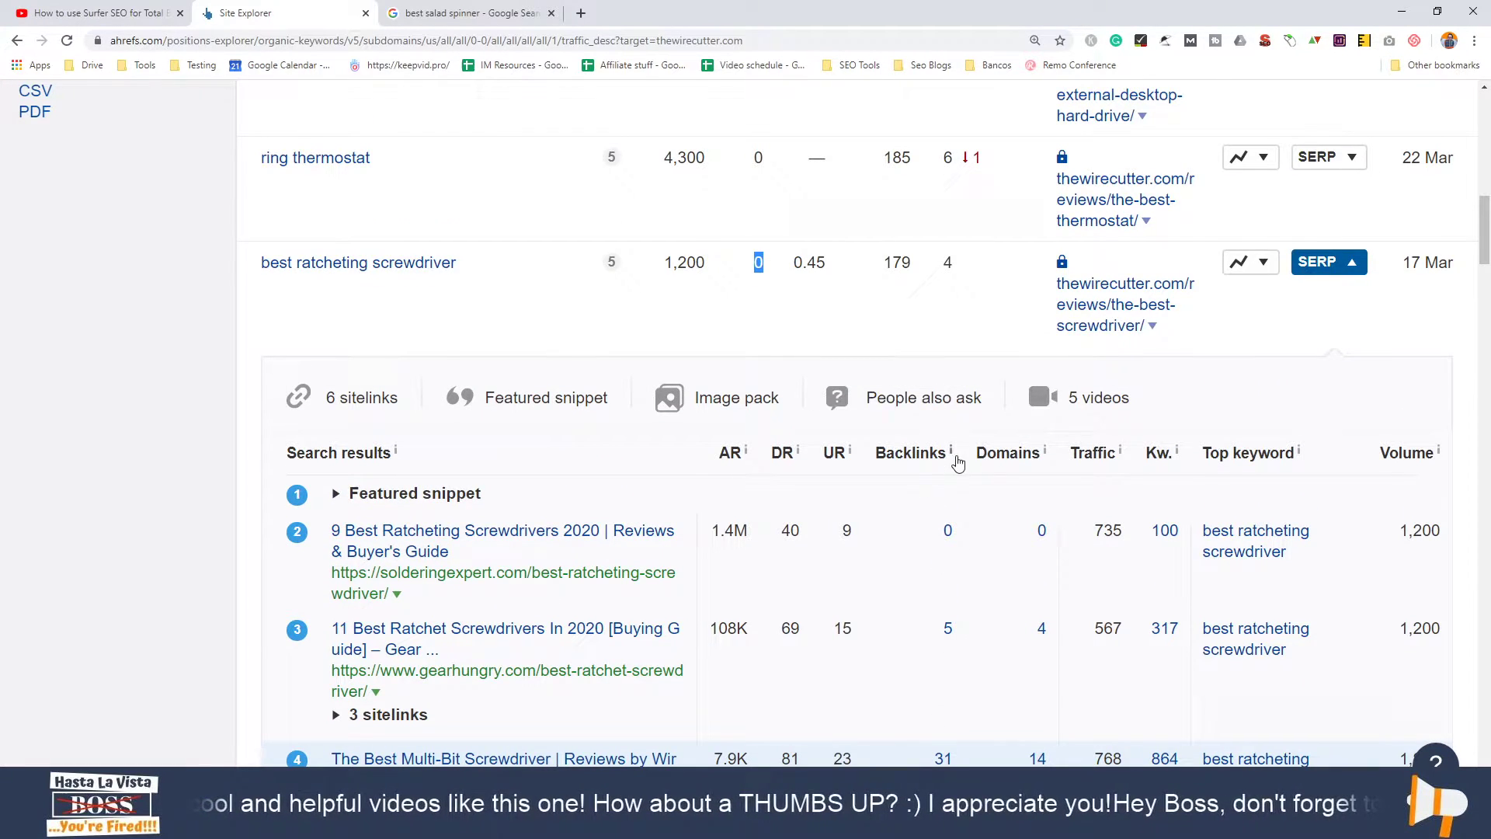
mouse_move(1040, 492)
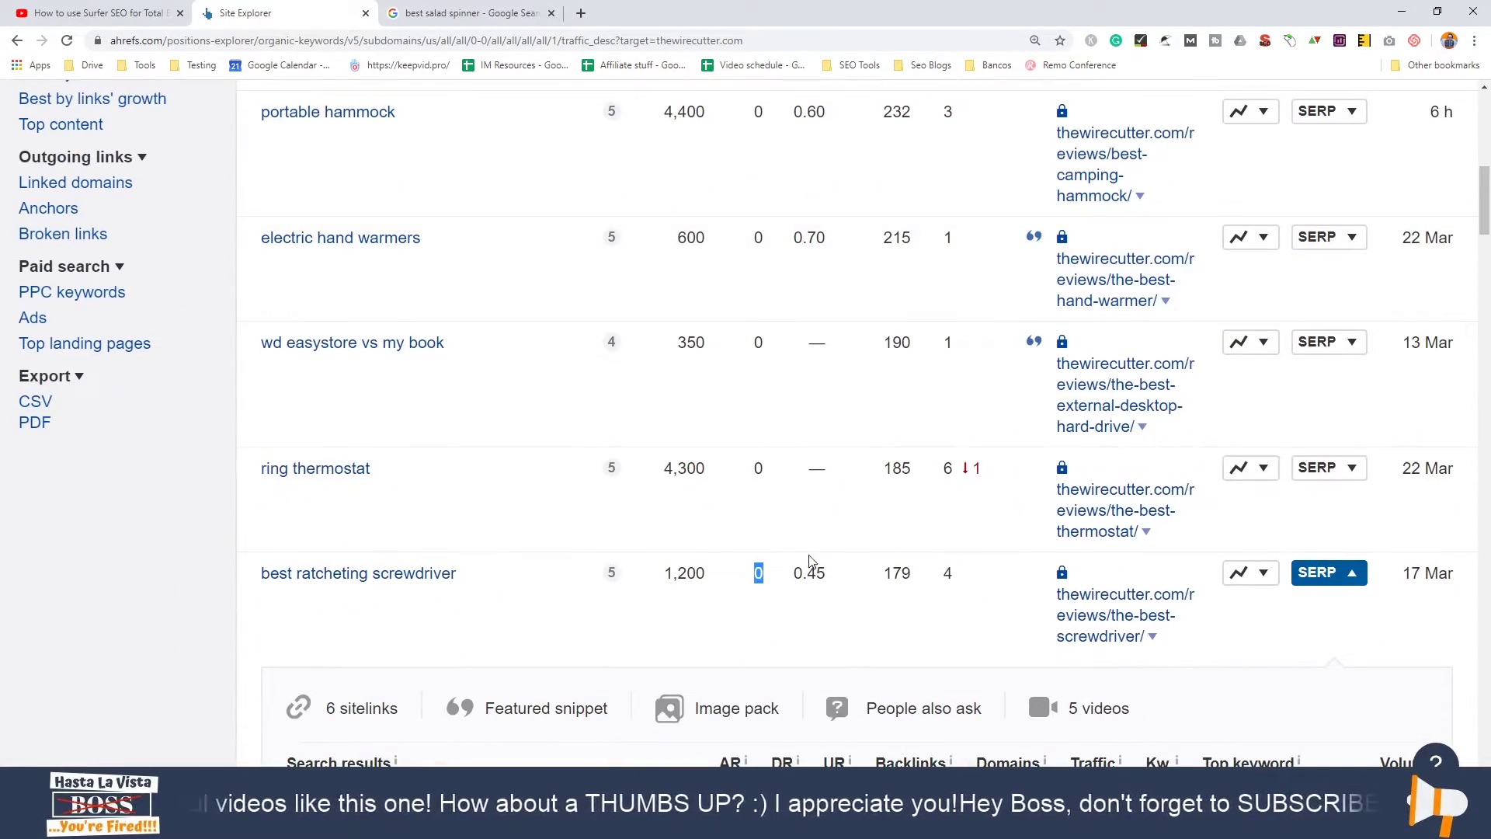
scroll("down", 3)
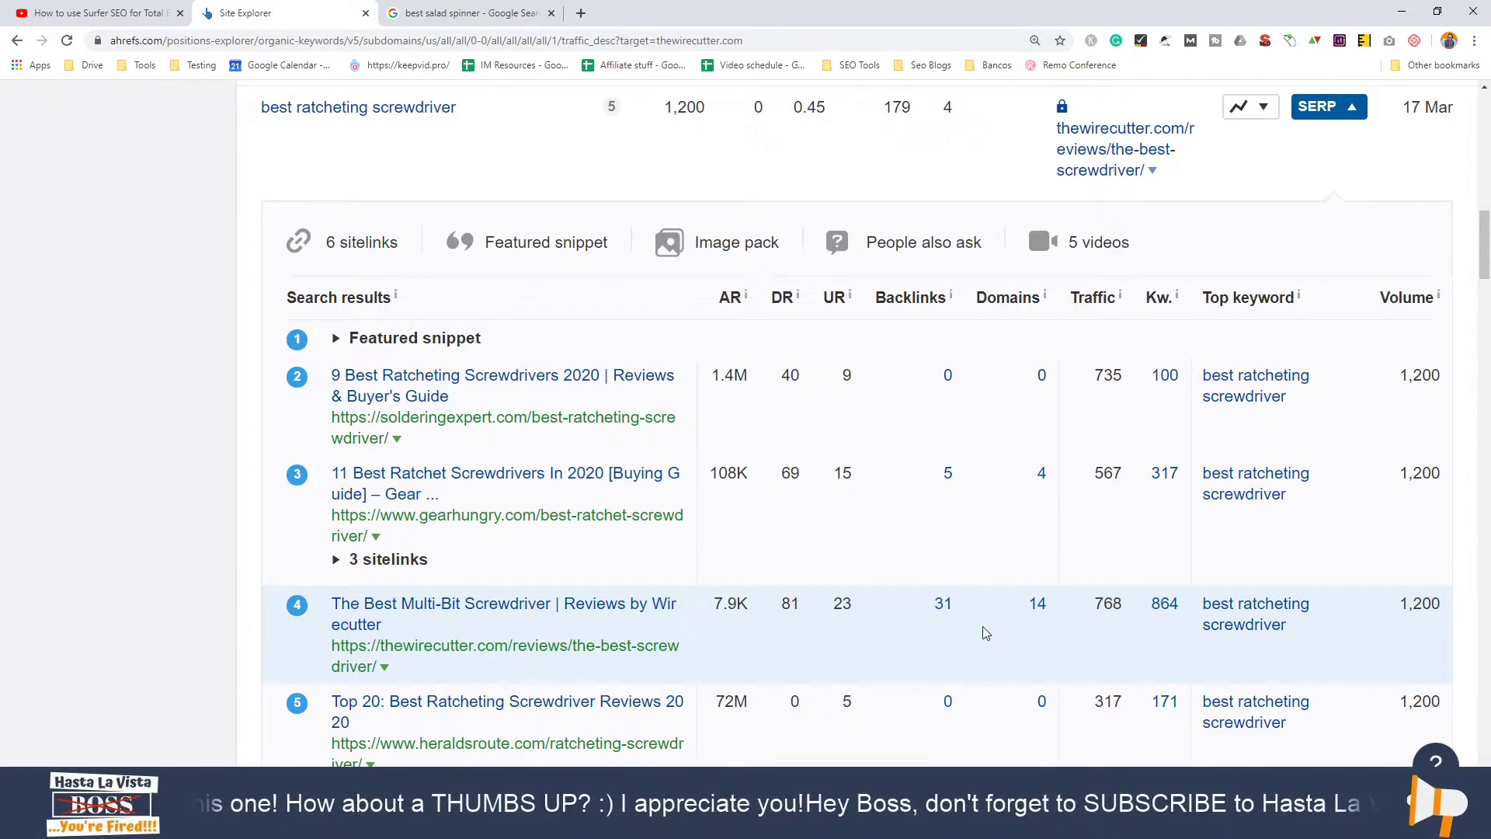
scroll("down", 3)
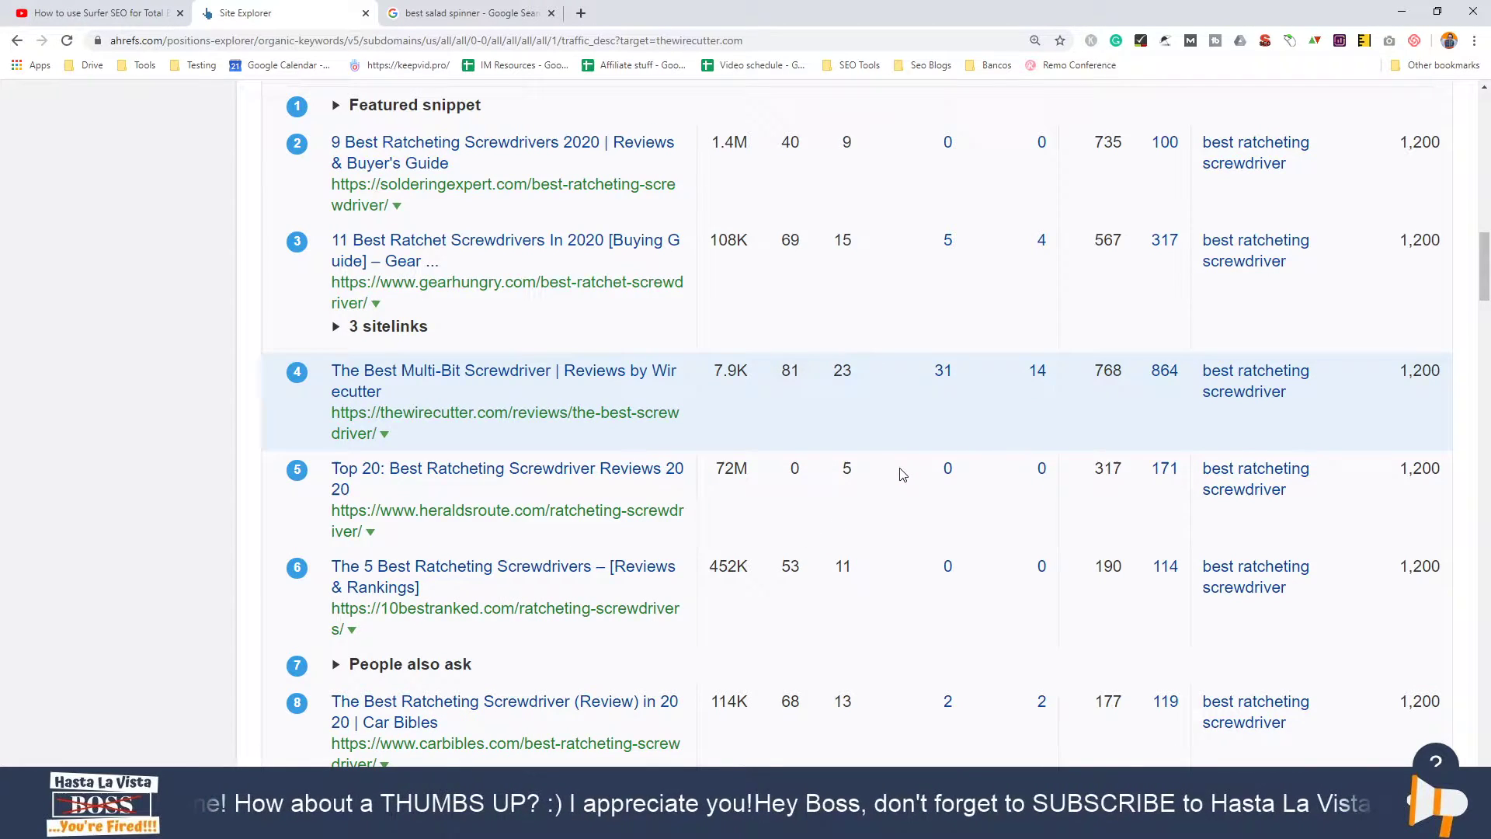
mouse_move(941, 480)
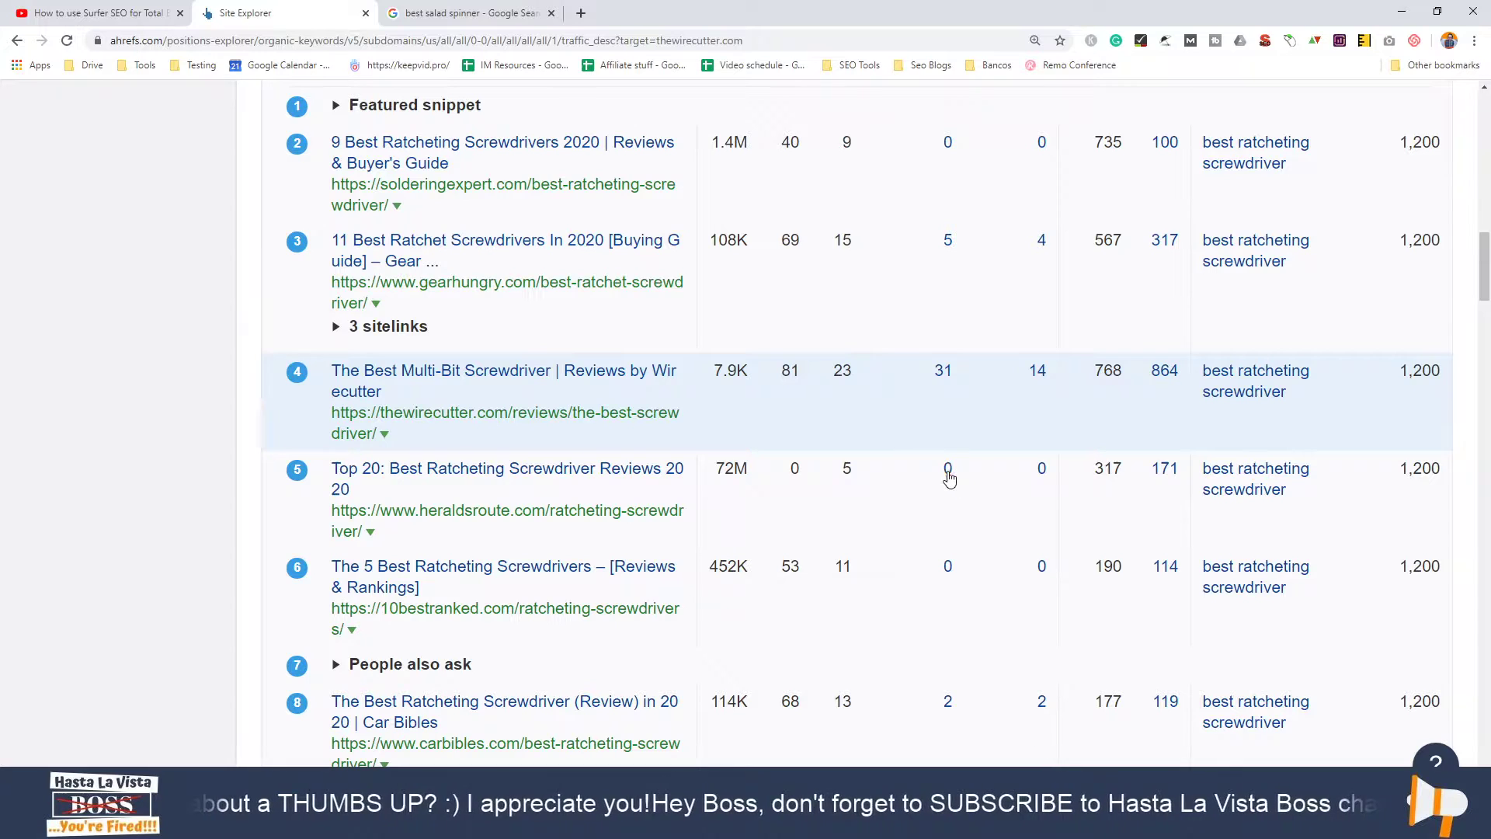
mouse_move(552, 516)
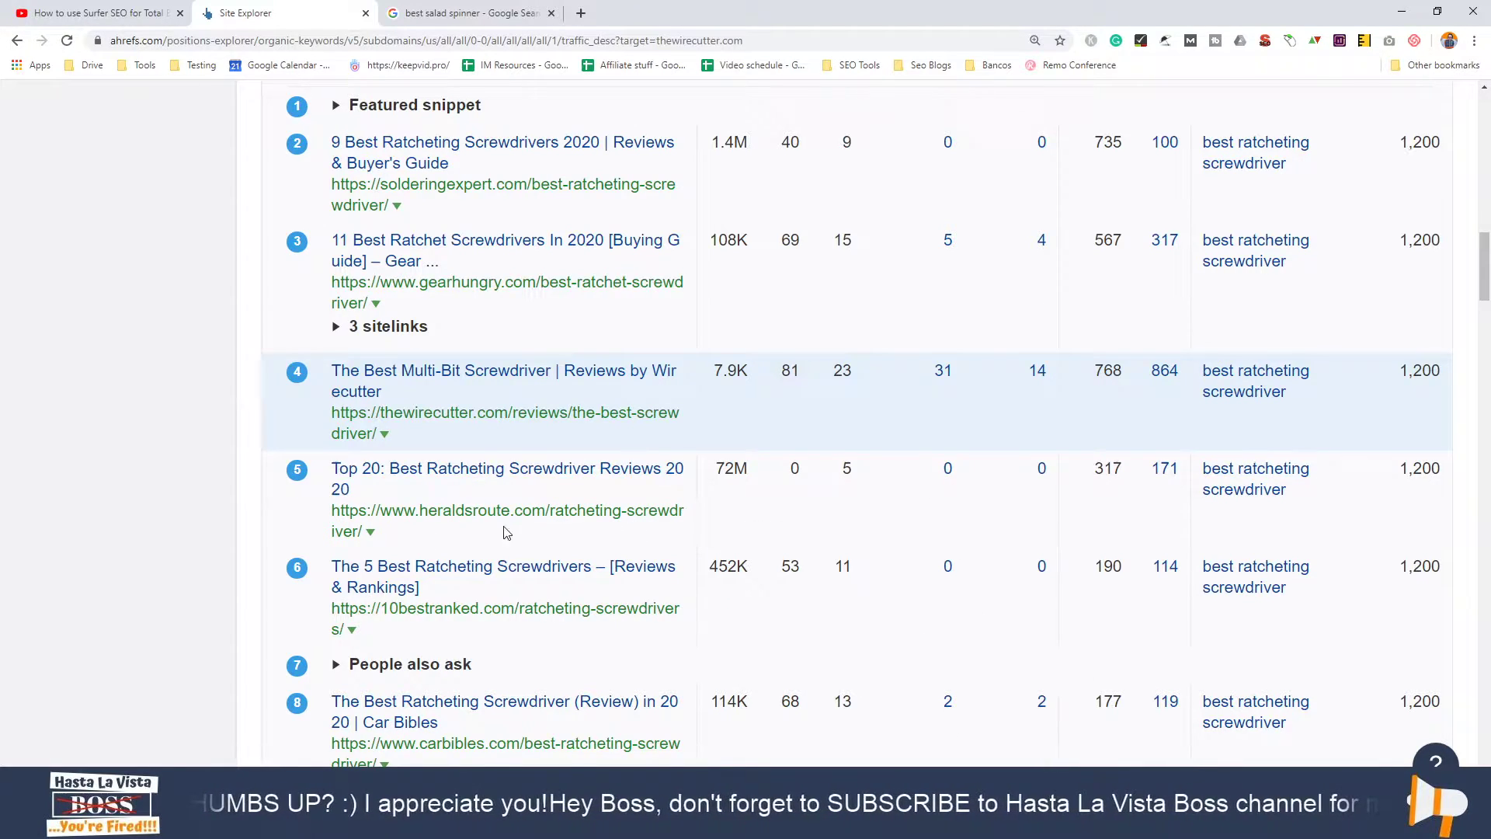
mouse_move(946, 472)
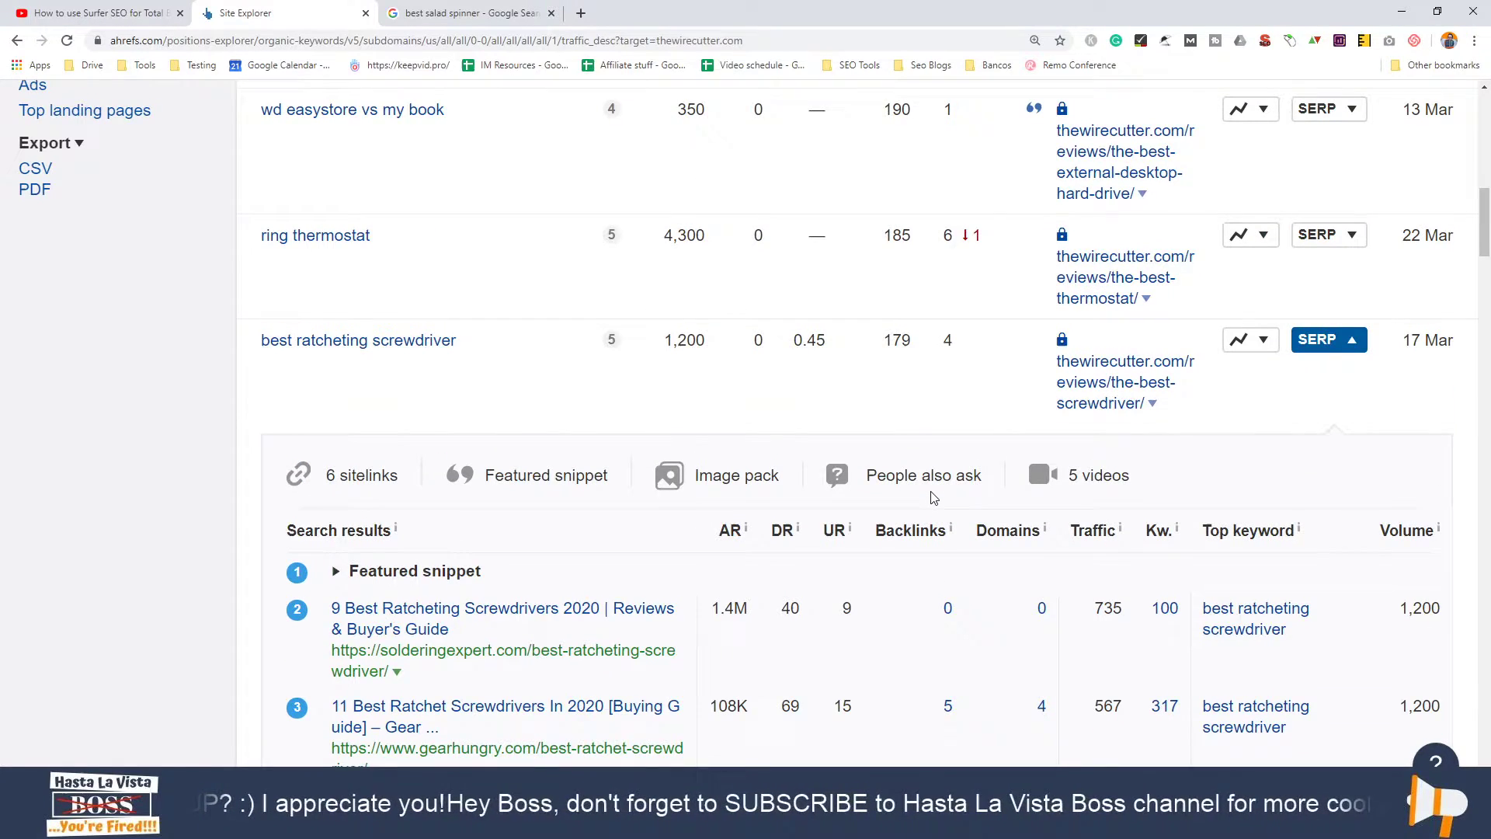
scroll("down", 3)
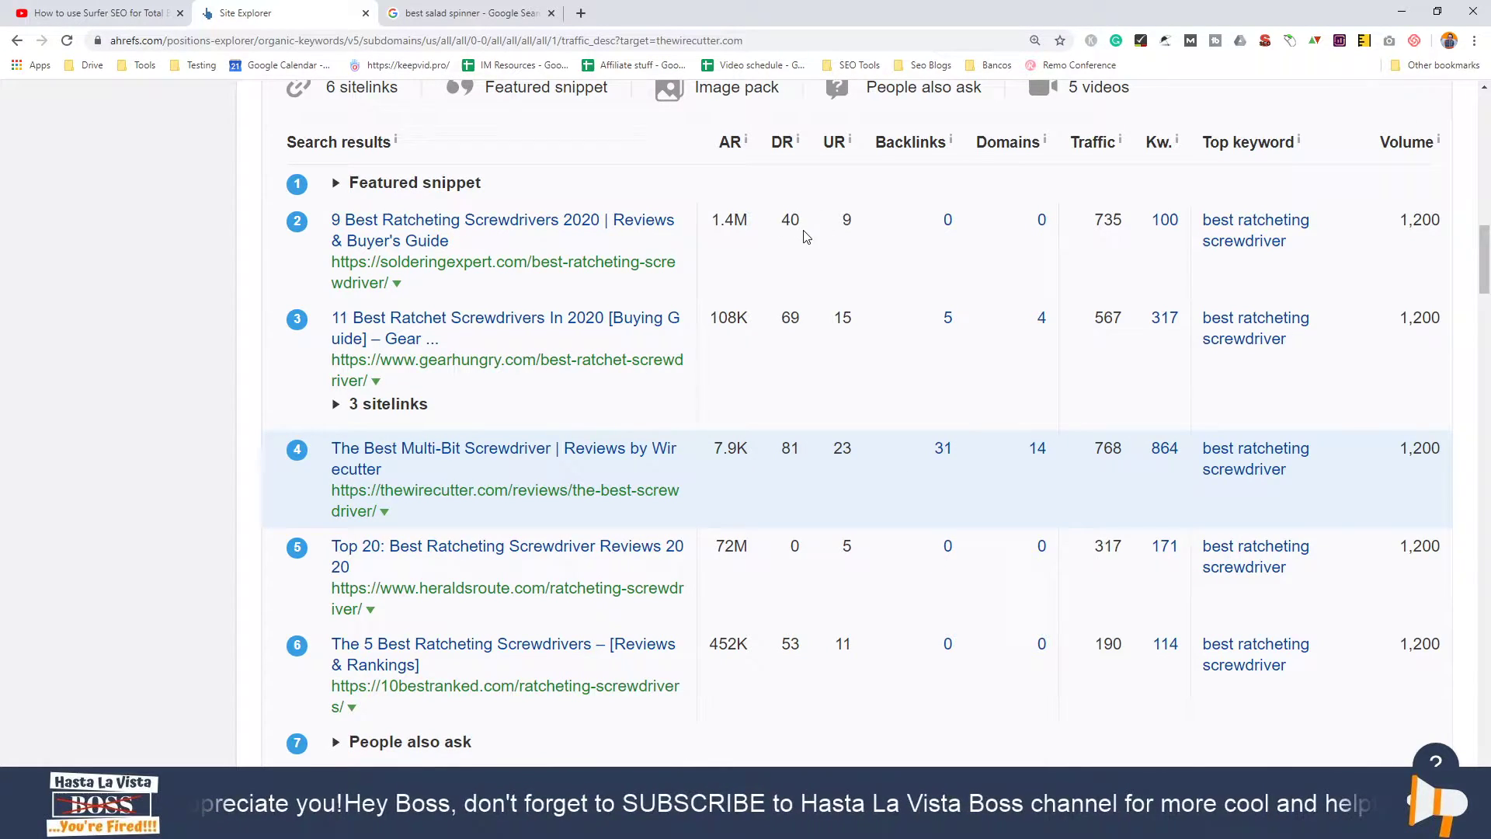
mouse_move(806, 253)
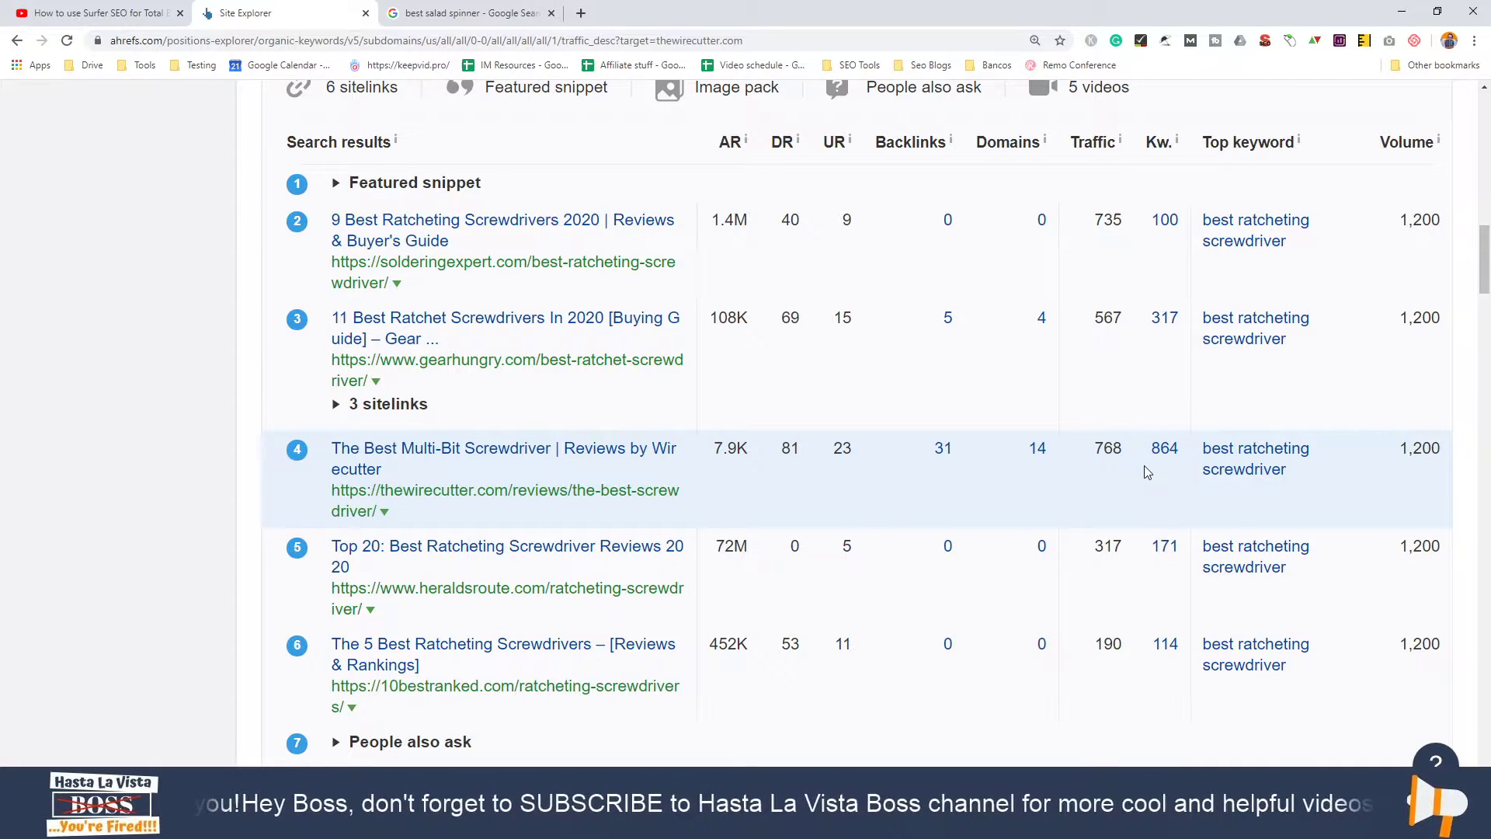
mouse_move(1058, 332)
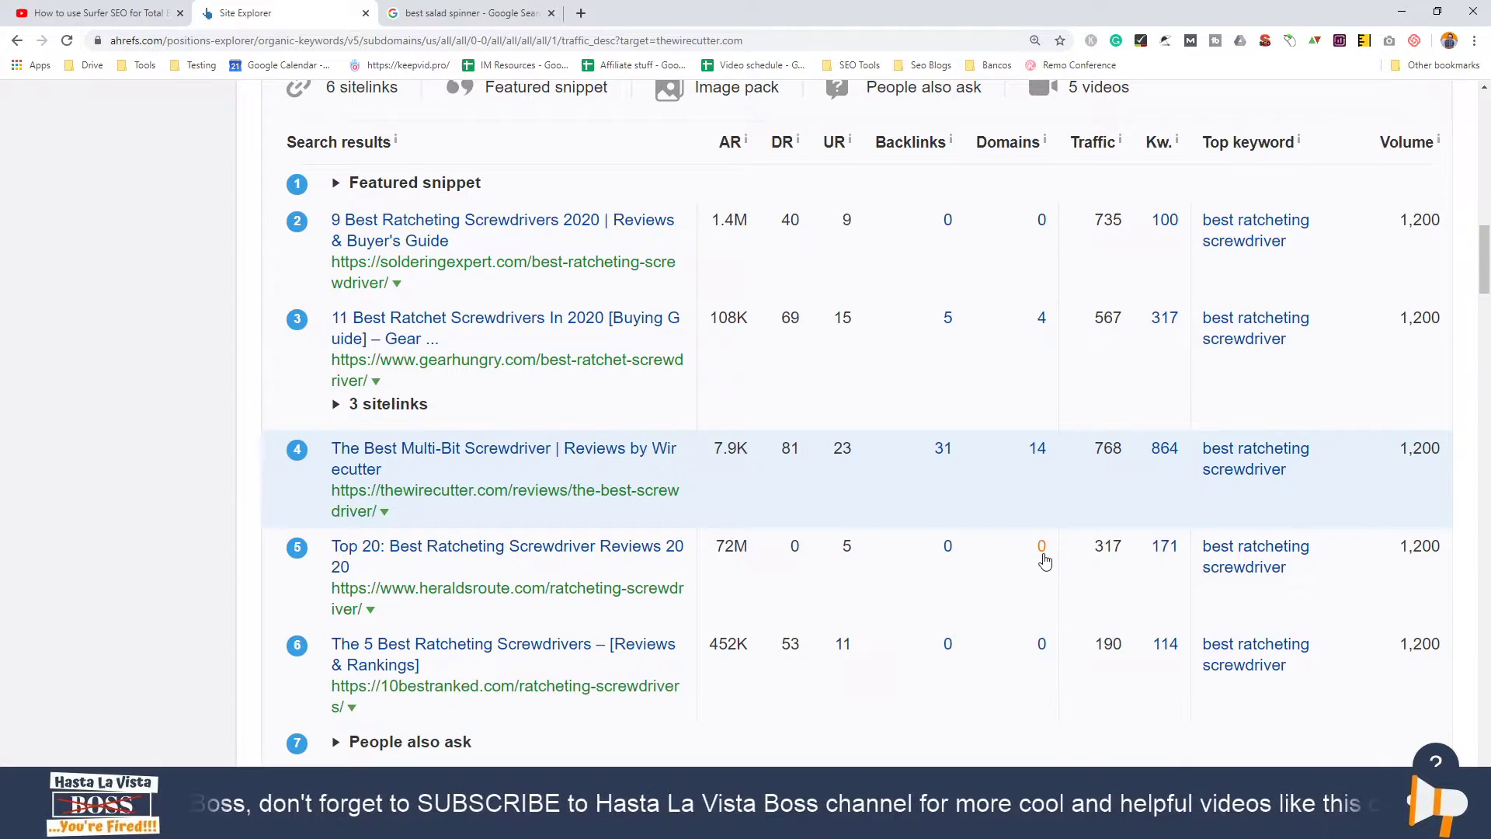
scroll("down", 3)
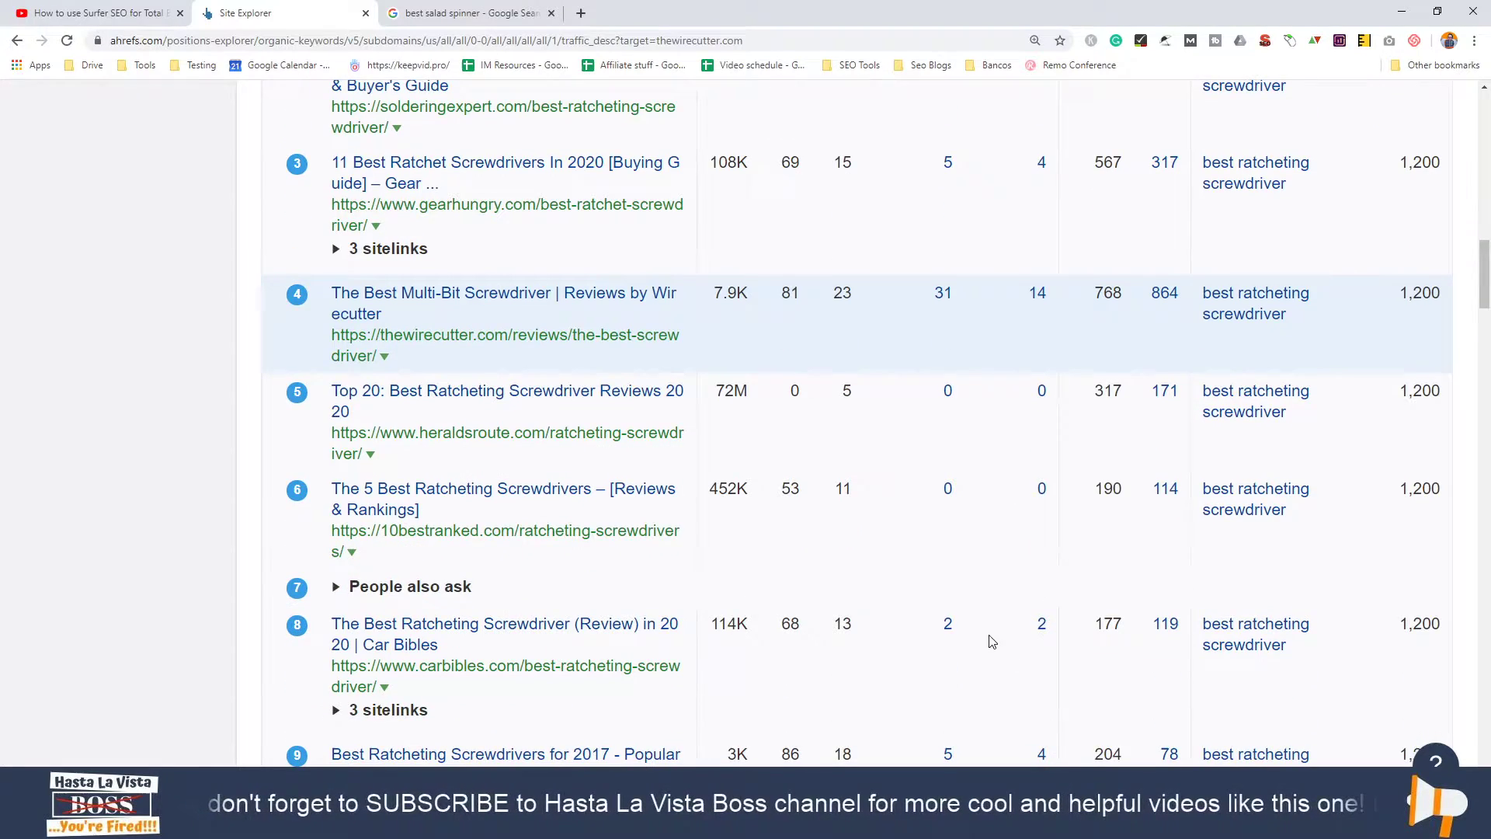
scroll("down", 3)
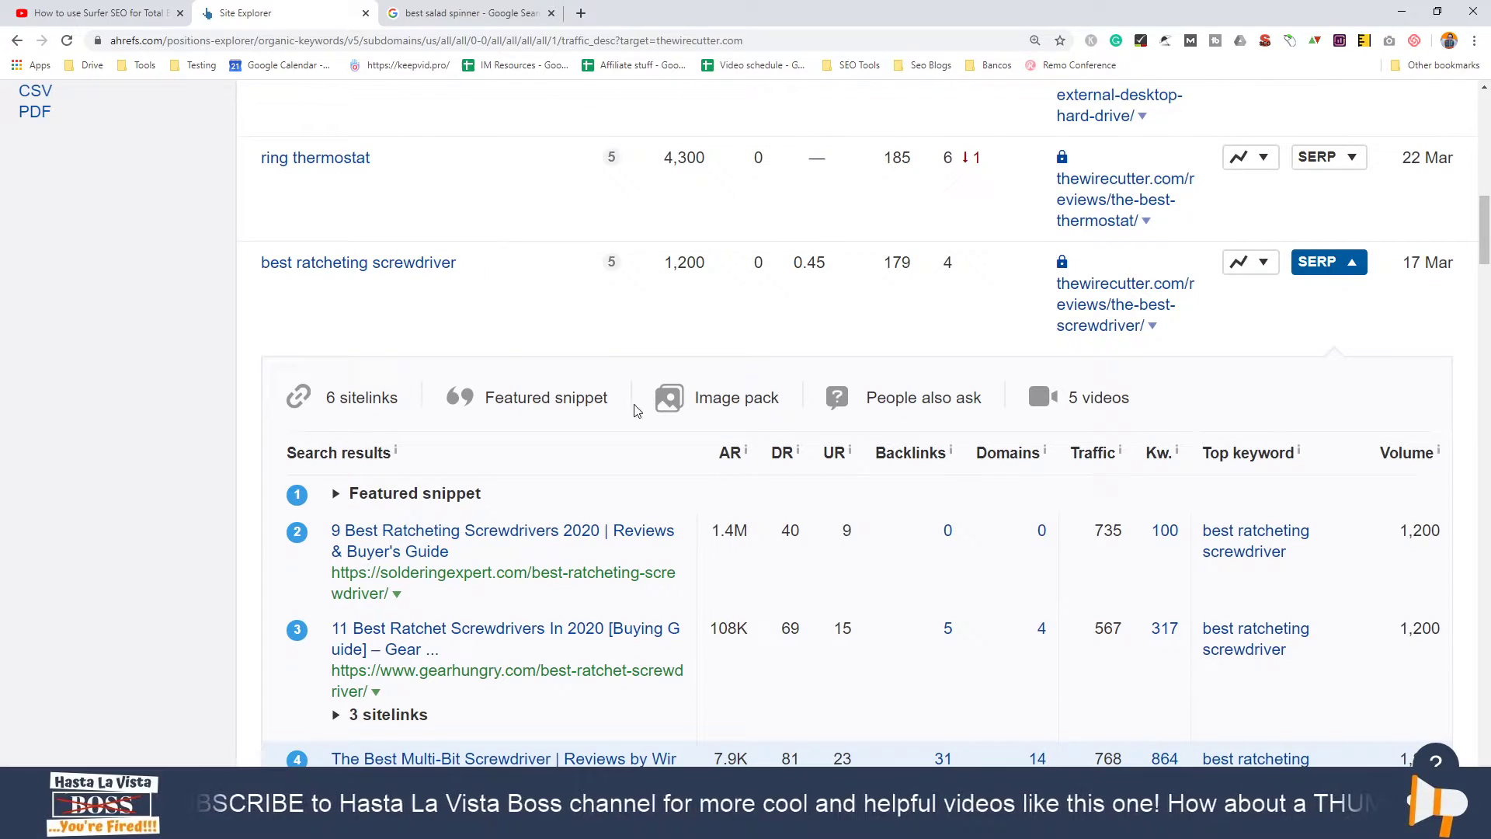
scroll("down", 3)
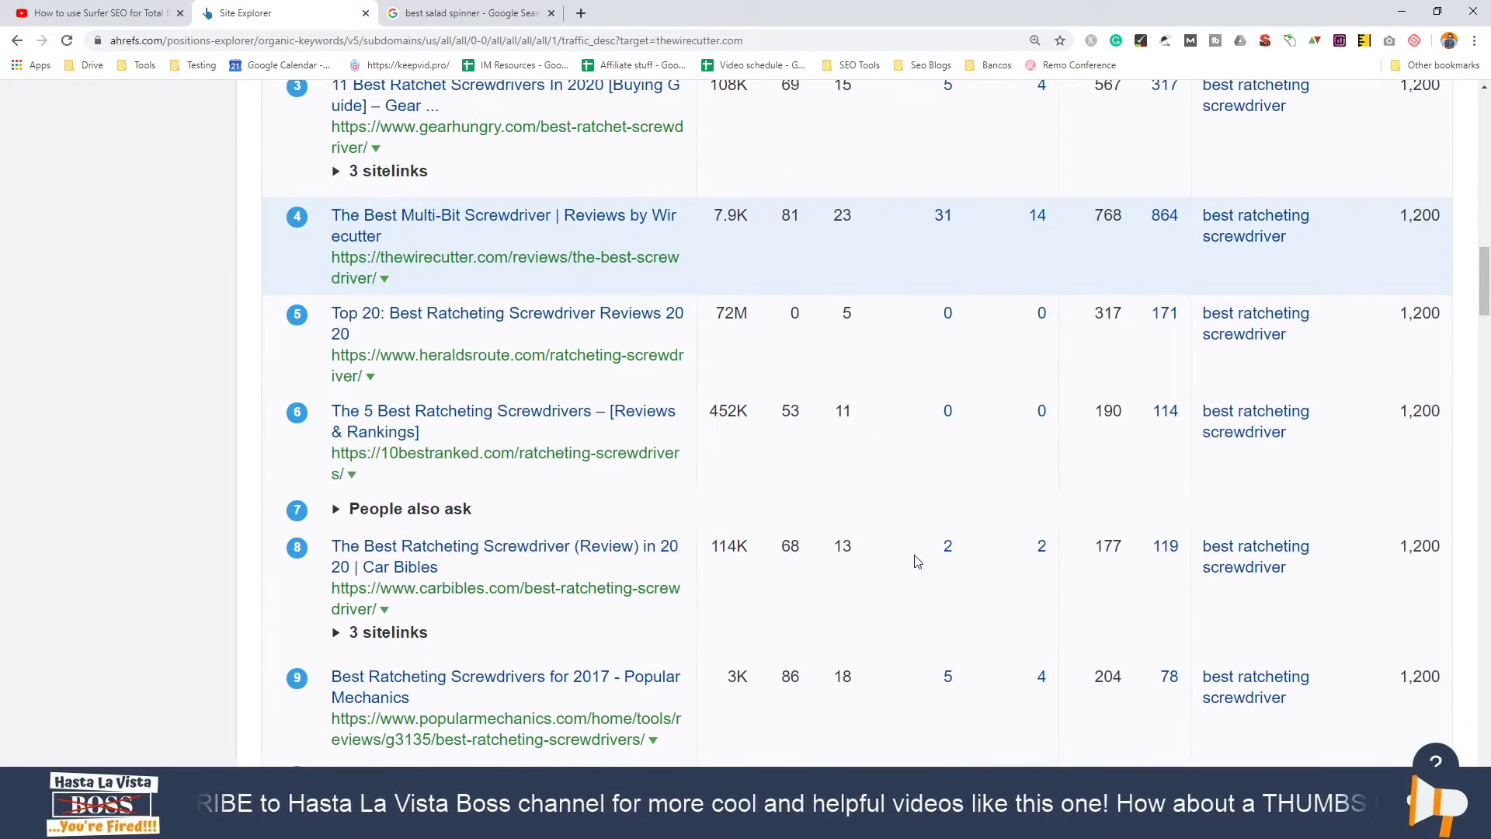
mouse_move(931, 308)
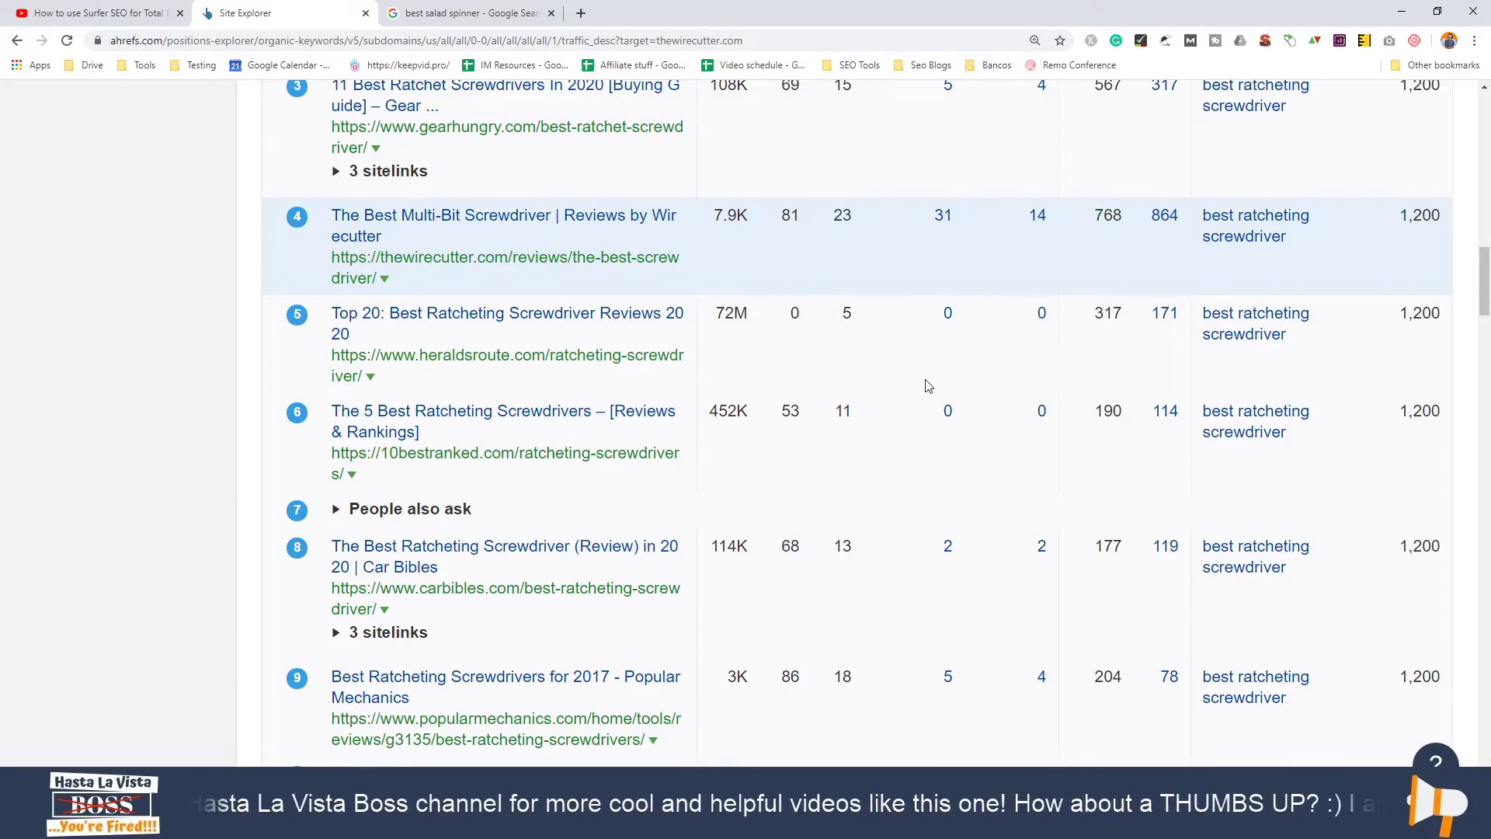
mouse_move(916, 364)
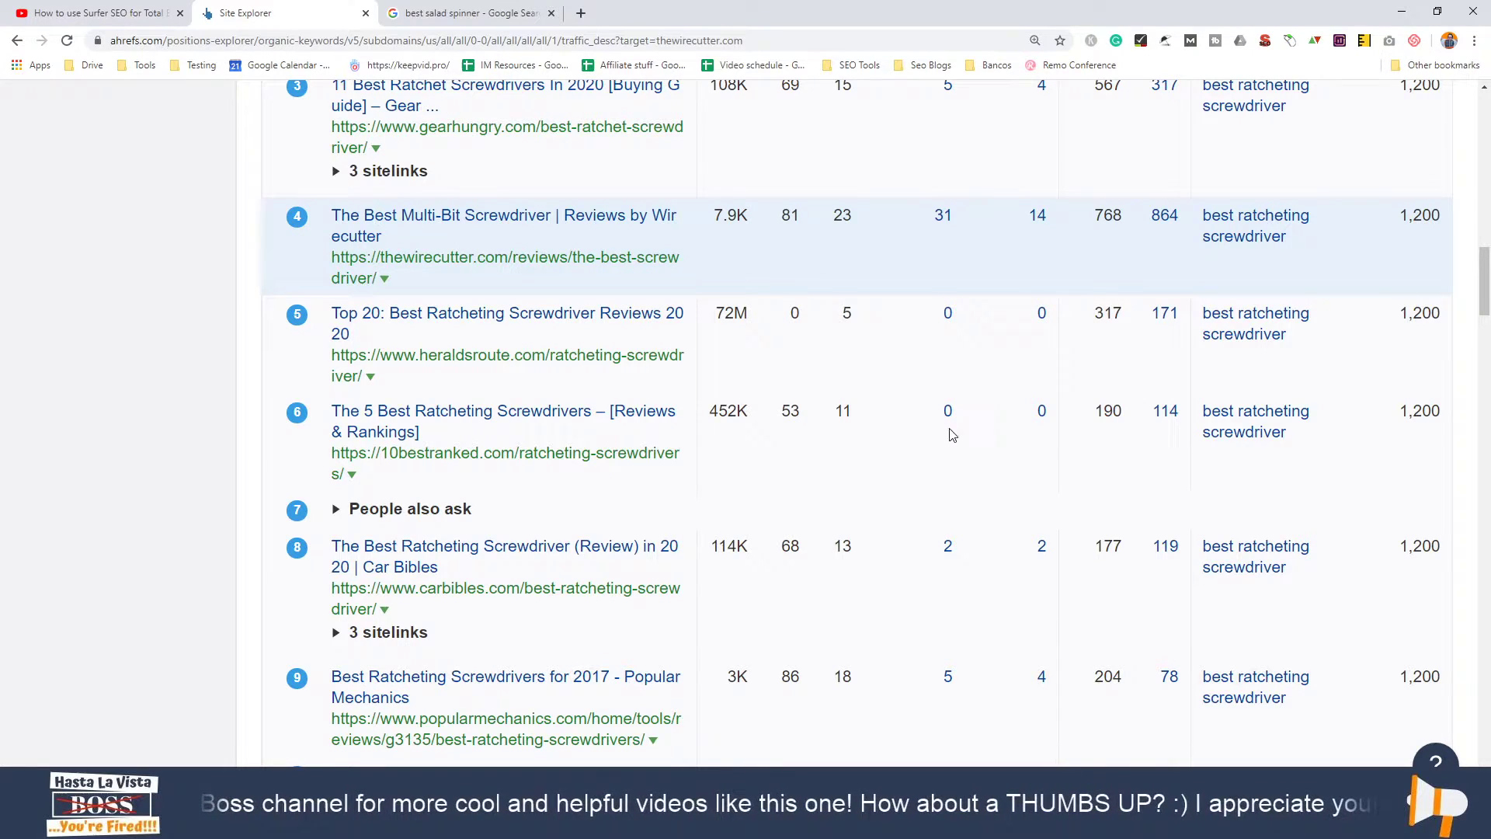
scroll("down", 3)
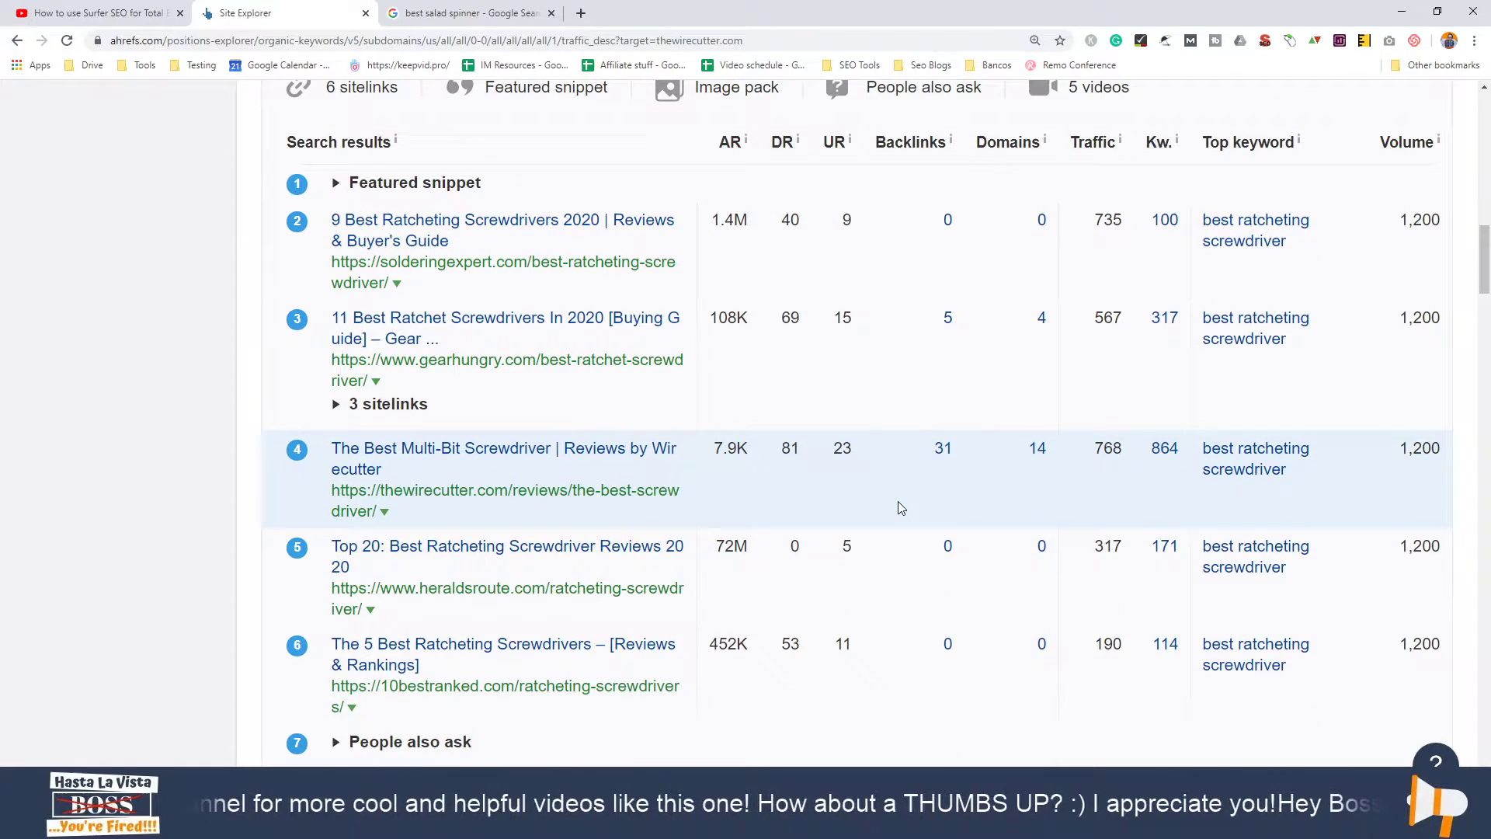
scroll("down", 3)
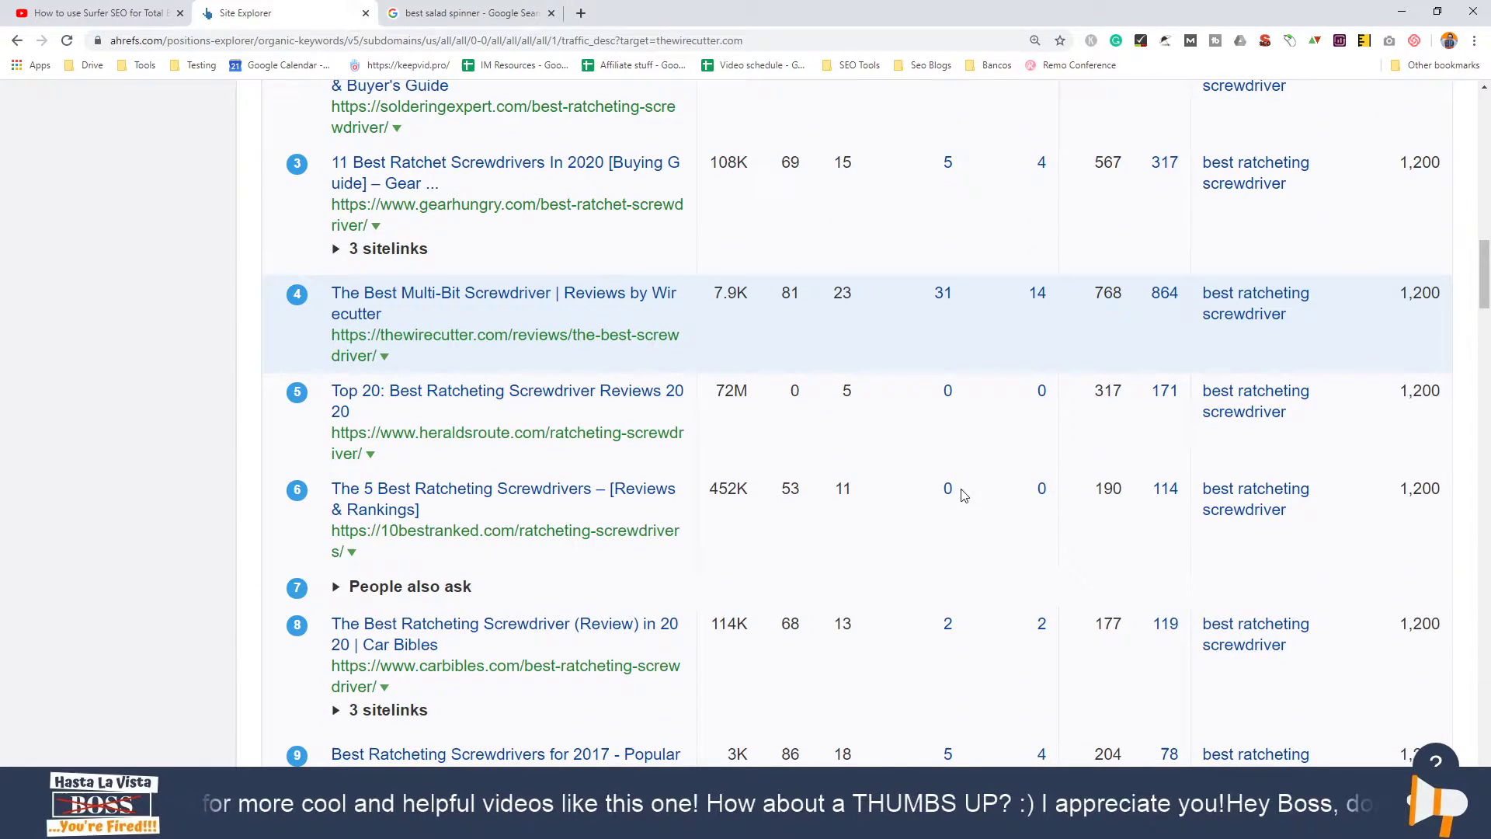
scroll("down", 3)
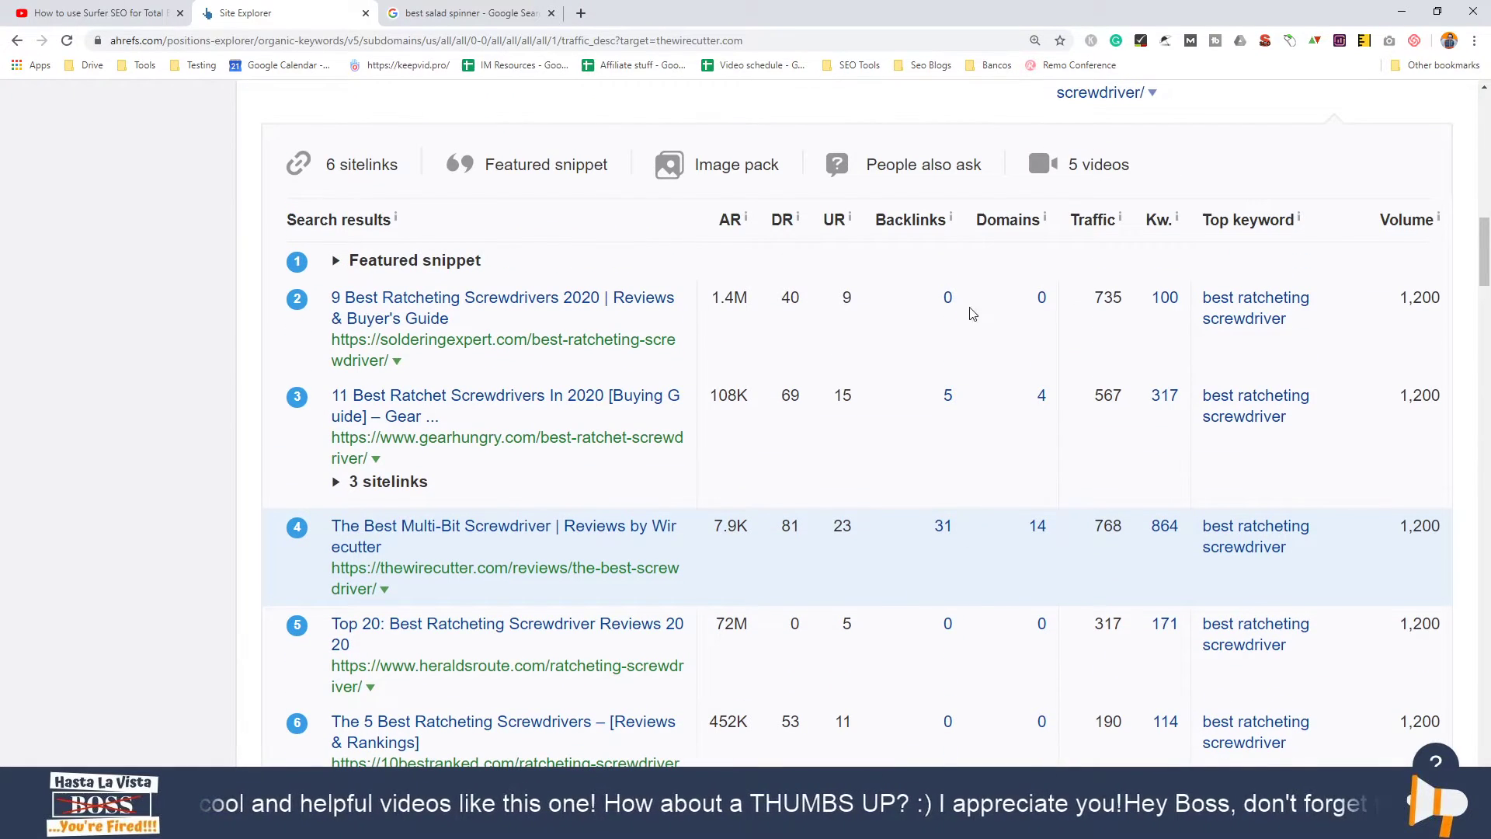
scroll("down", 3)
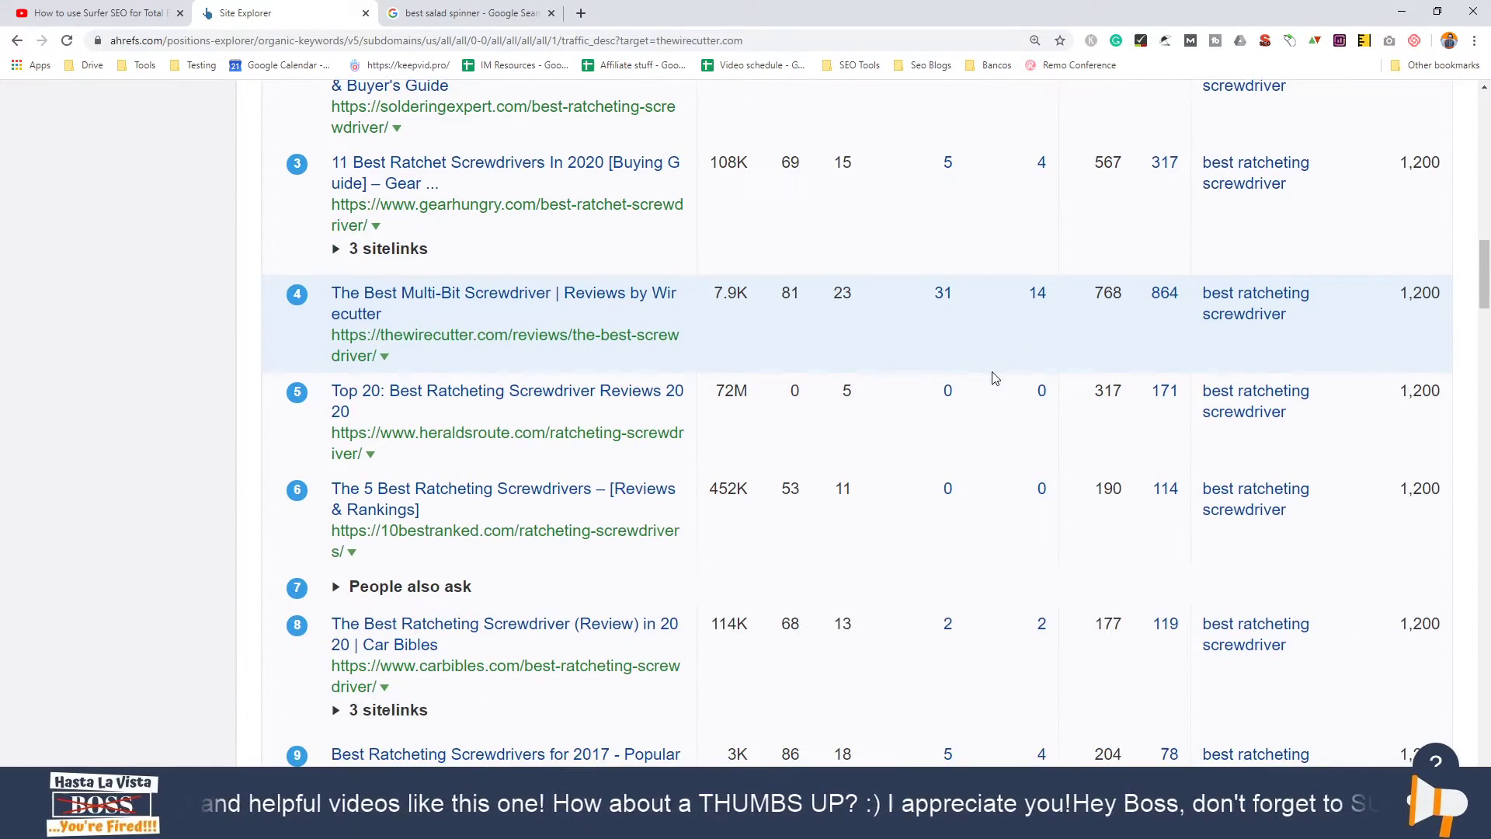
scroll("down", 3)
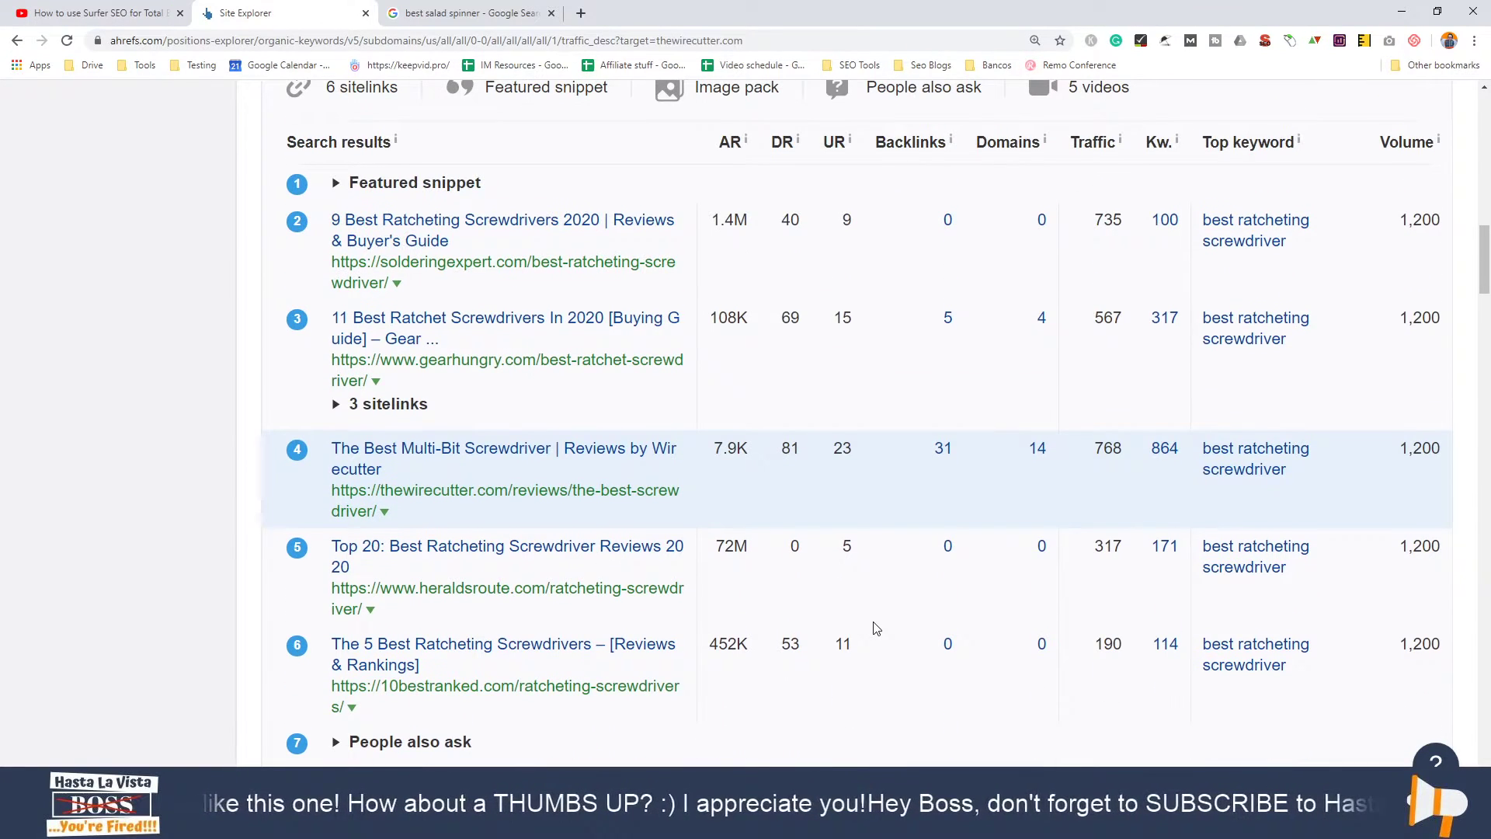
Collapse the SERP overview and return to the top of the KD 0 keyword list
left_click(1316, 417)
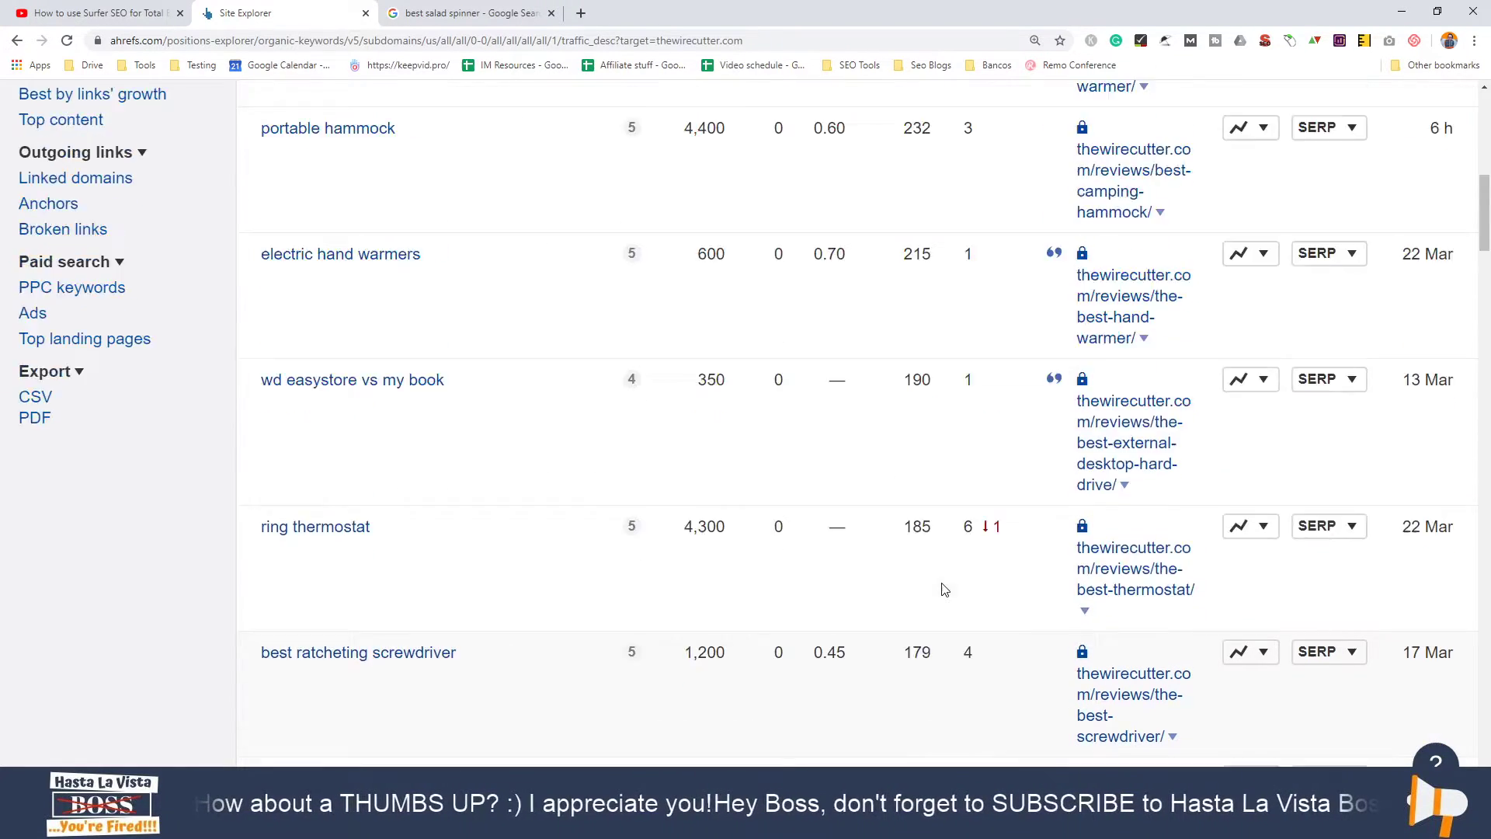
scroll("up", 3)
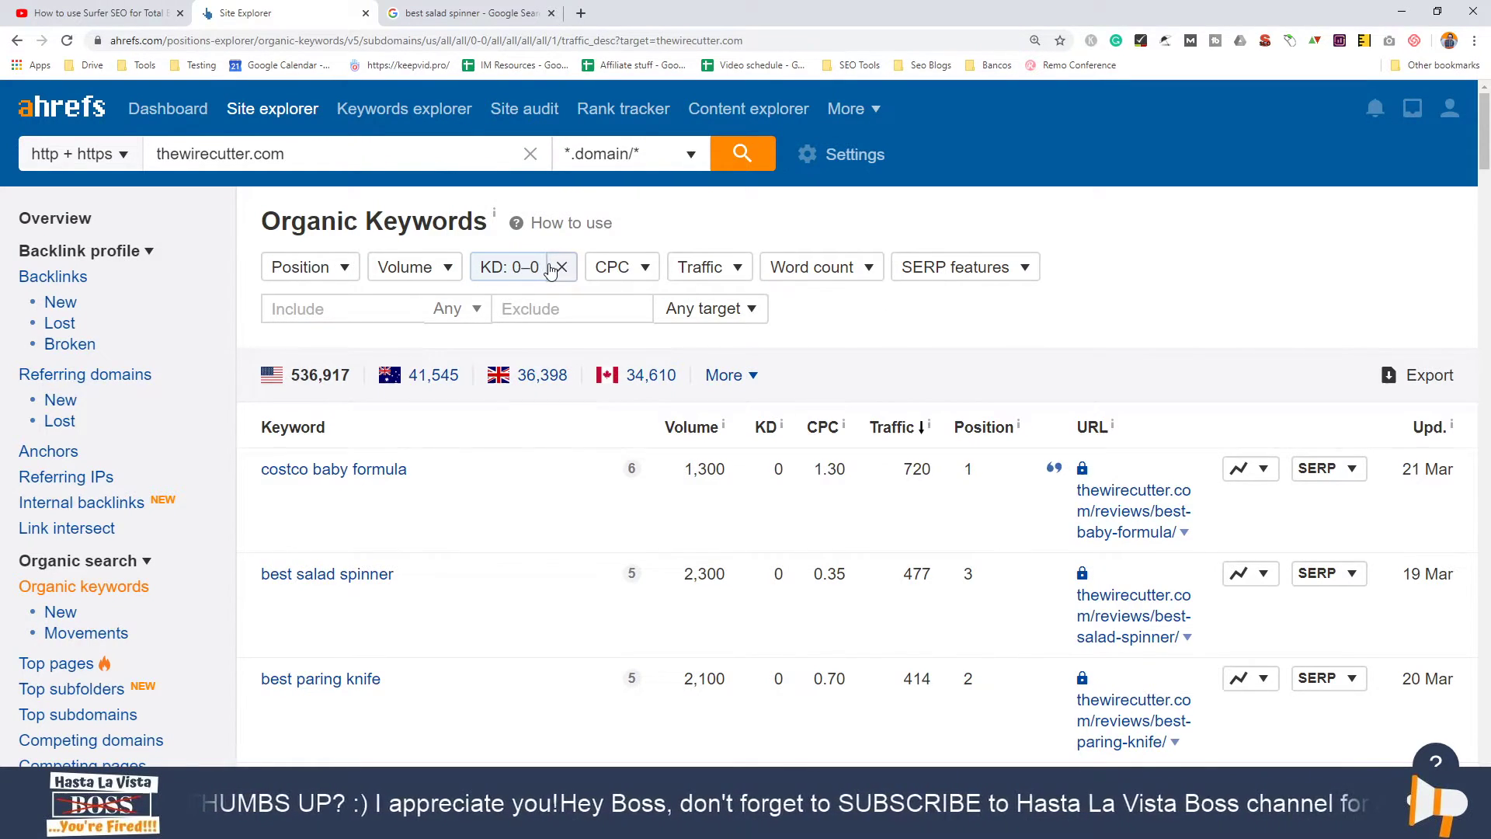
Clear the KD filter and reapply it with a maximum keyword difficulty of 0
left_click(561, 266)
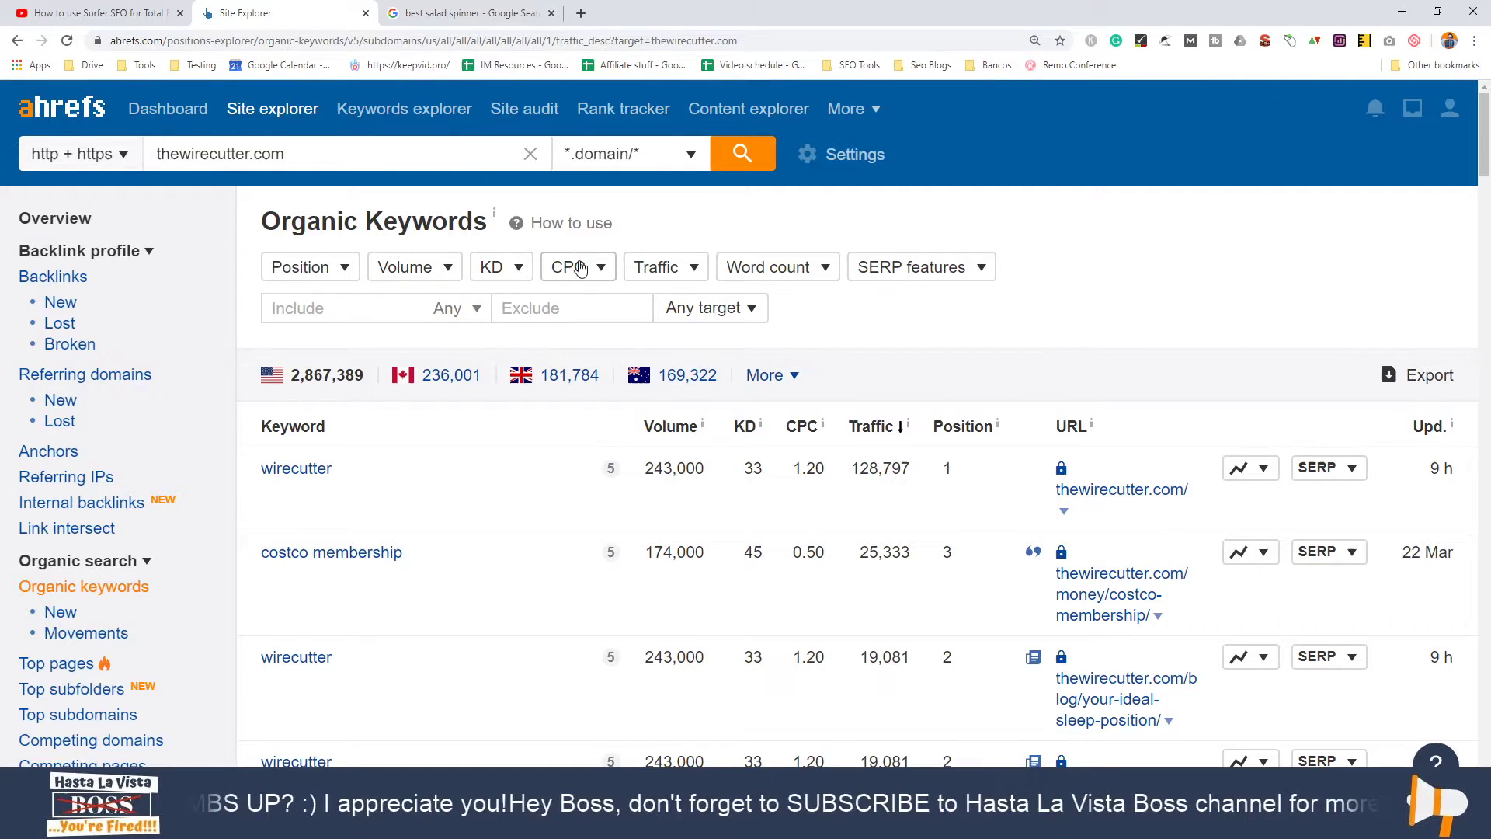
left_click(493, 266)
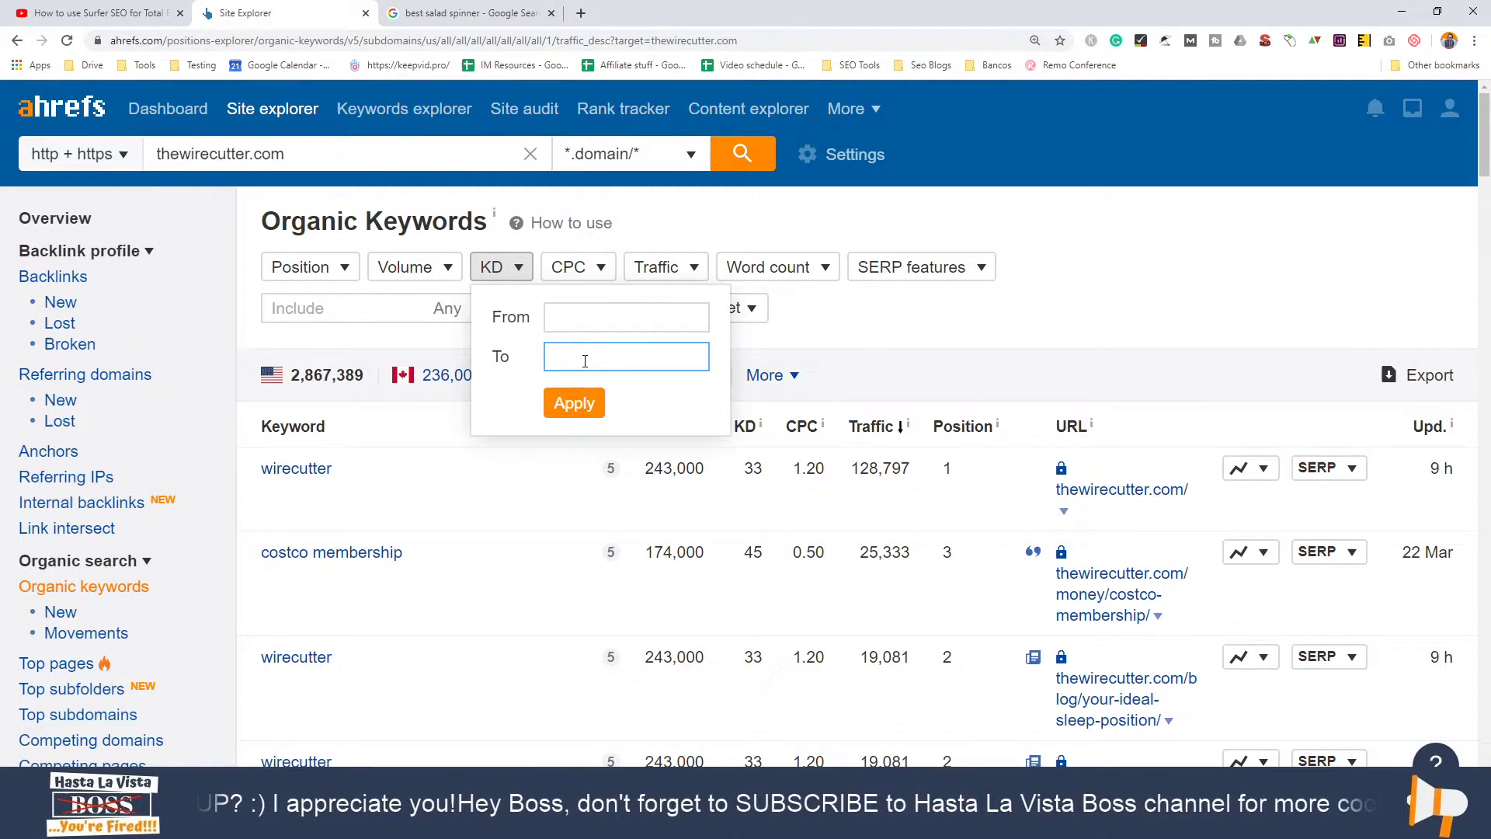
left_click(626, 356)
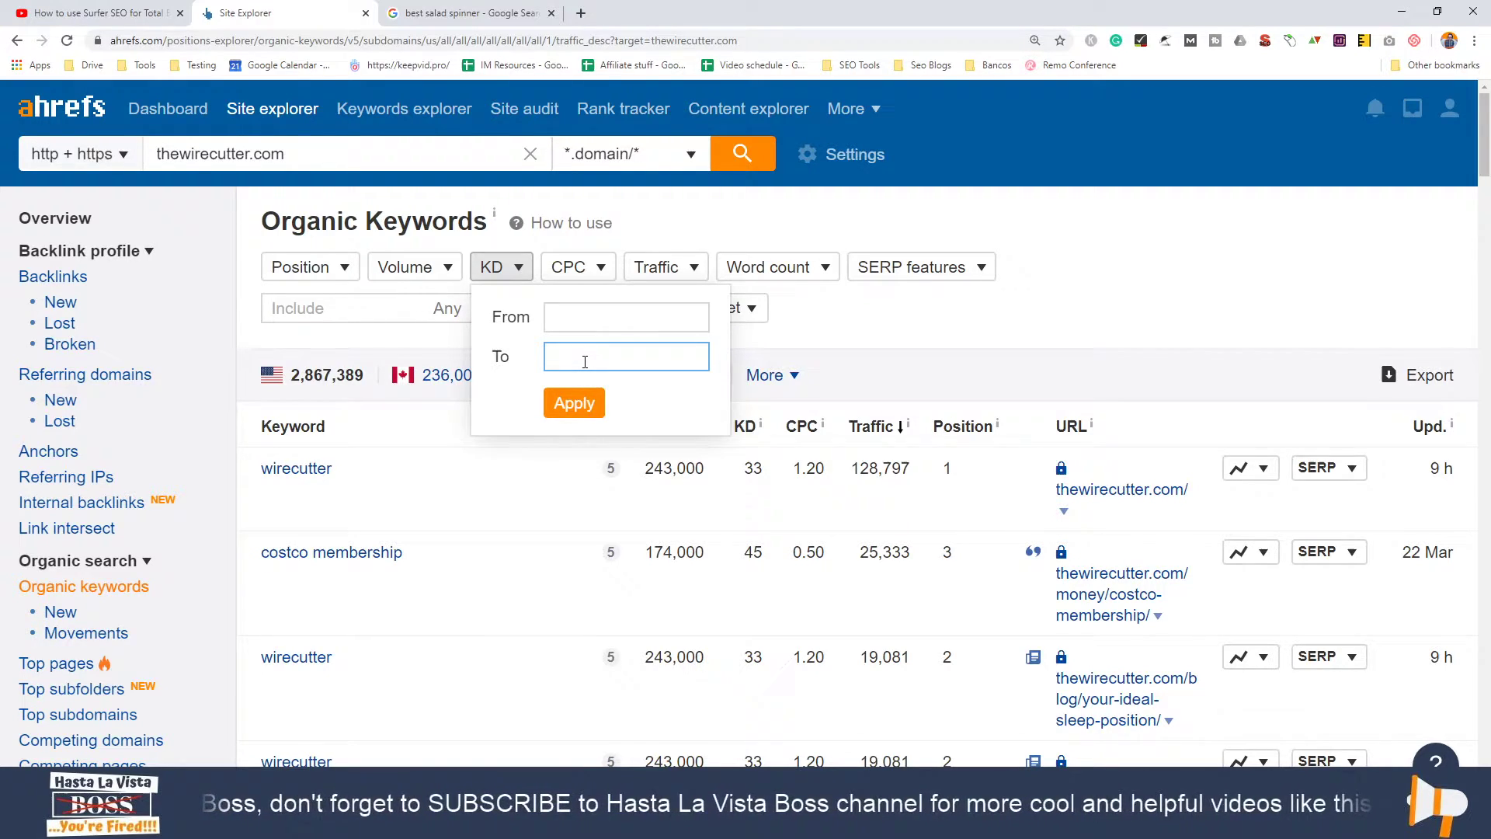
type("0")
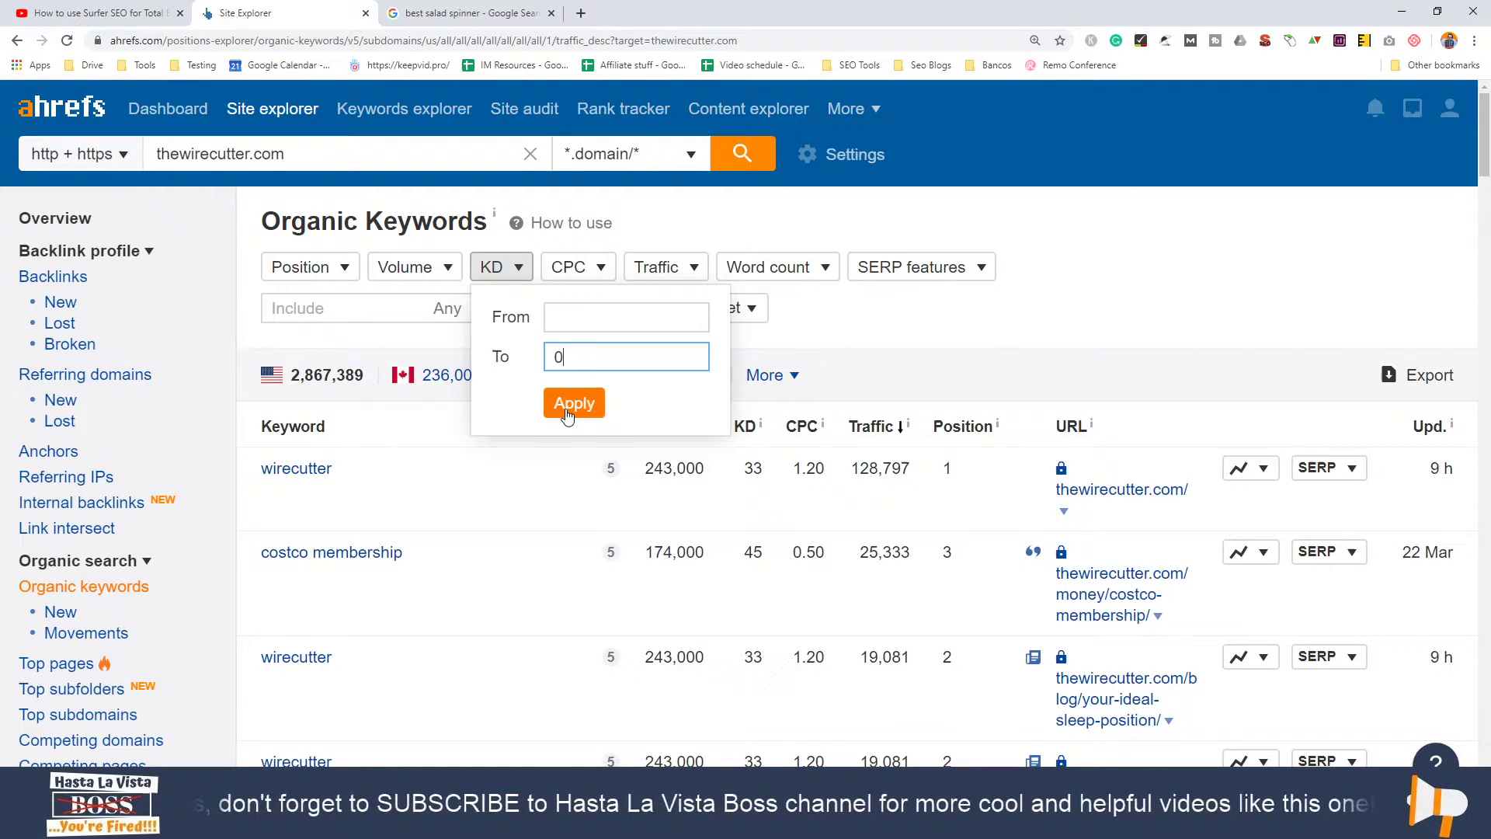
left_click(573, 402)
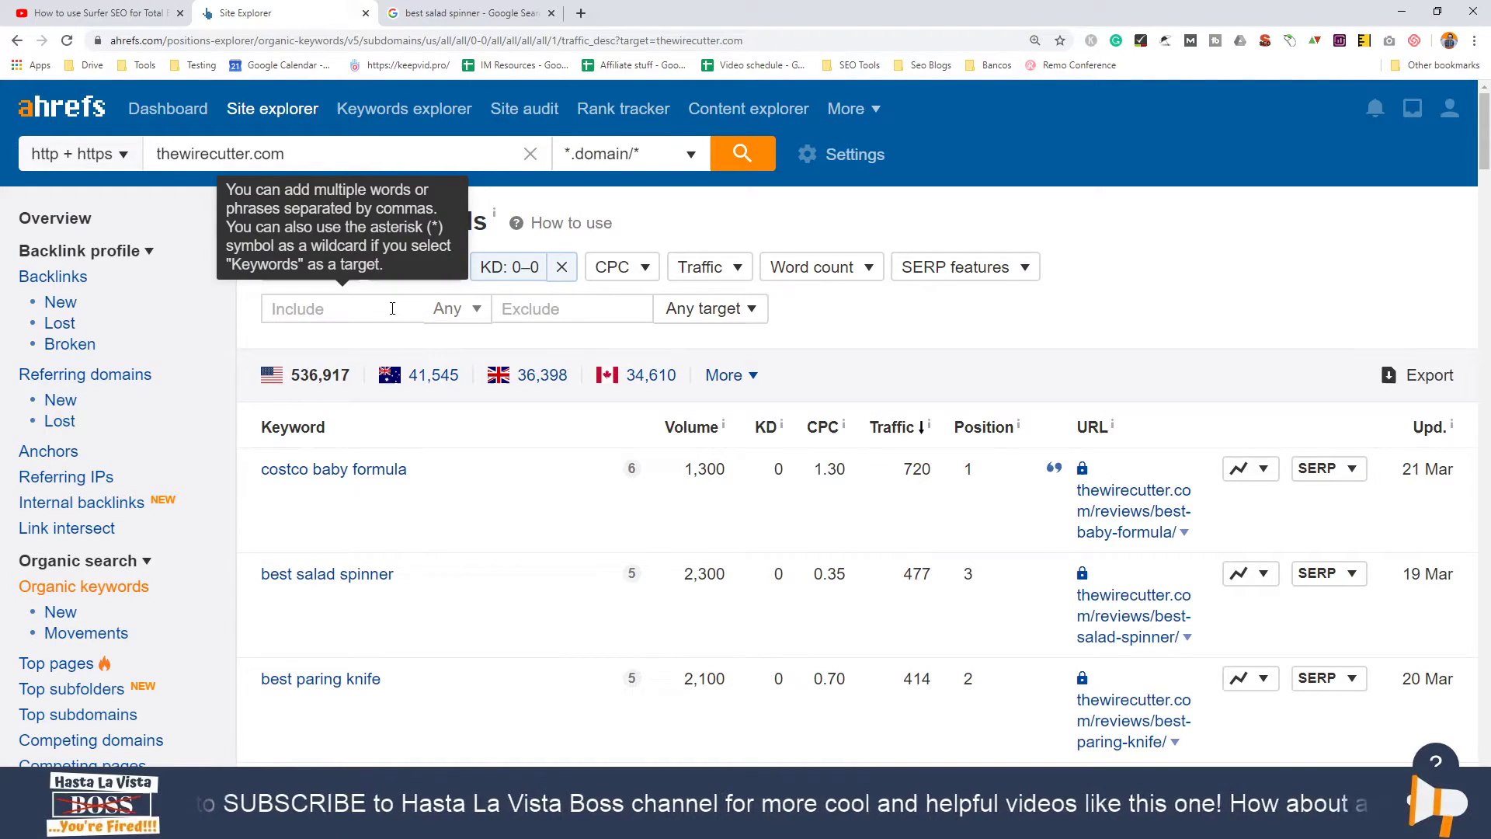
Include only keywords containing best, review, vs or versus, and browse the results
type("best,")
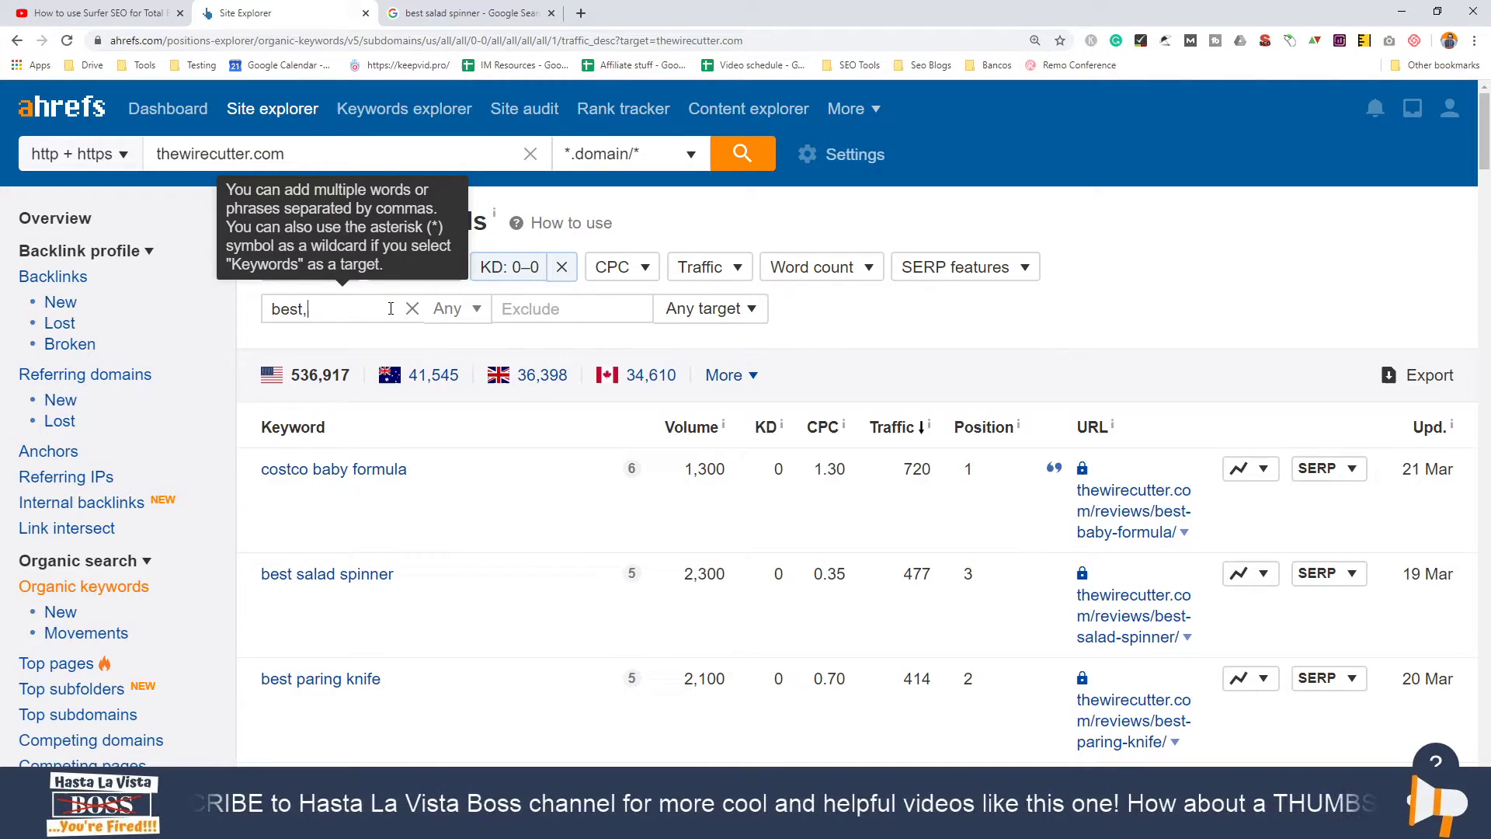
type("review,v")
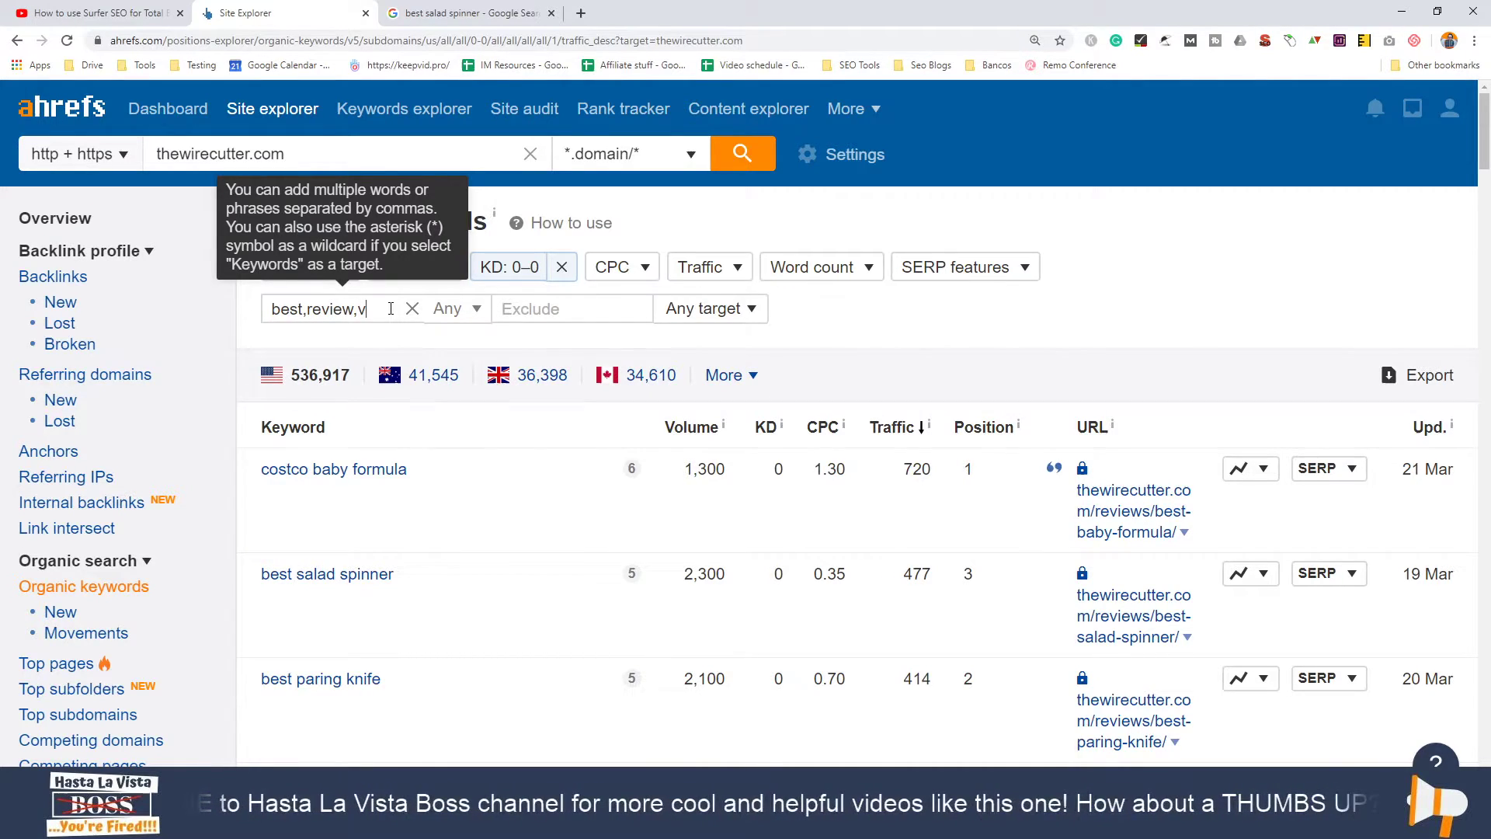
type("s,veru")
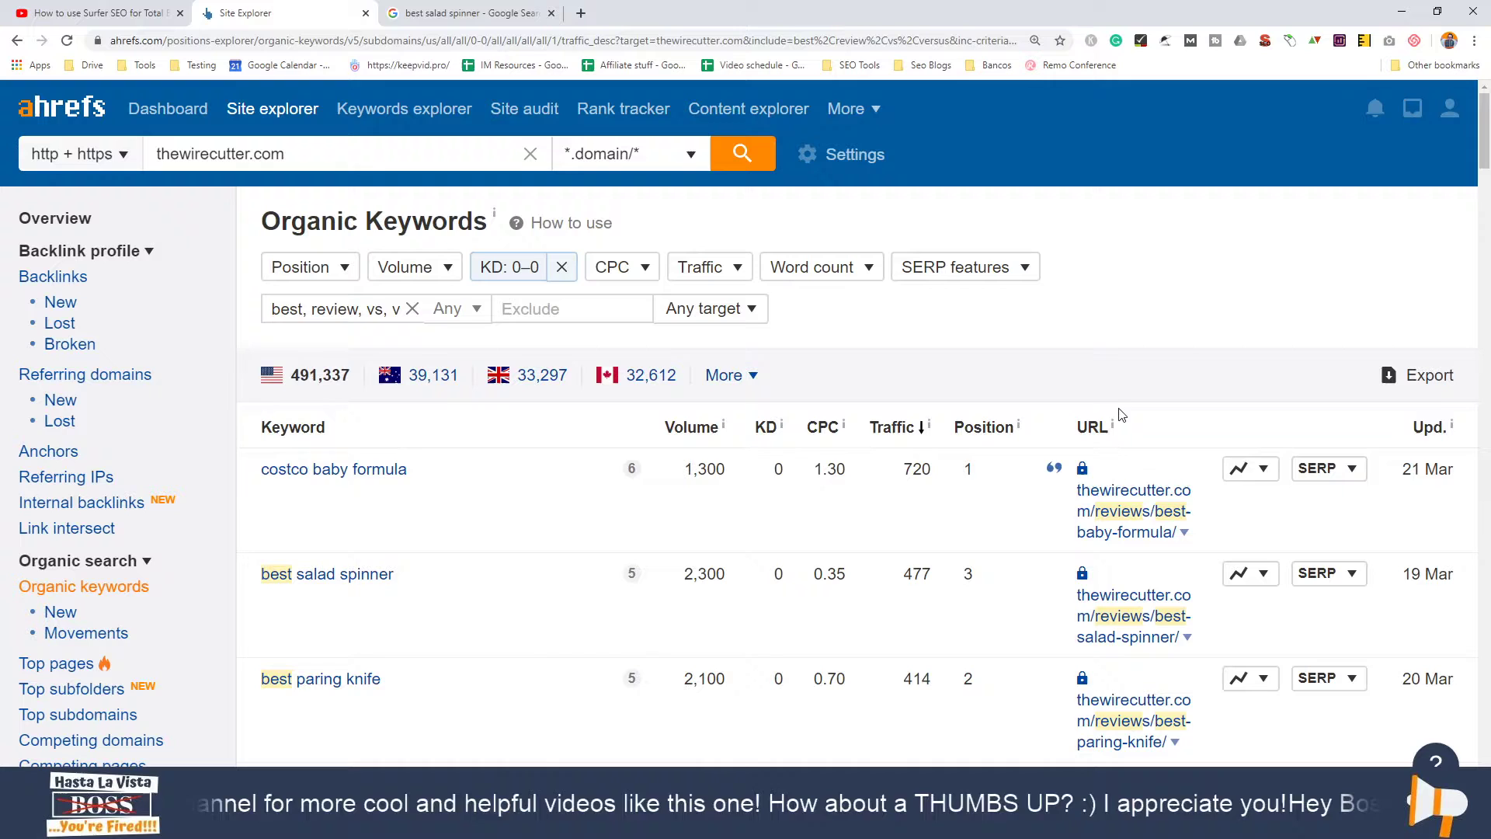
mouse_move(784, 421)
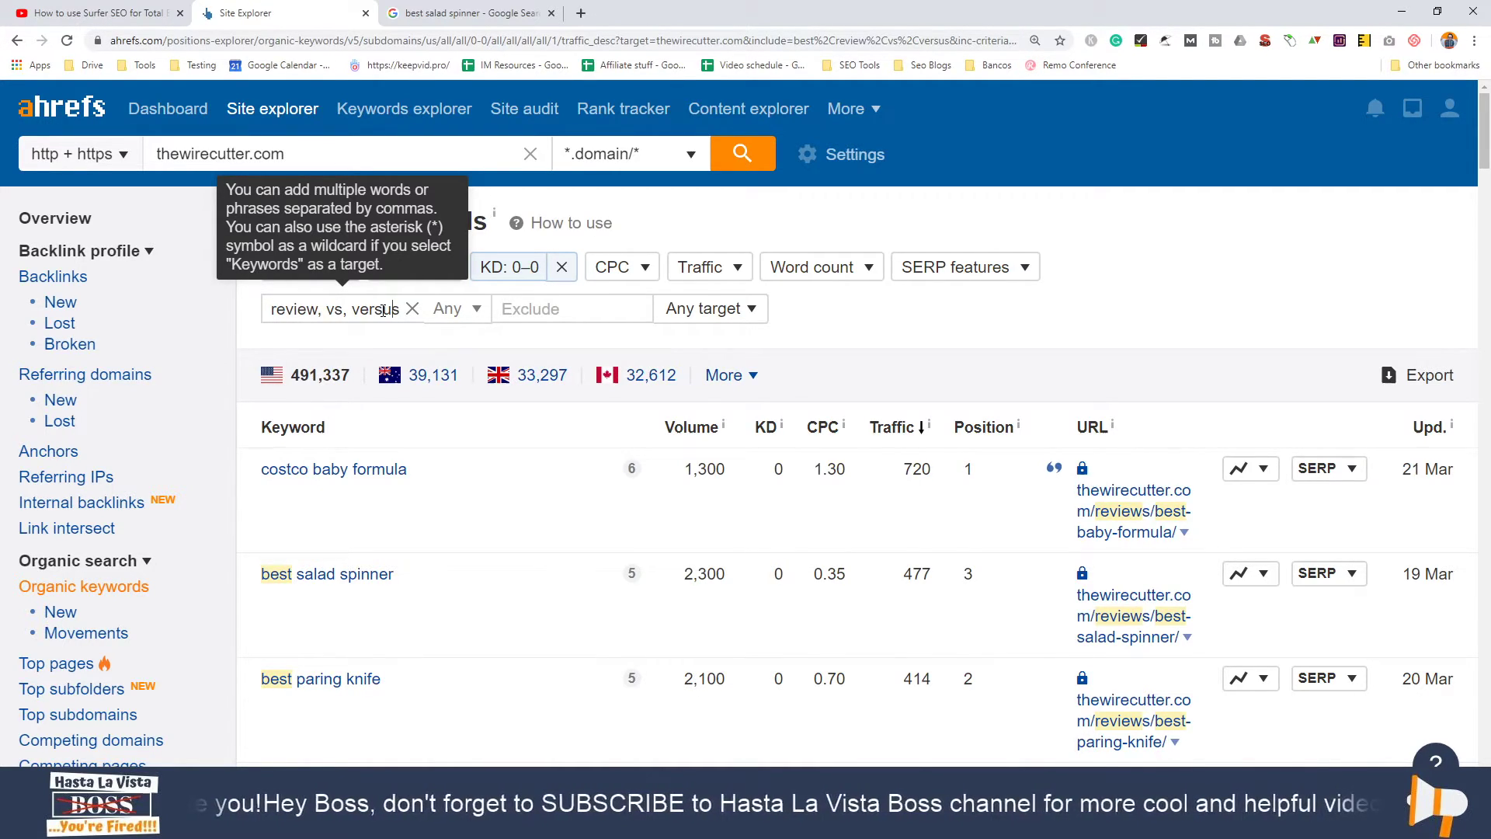
mouse_move(880, 359)
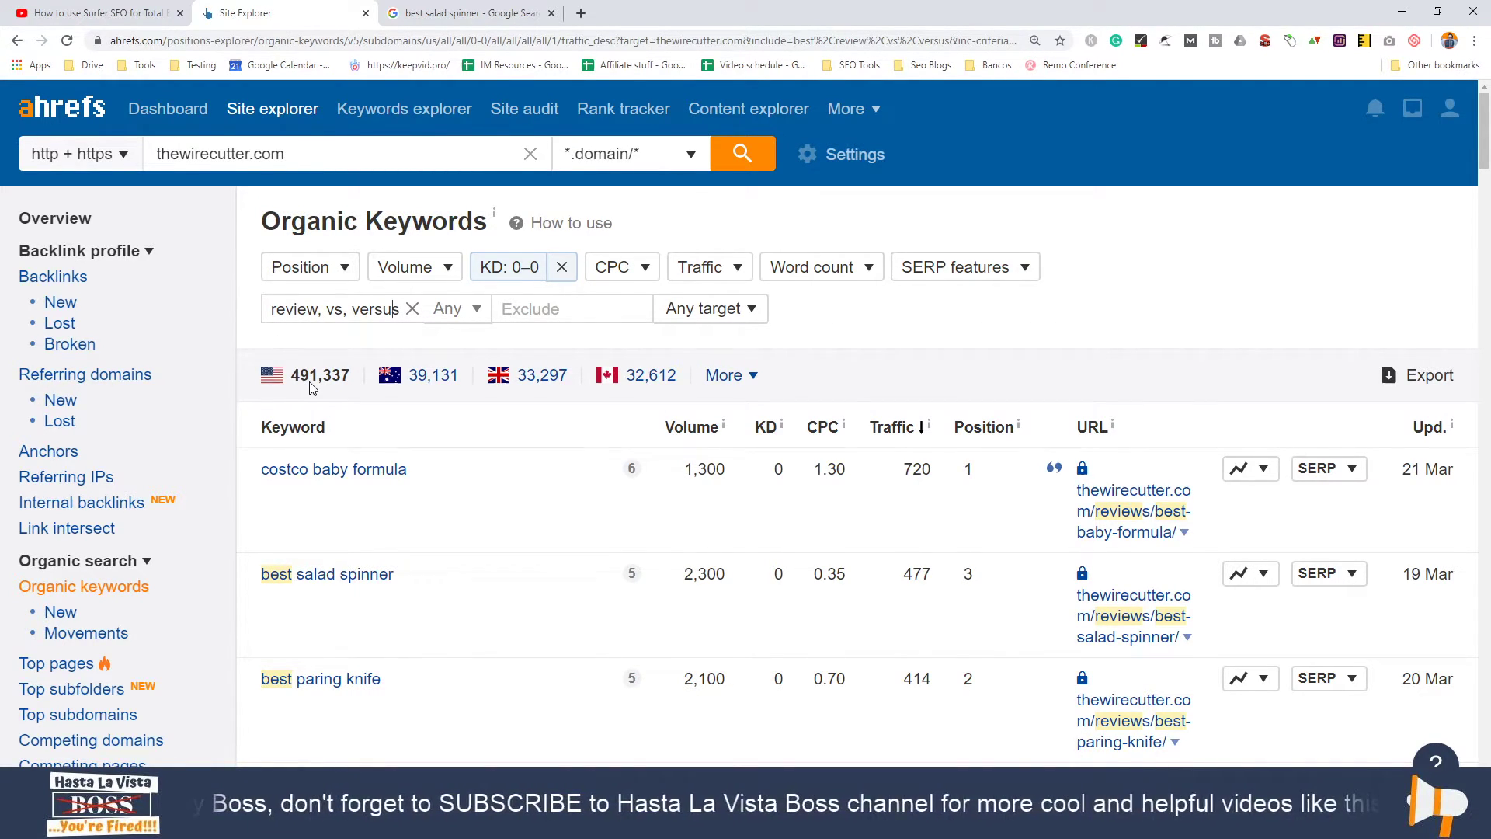
mouse_move(937, 352)
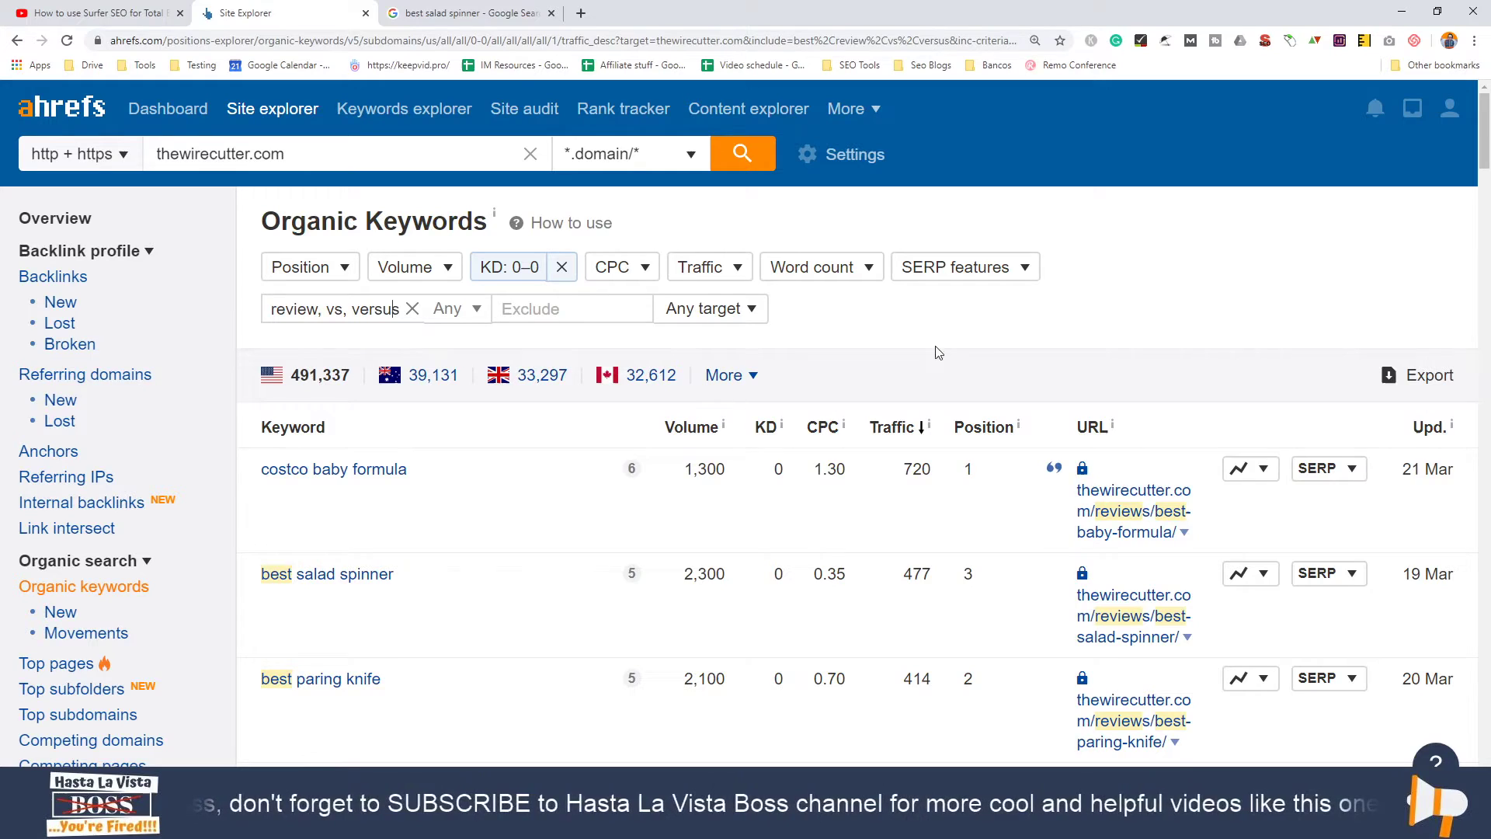
scroll("down", 3)
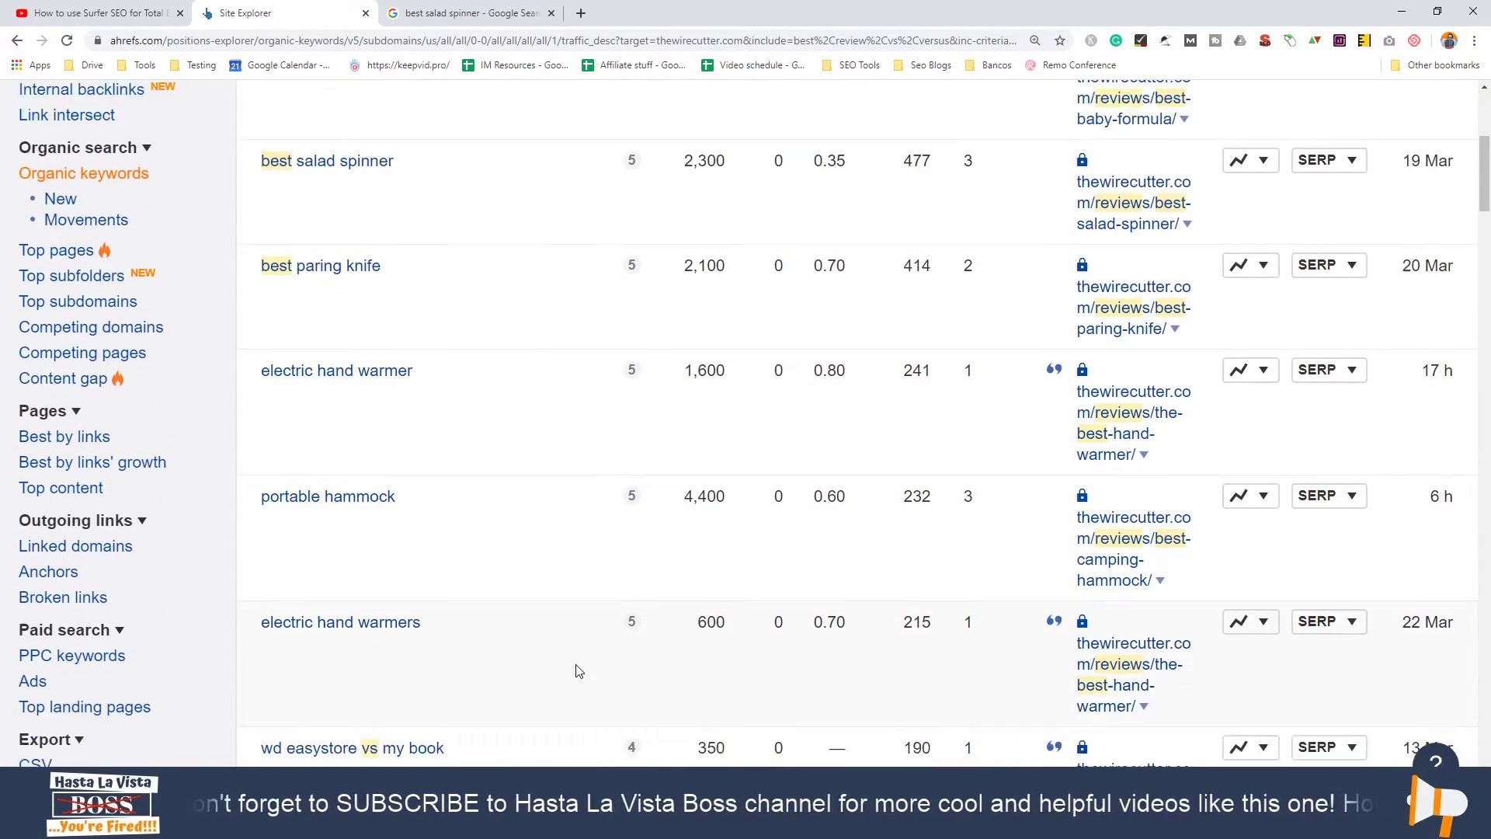
scroll("down", 3)
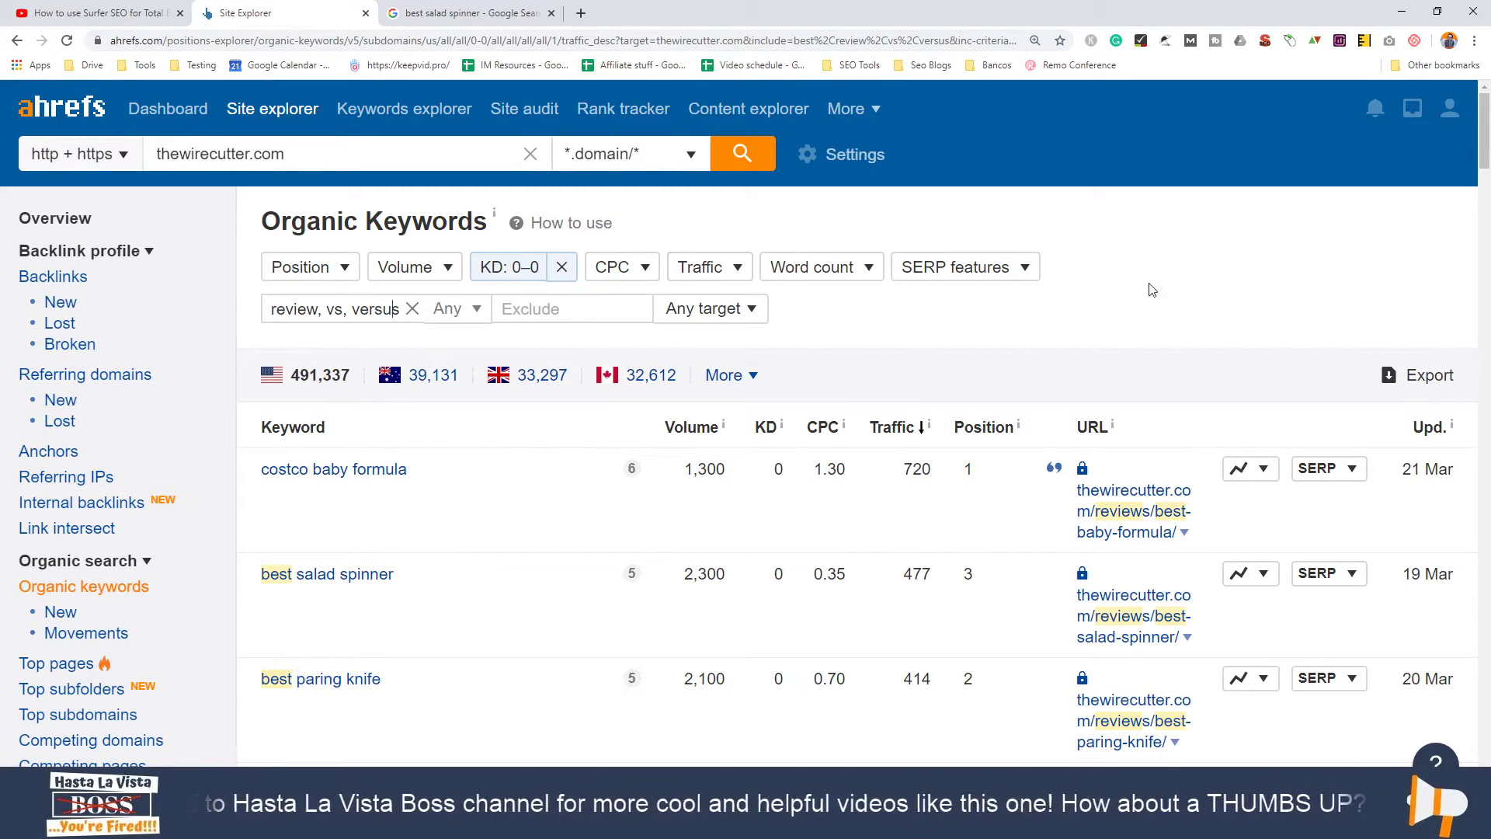
Apply a Word count filter of 4 or more, narrowing the list to 279,328 keywords
left_click(813, 266)
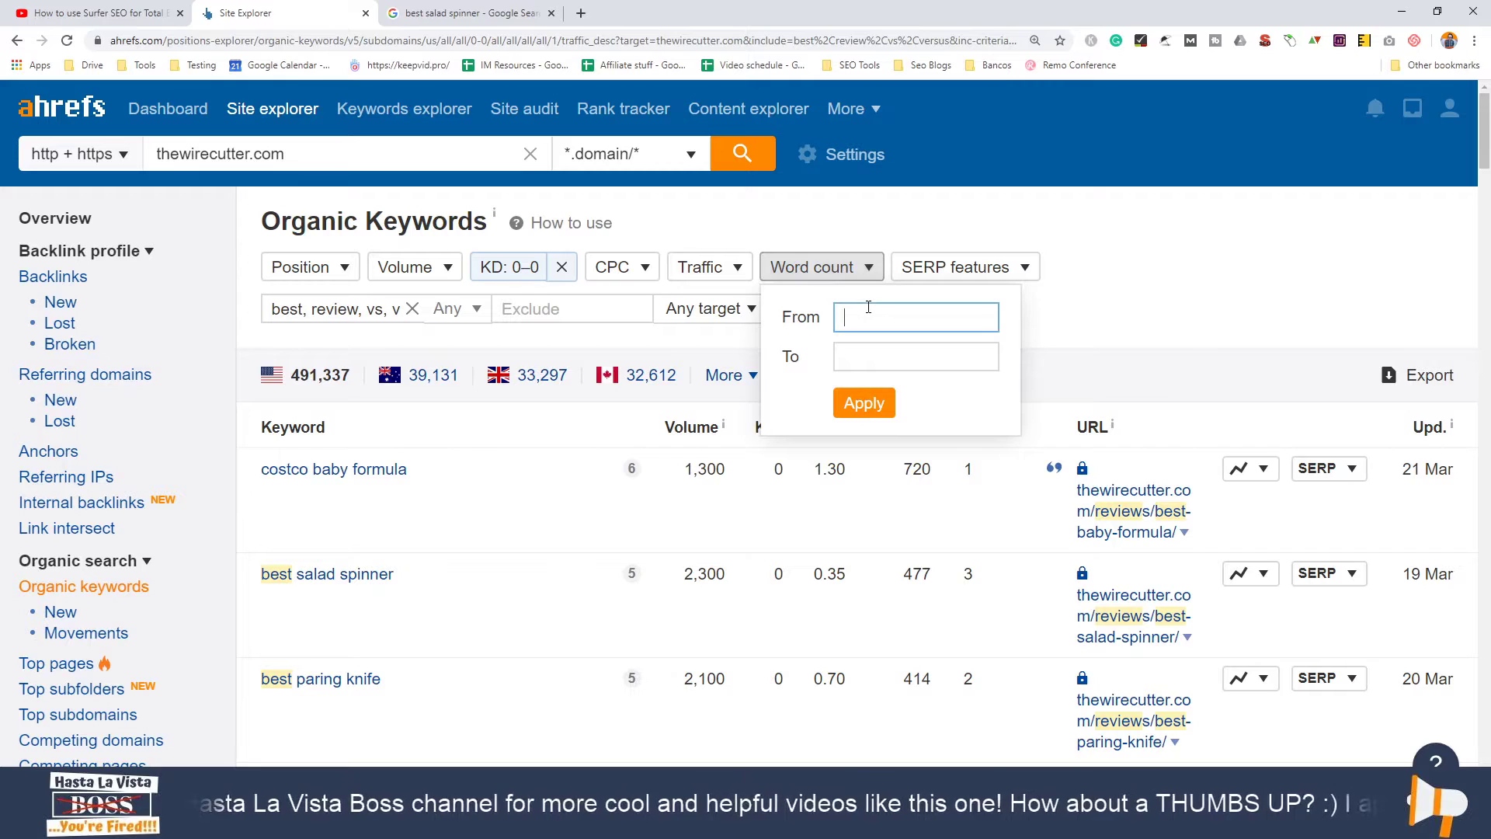
type("4")
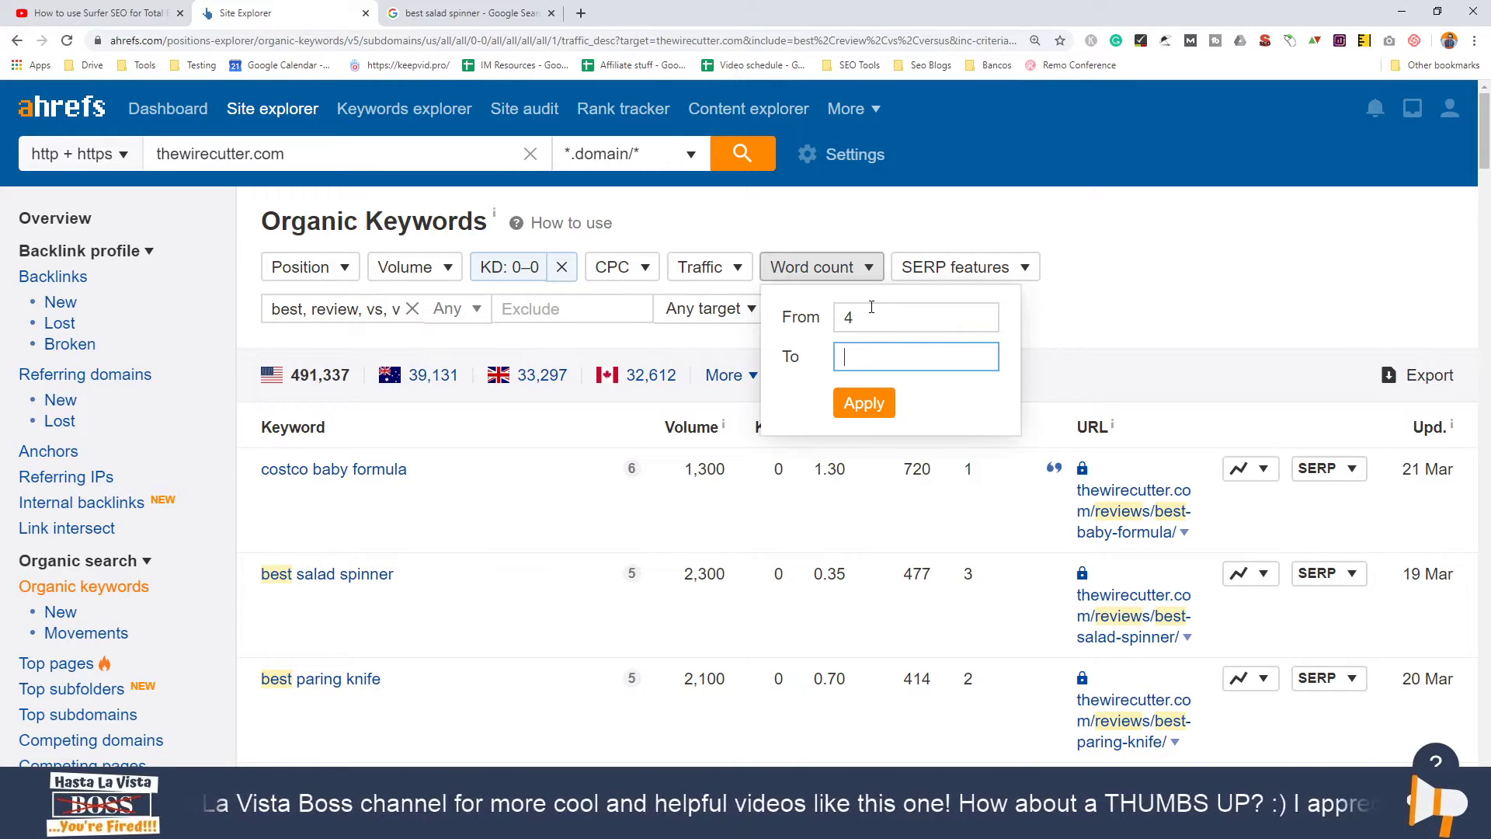
left_click(862, 403)
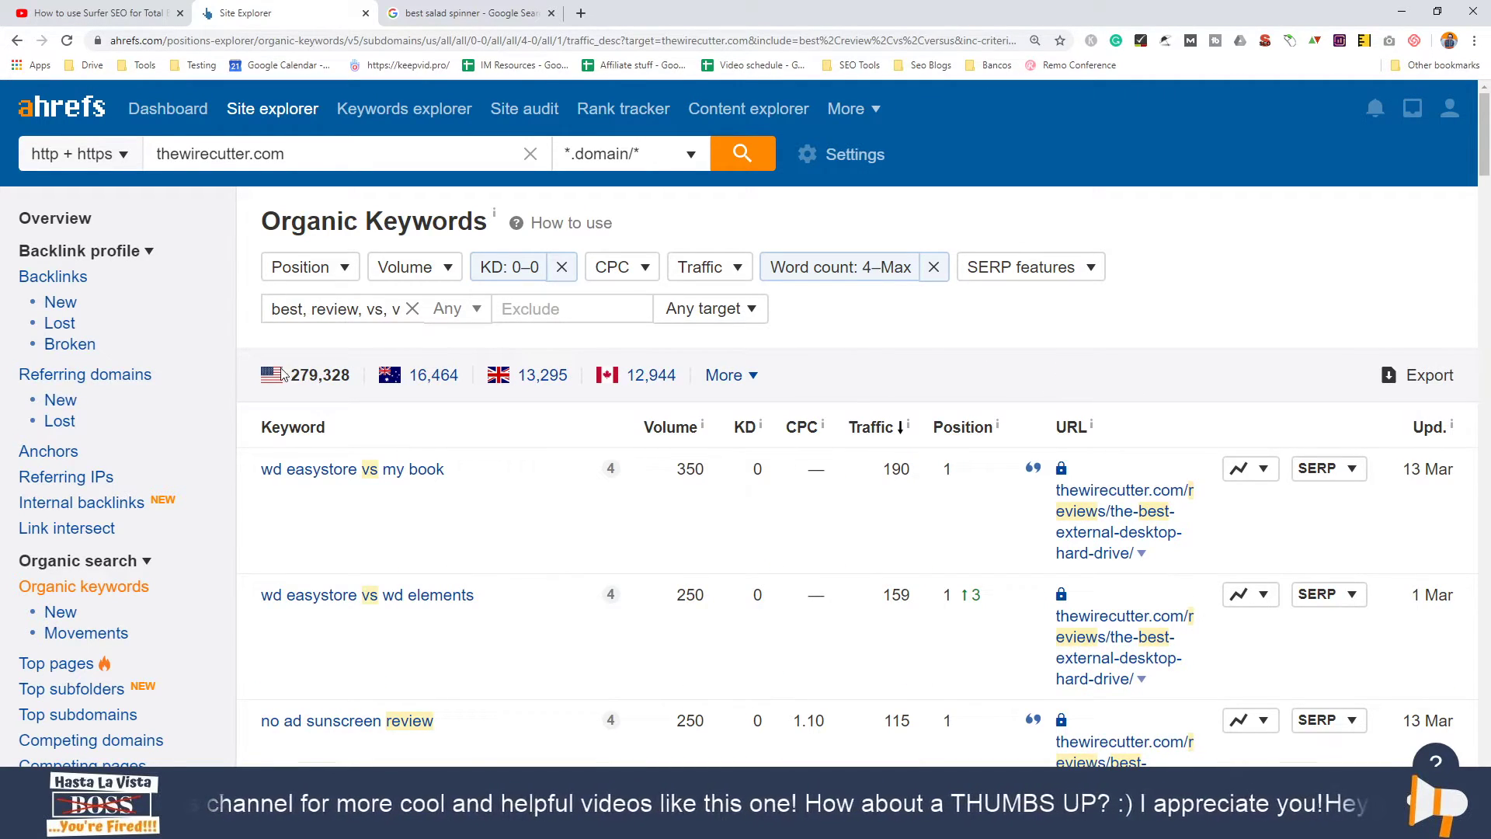
mouse_move(272, 375)
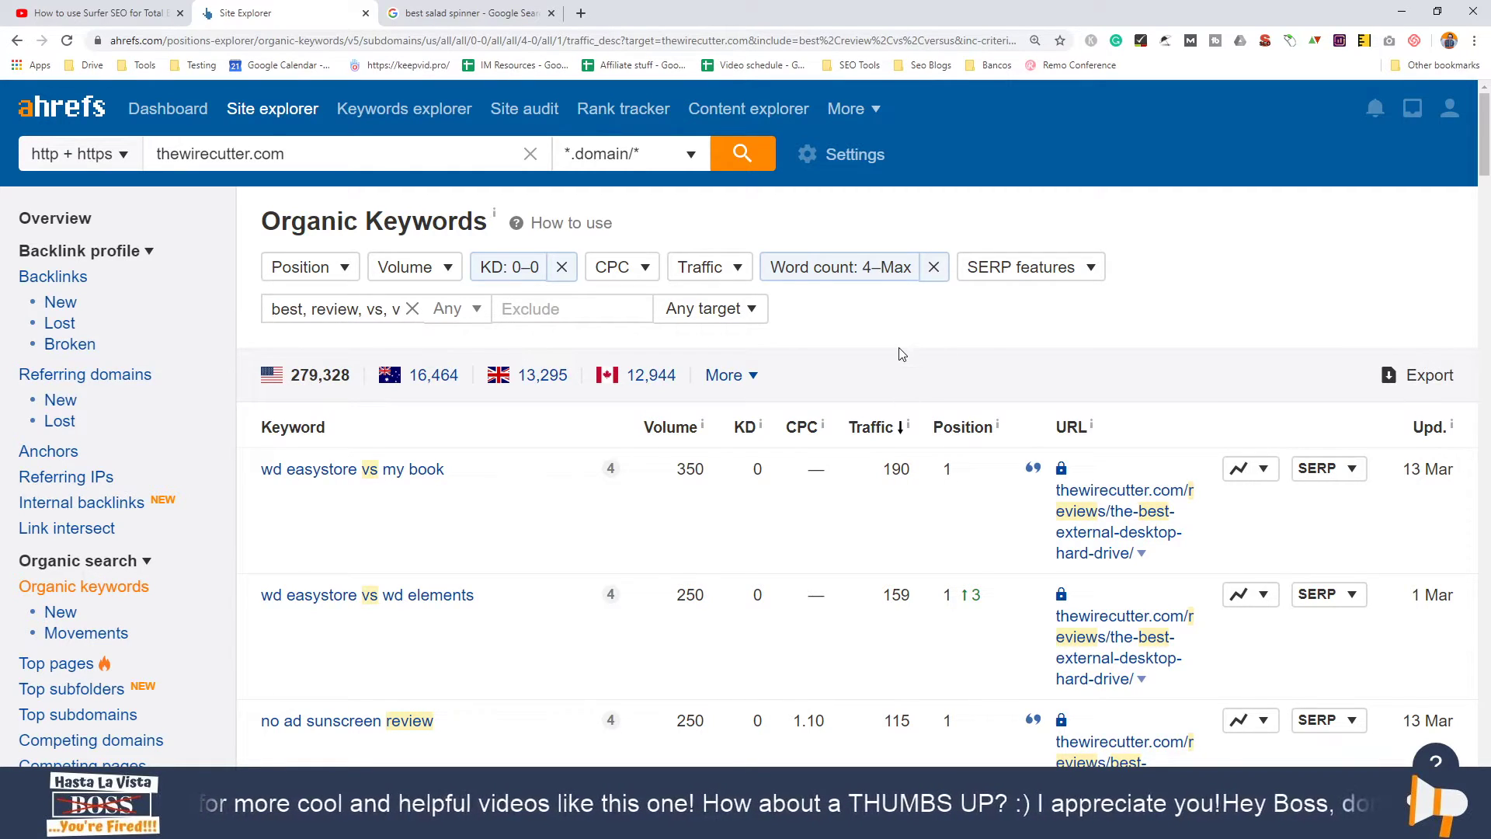
mouse_move(1162, 346)
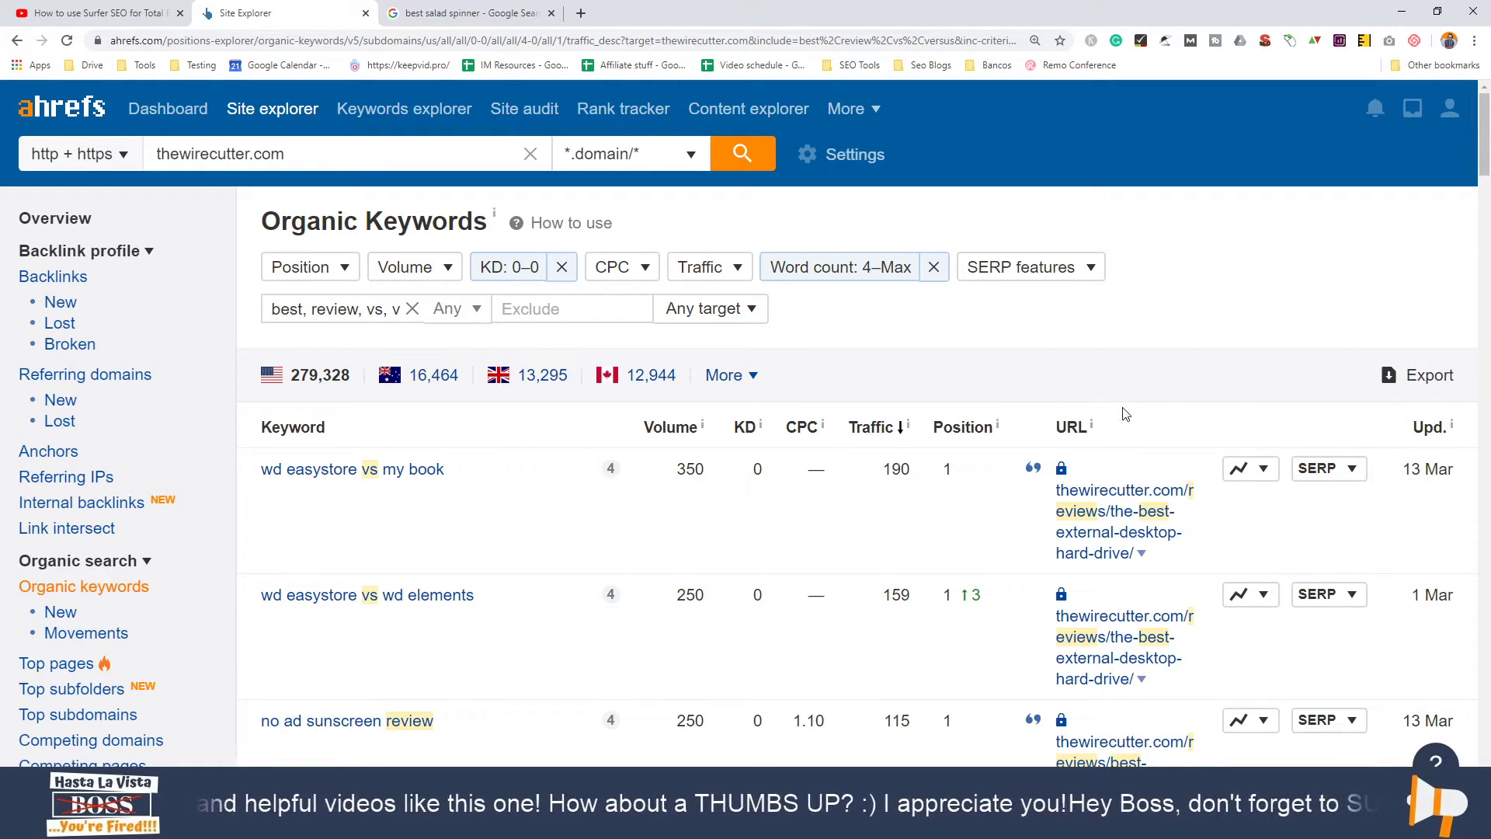
mouse_move(621, 266)
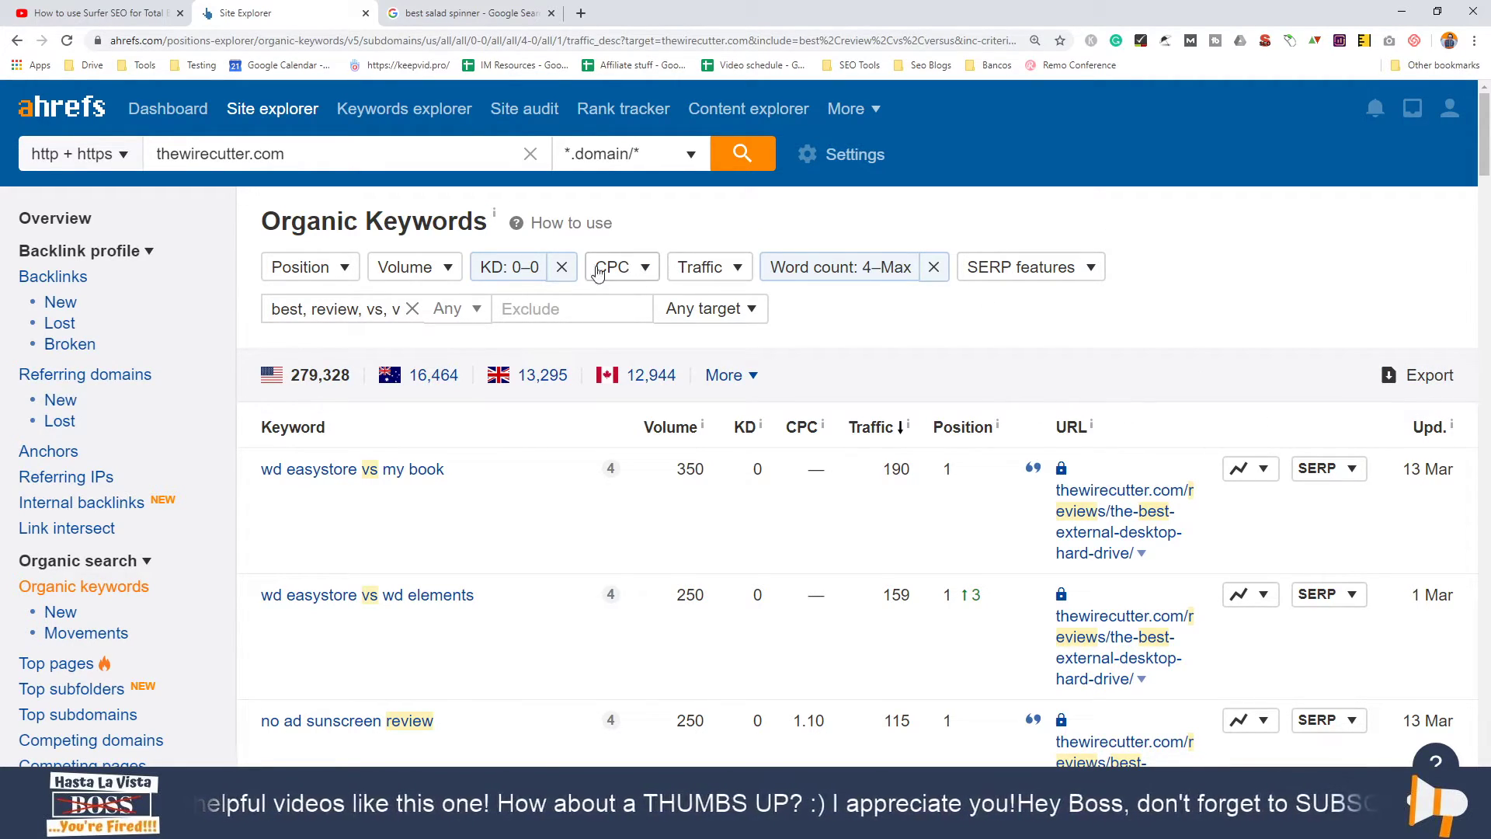
Apply a minimum Volume of 100 and clear the best/review/vs include terms, leaving 44,438 keywords
left_click(405, 266)
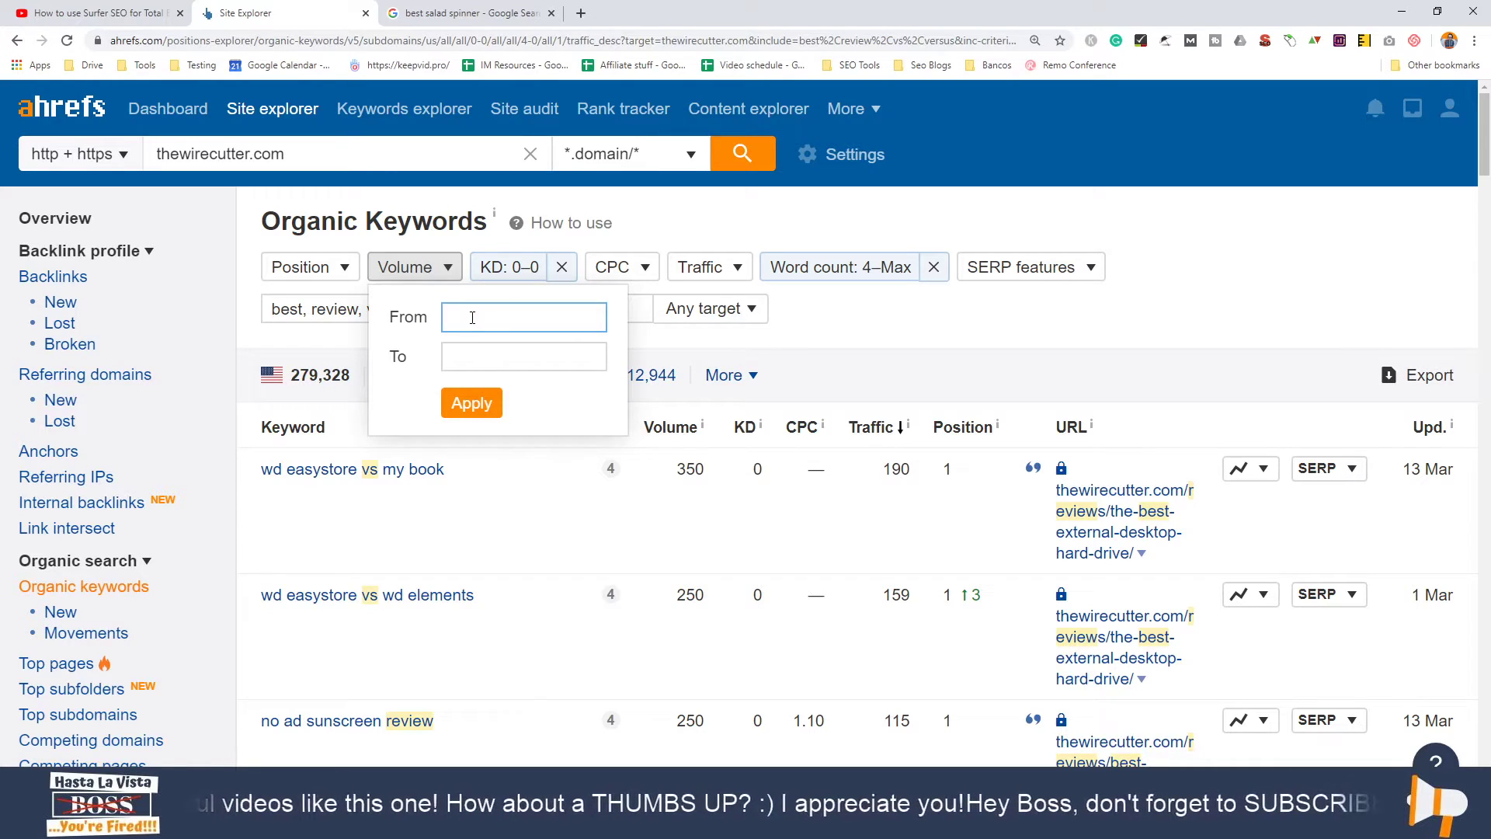
type("100")
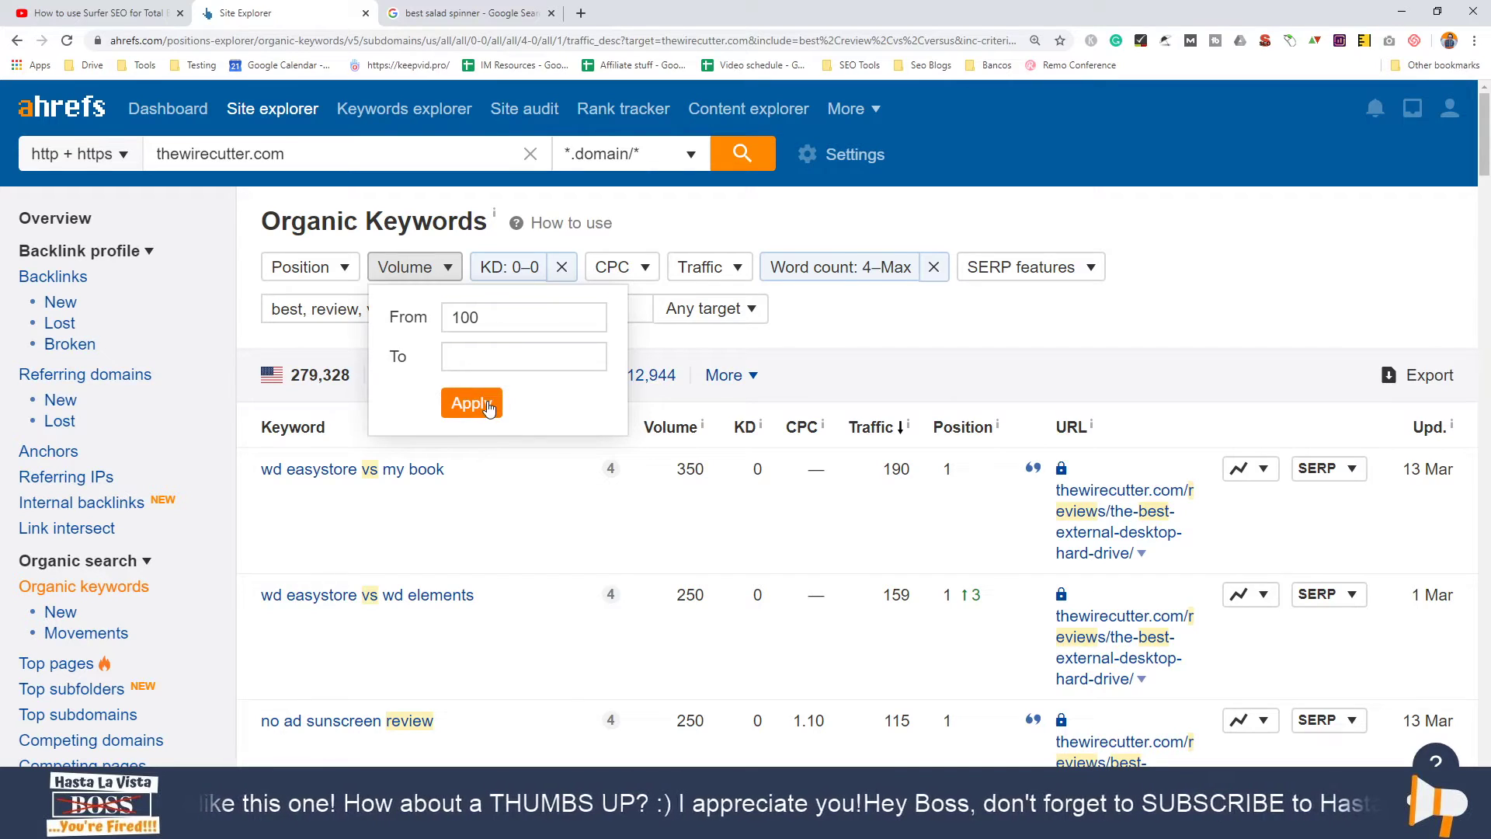
left_click(473, 402)
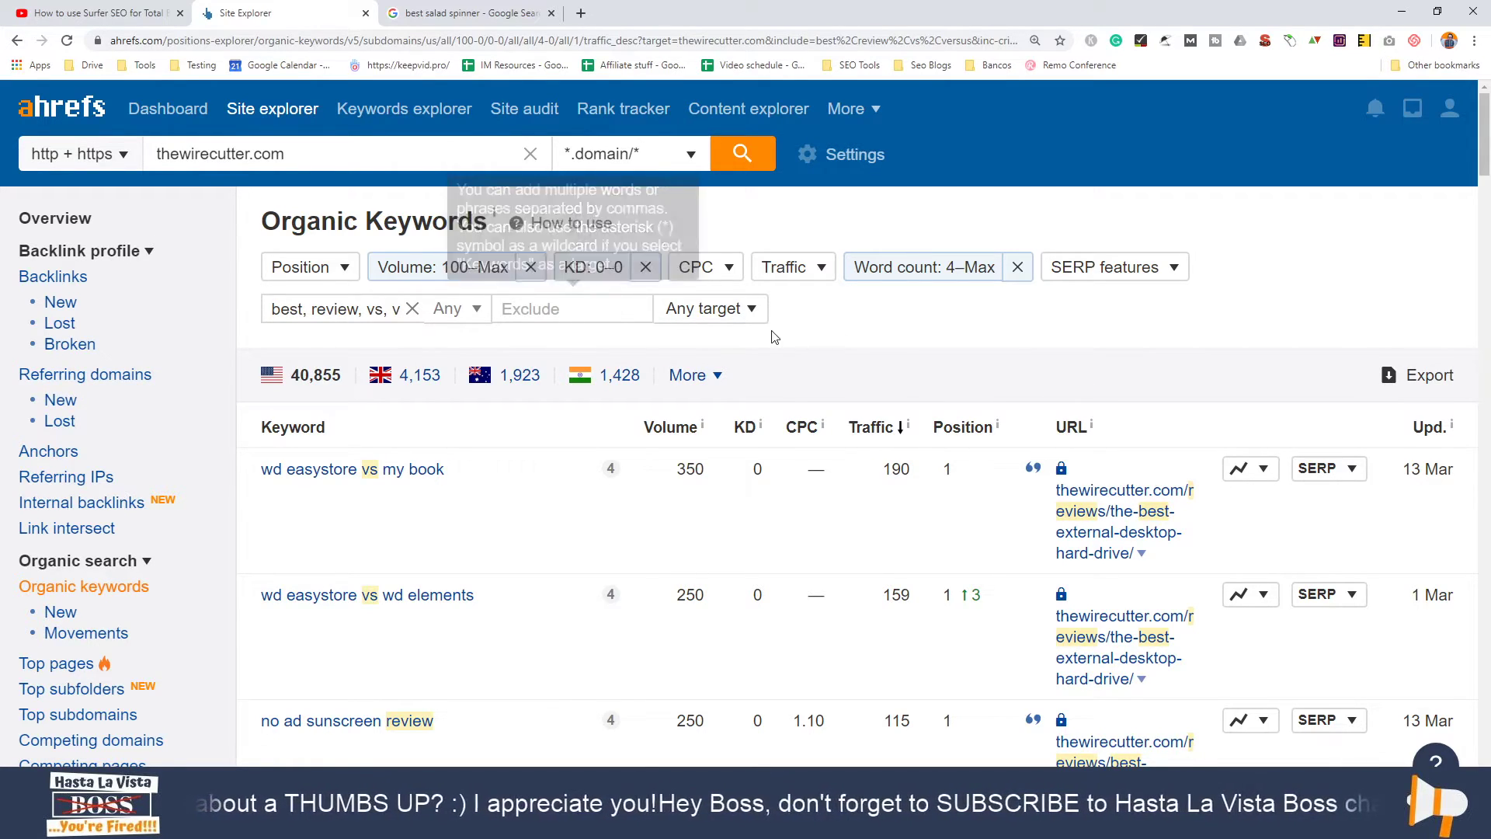
scroll("down", 3)
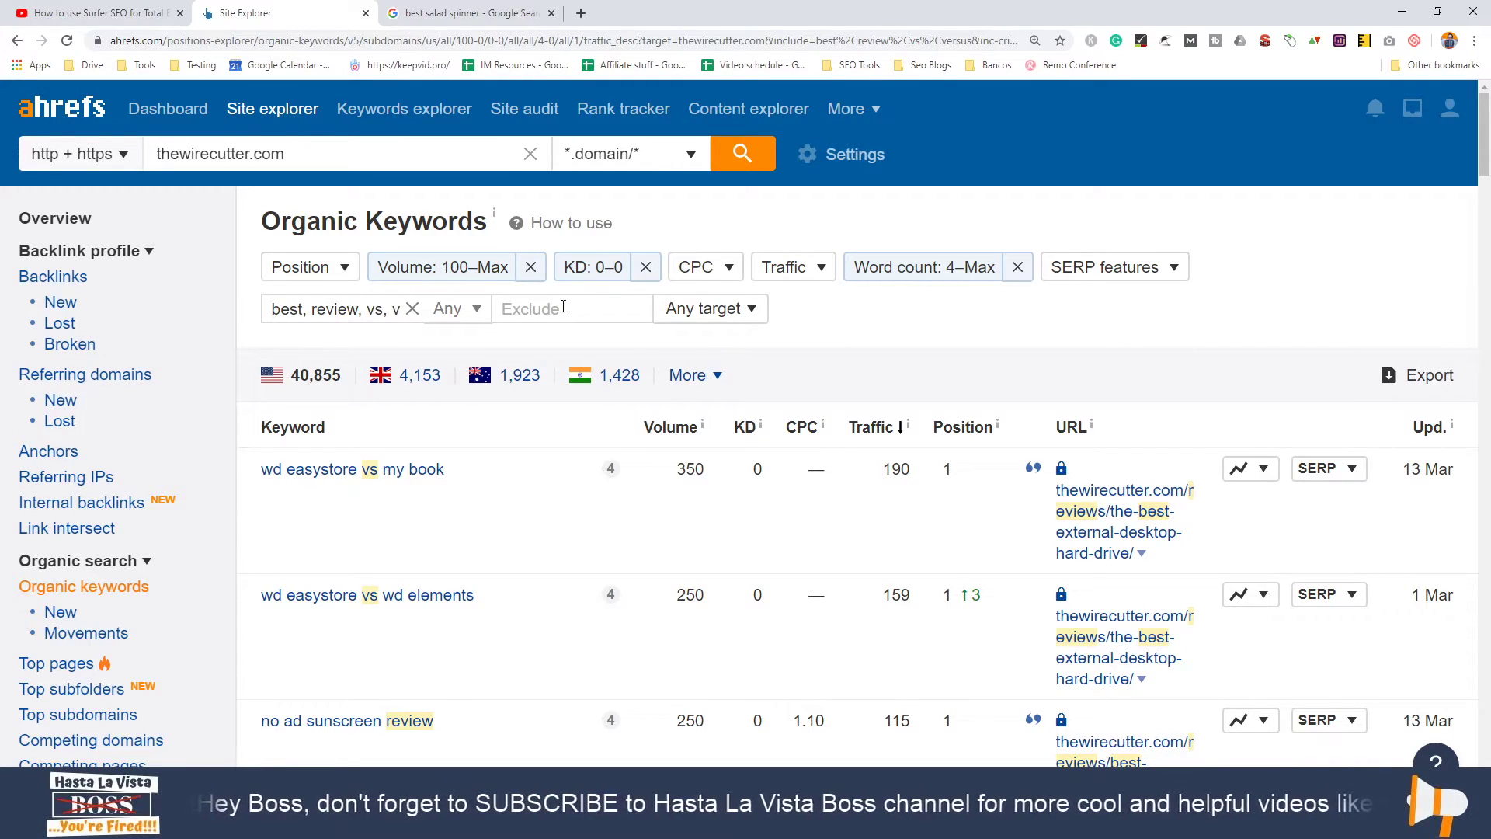
left_click(411, 307)
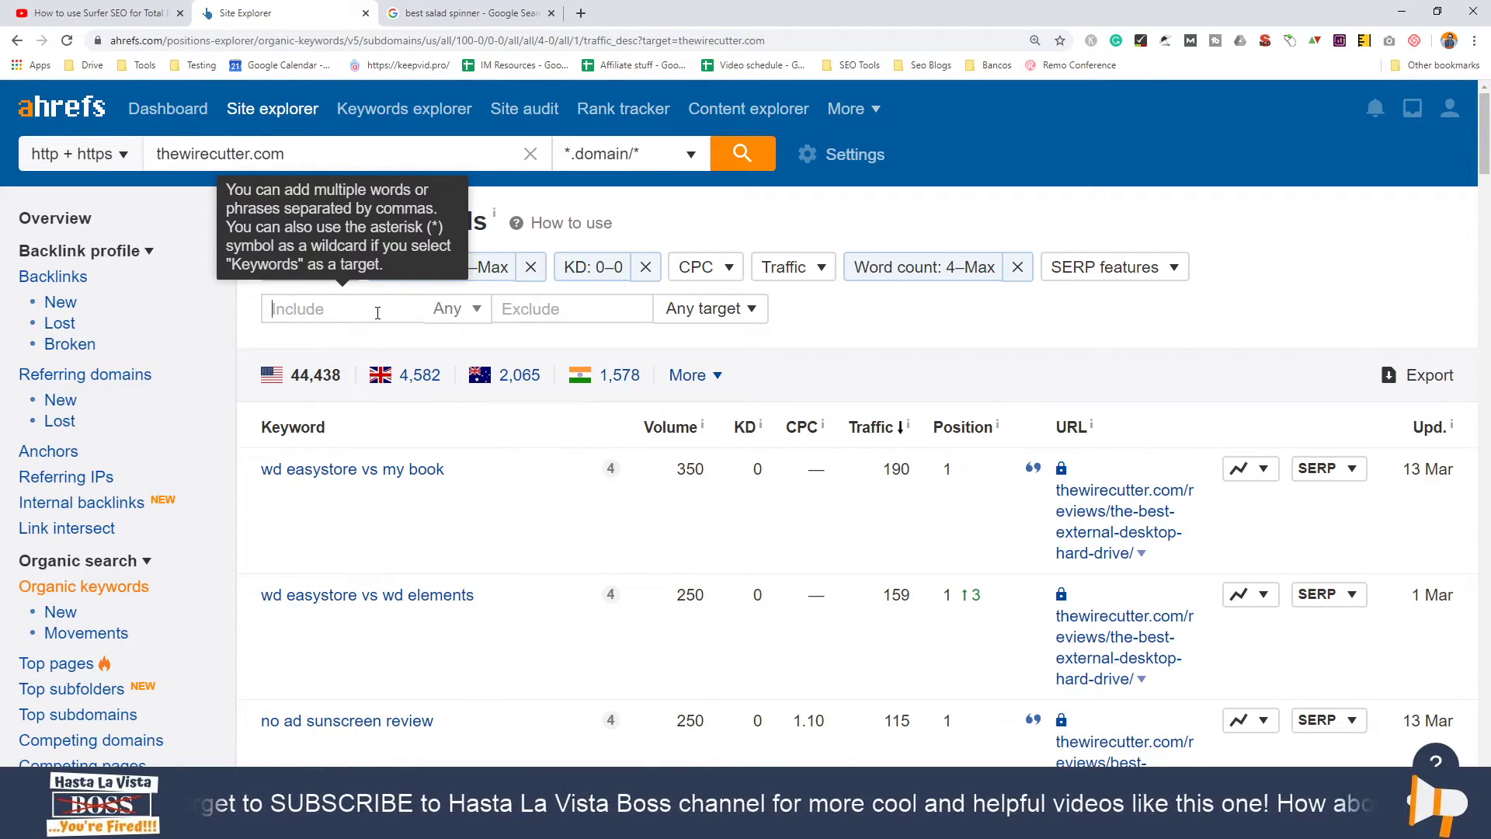
Enter 'how to' as the include term for the keyword list
type("how to,")
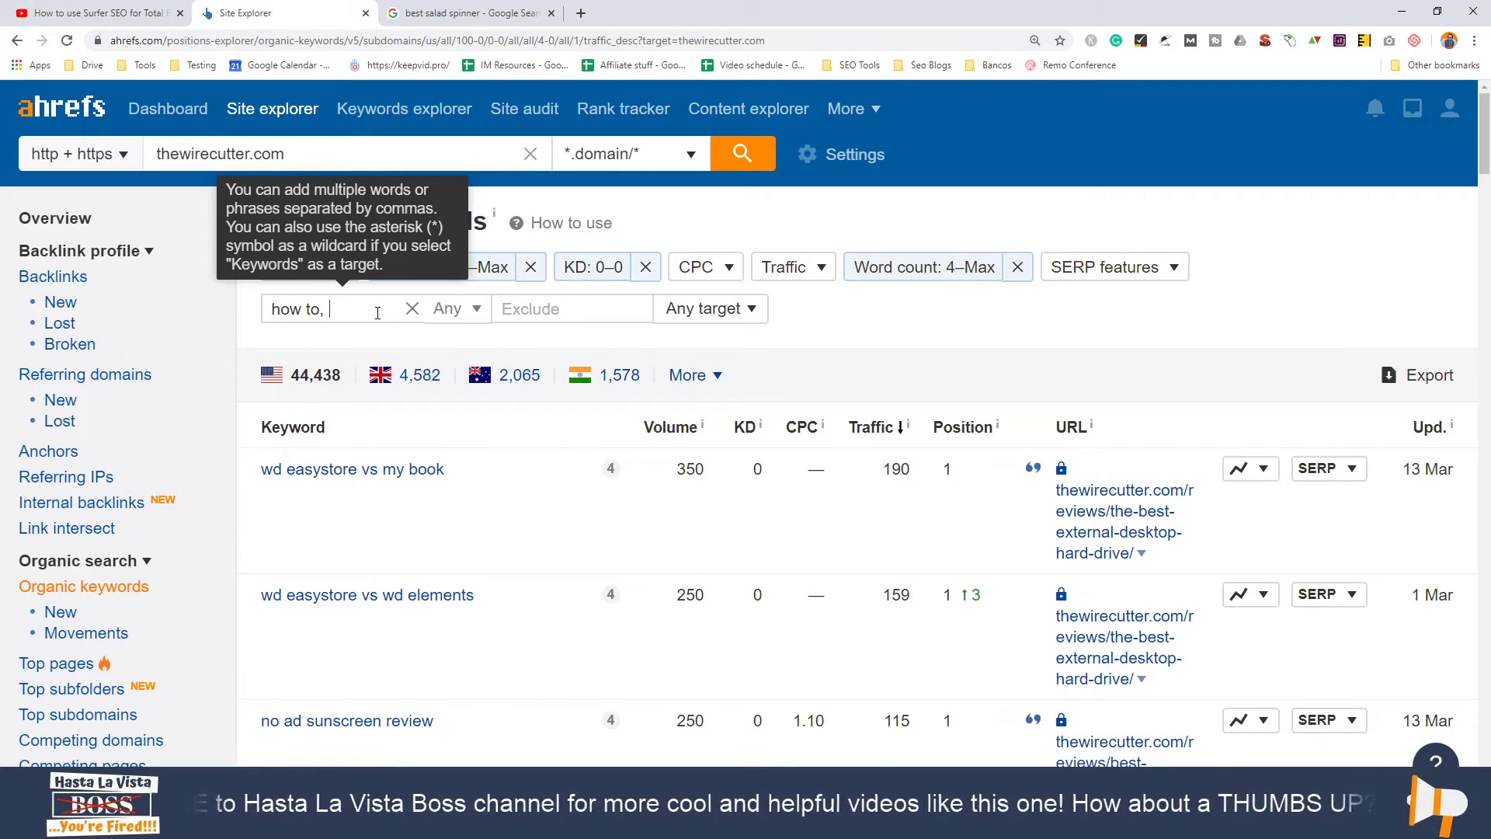
key("Backspace")
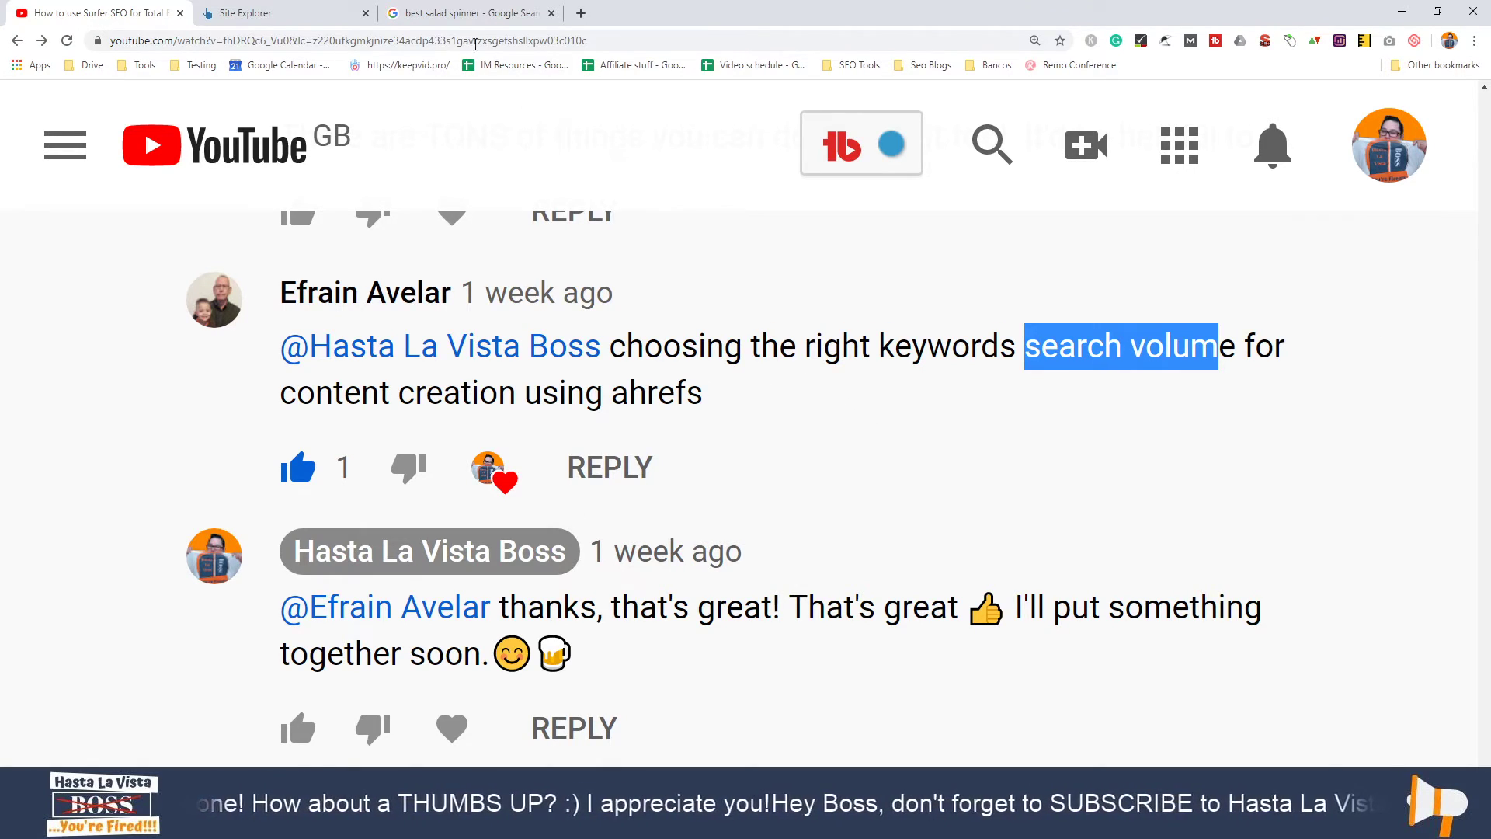
mouse_move(256, 12)
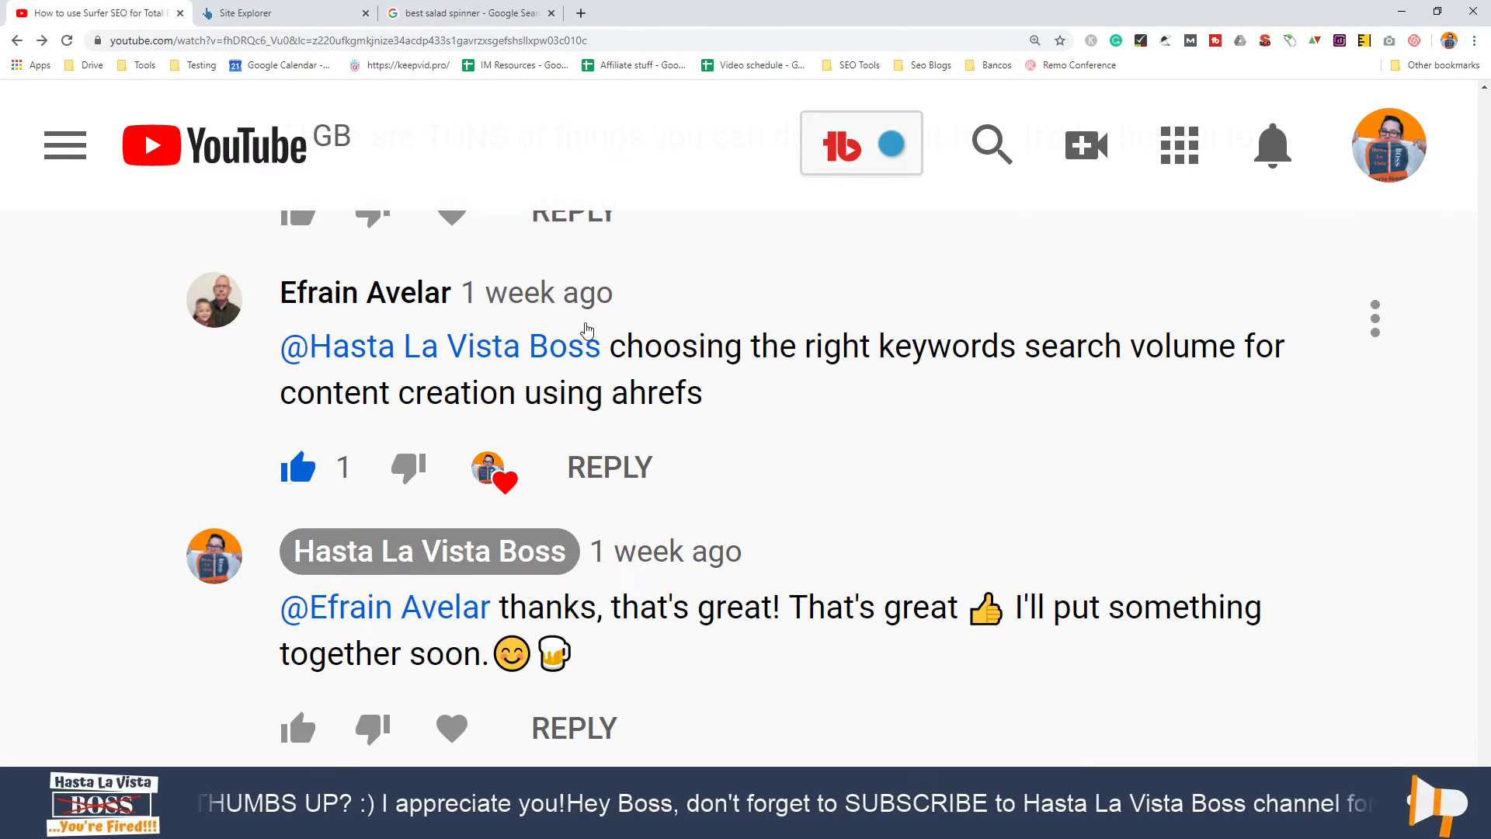
mouse_move(1263, 443)
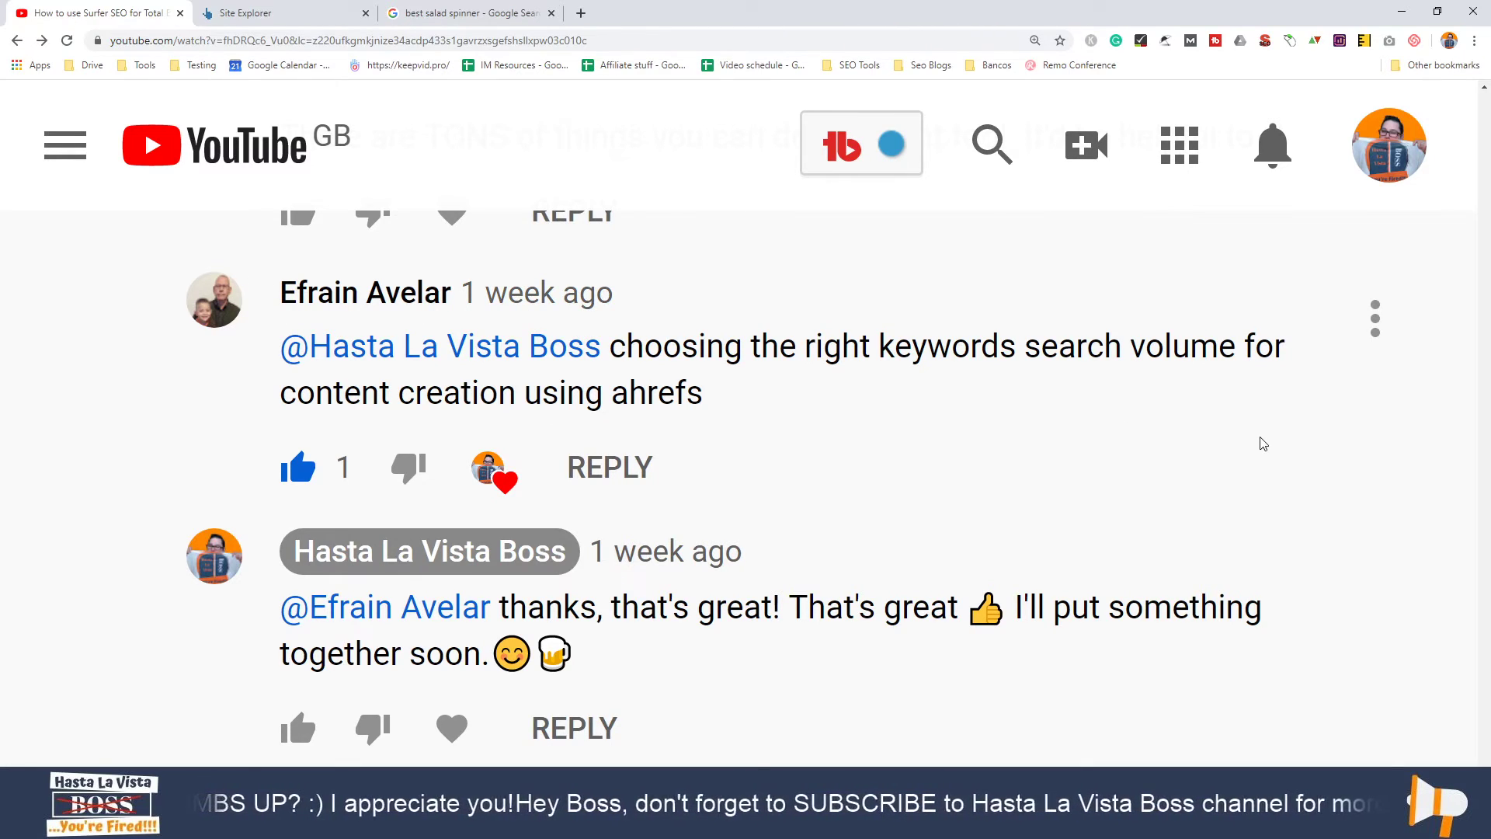